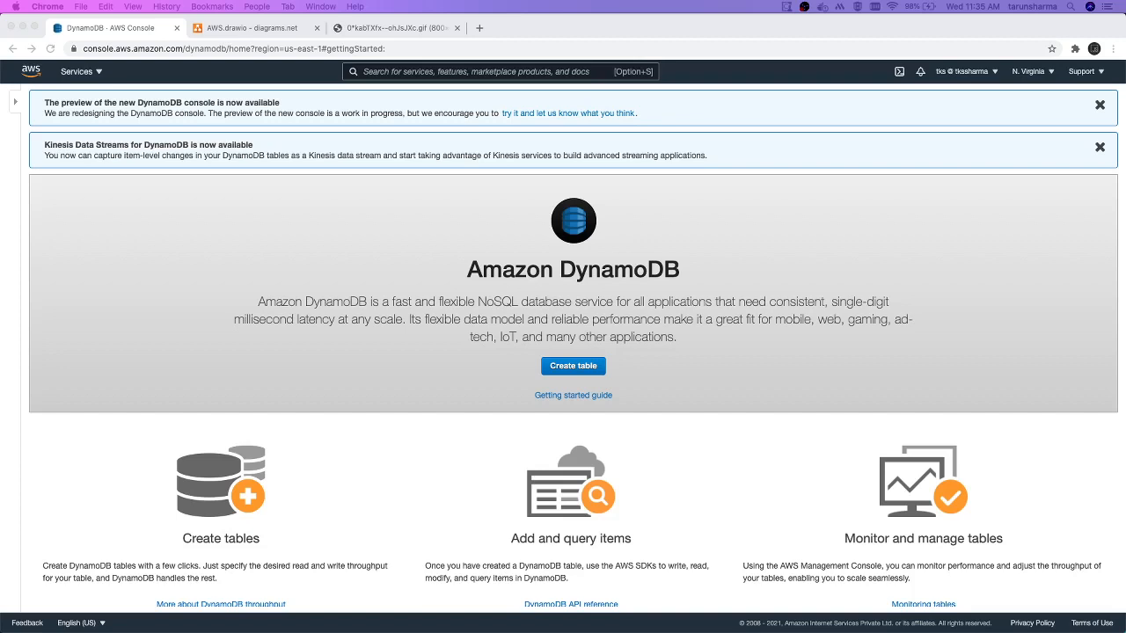
pyautogui.moveTo(675, 345)
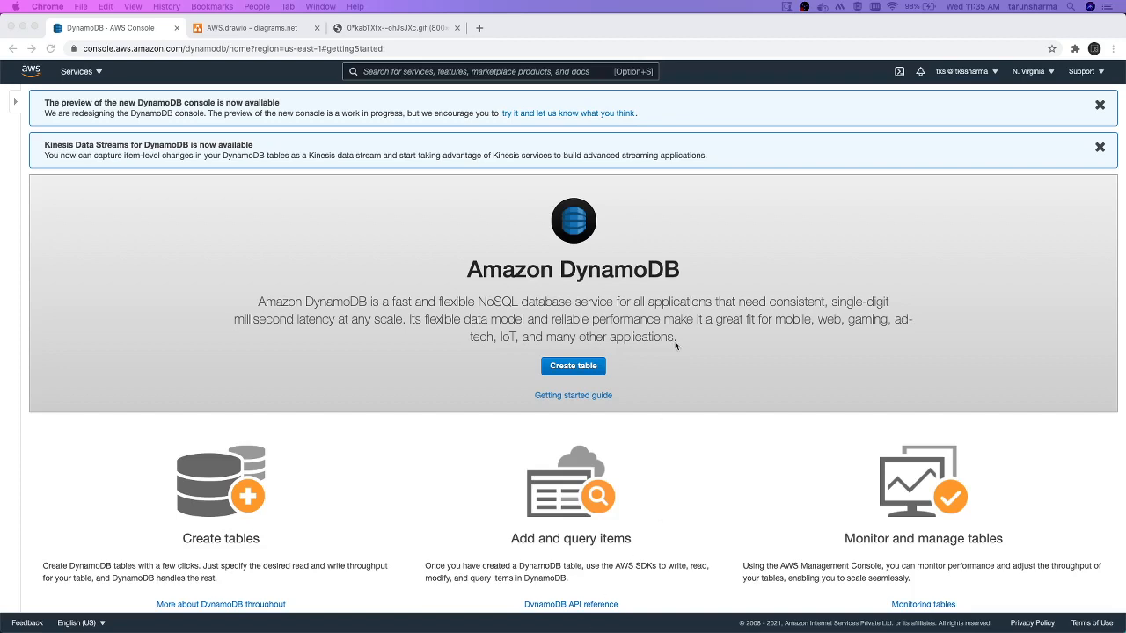
pyautogui.moveTo(315, 320)
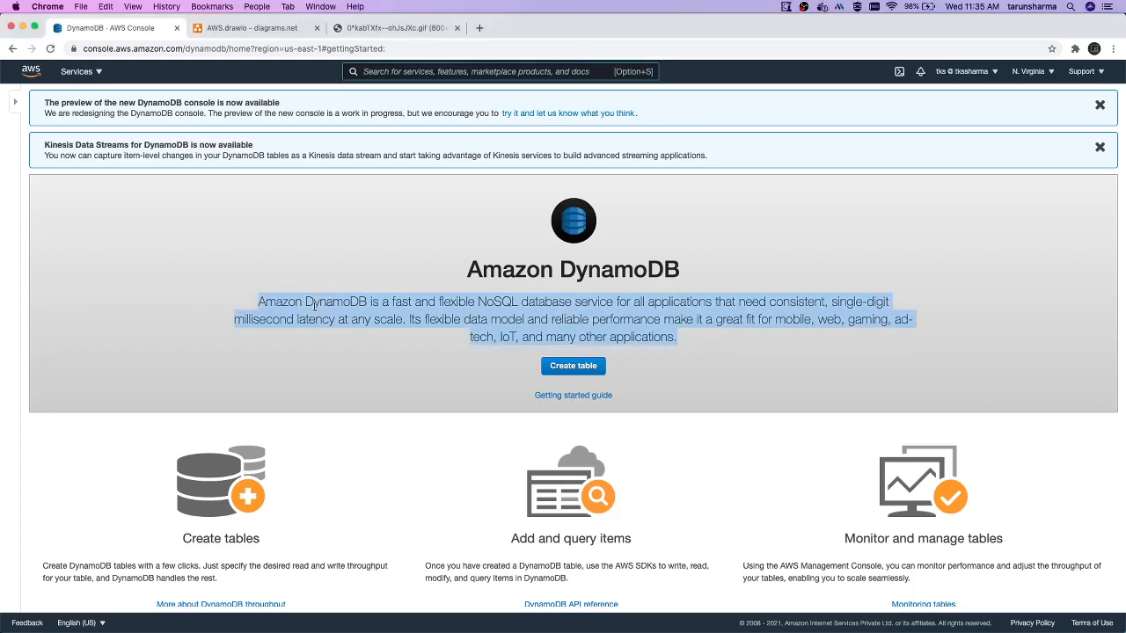
pyautogui.moveTo(695, 361)
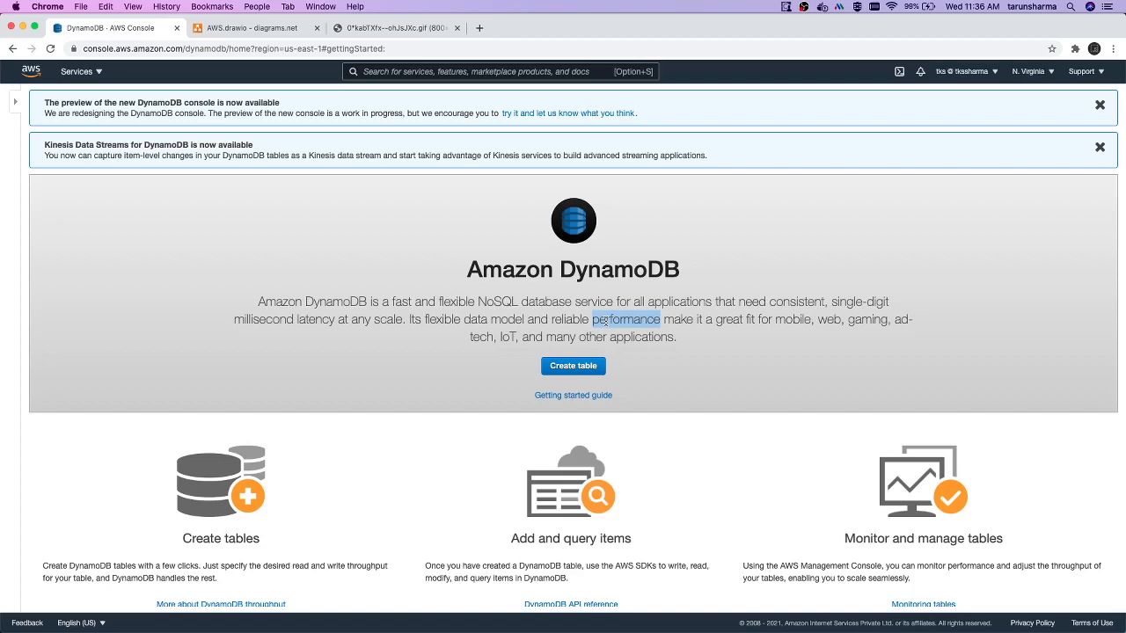
pyautogui.moveTo(684, 228)
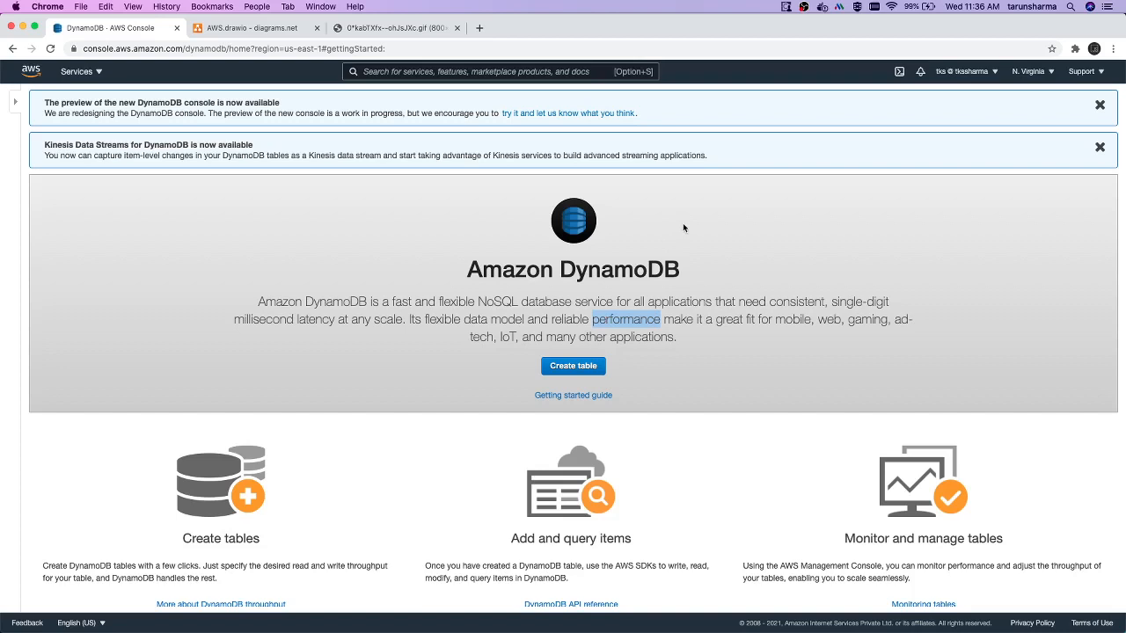
pyautogui.moveTo(609, 353)
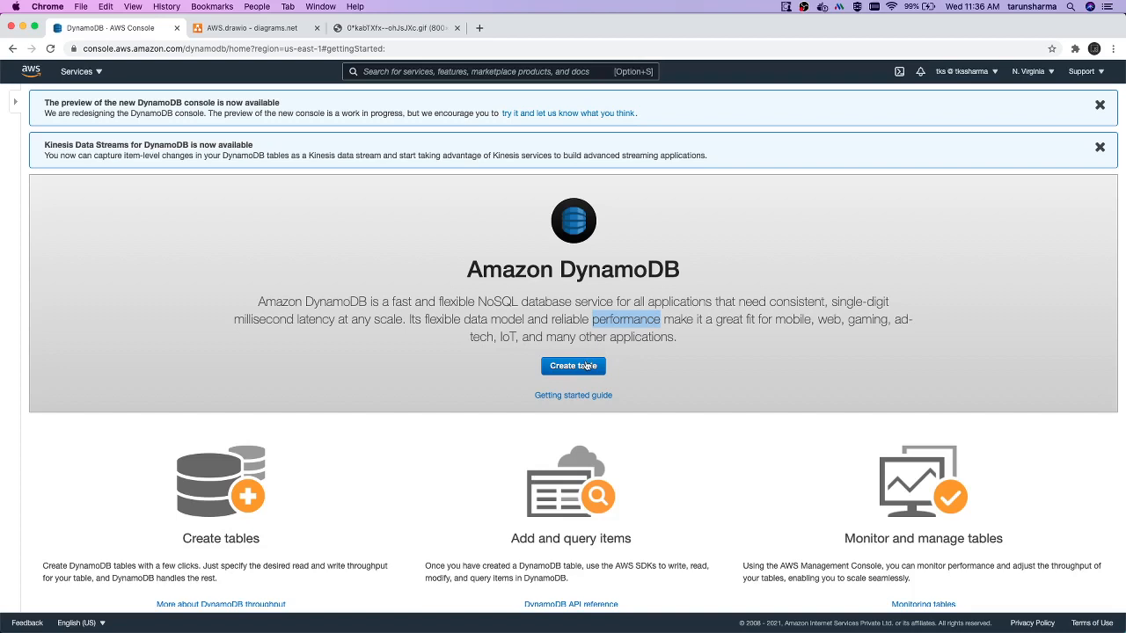
pyautogui.moveTo(635, 315)
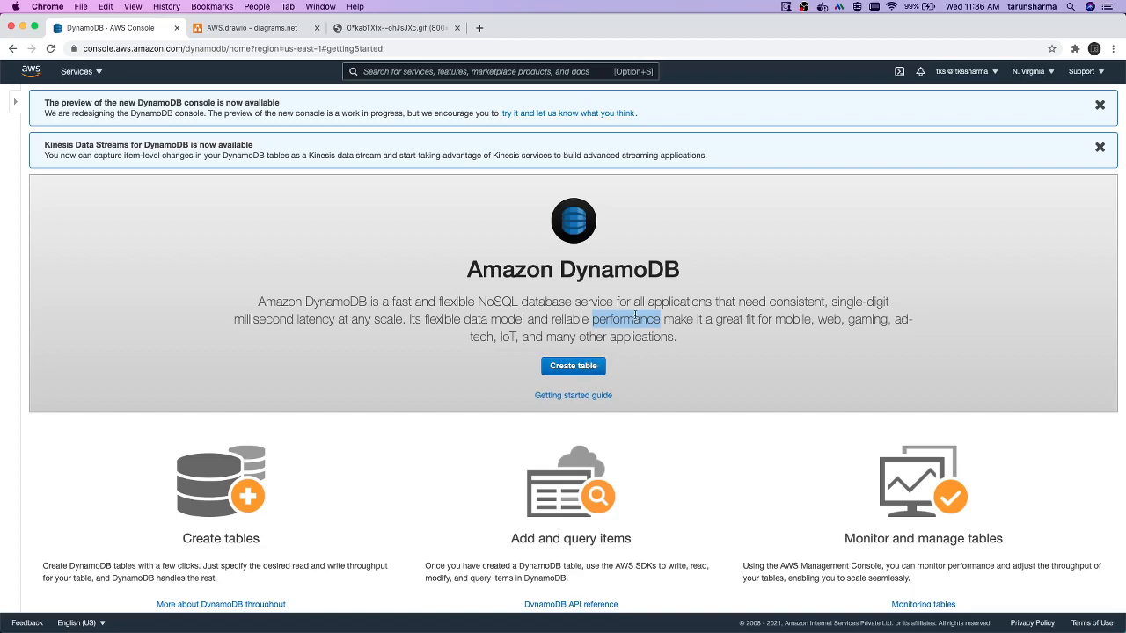
pyautogui.moveTo(573, 366)
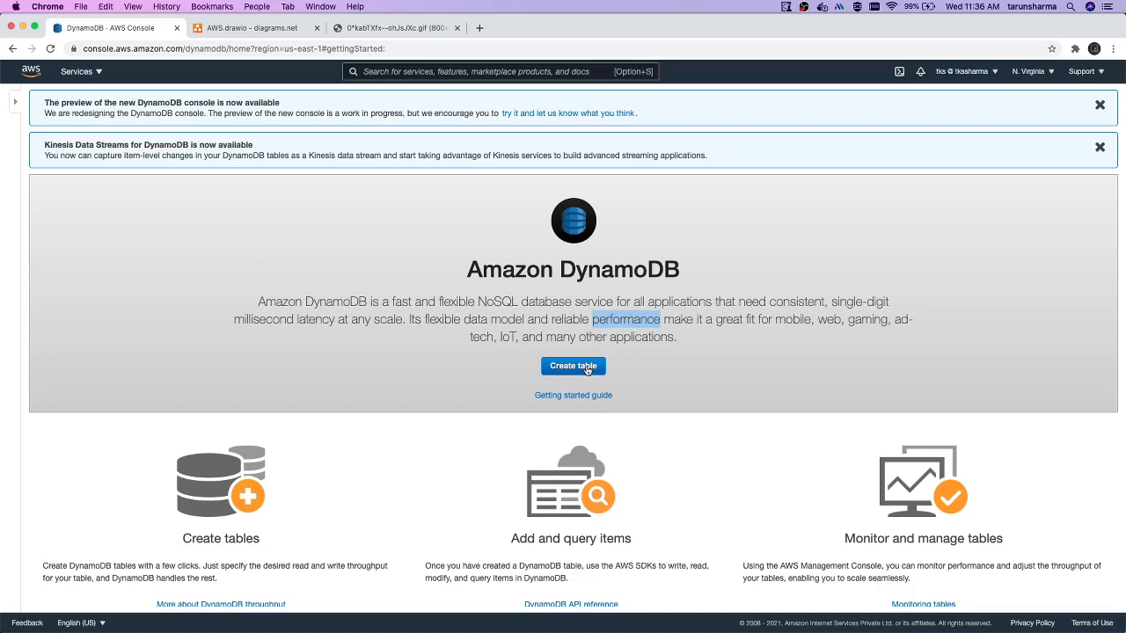
# Start a new table named 'store' with partition key 'id', briefly toggling then removing the sort key
pyautogui.click(572, 366)
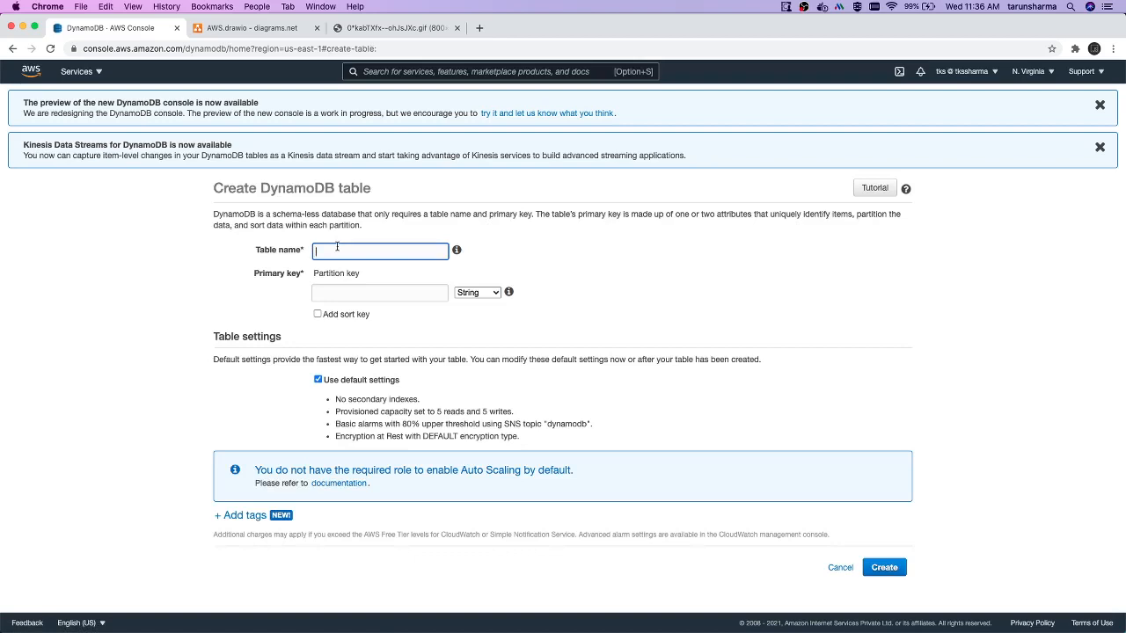
pyautogui.write('store')
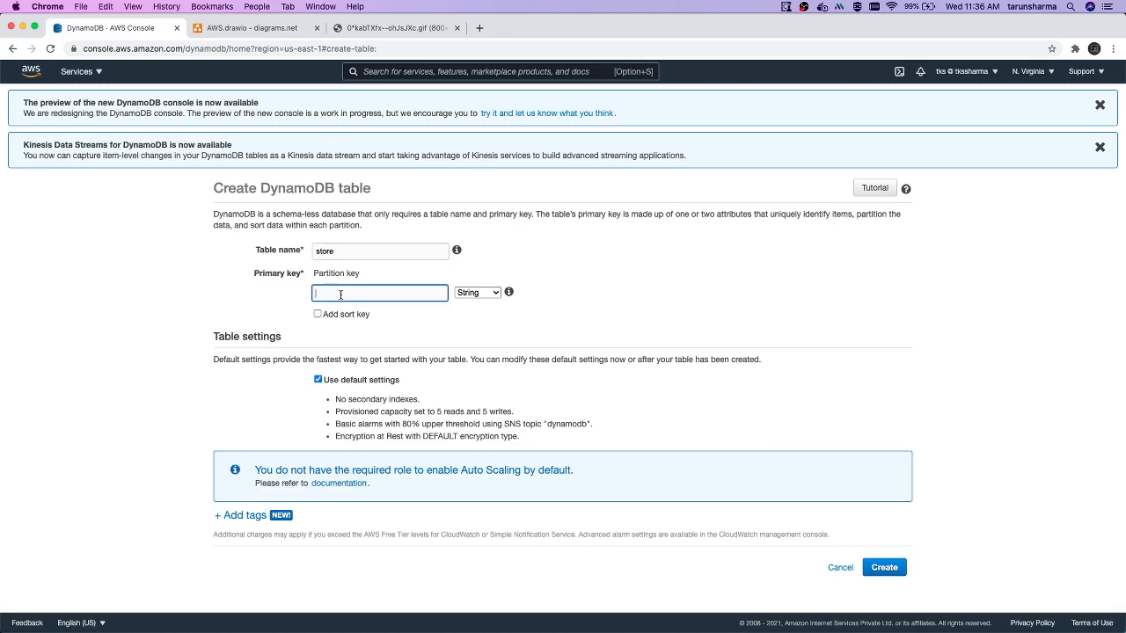
pyautogui.write('id')
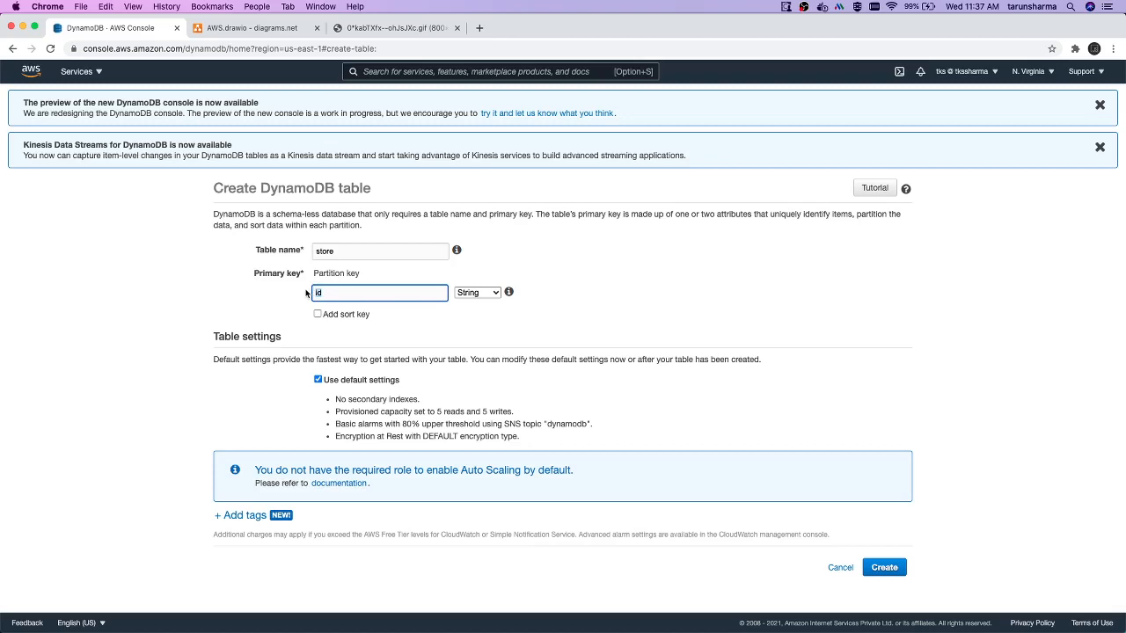
pyautogui.moveTo(318, 318)
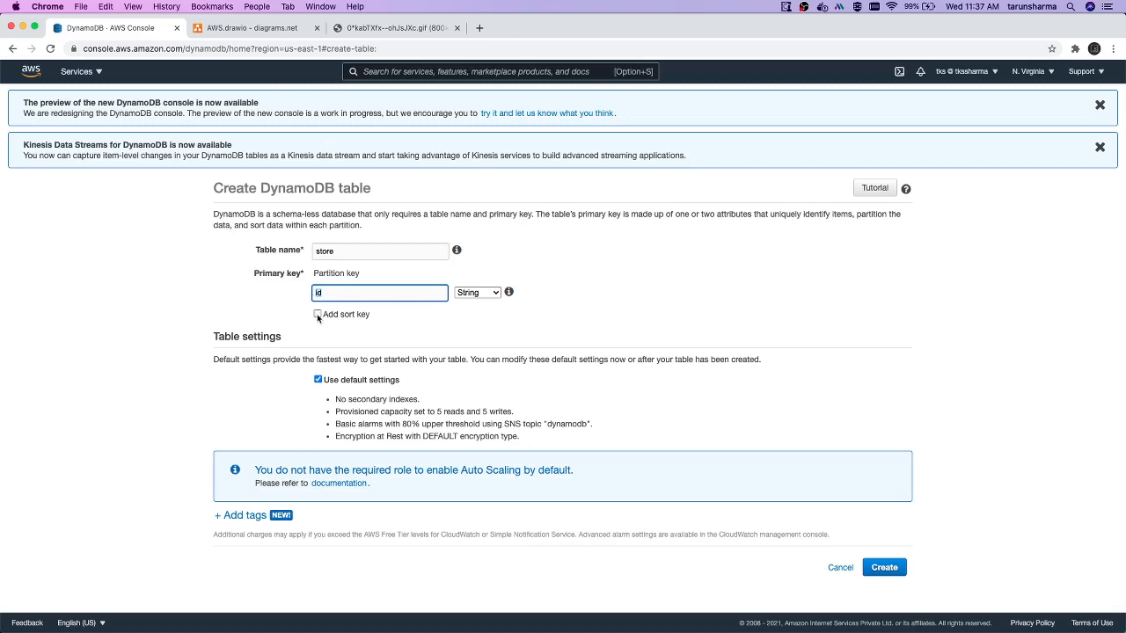
pyautogui.click(317, 315)
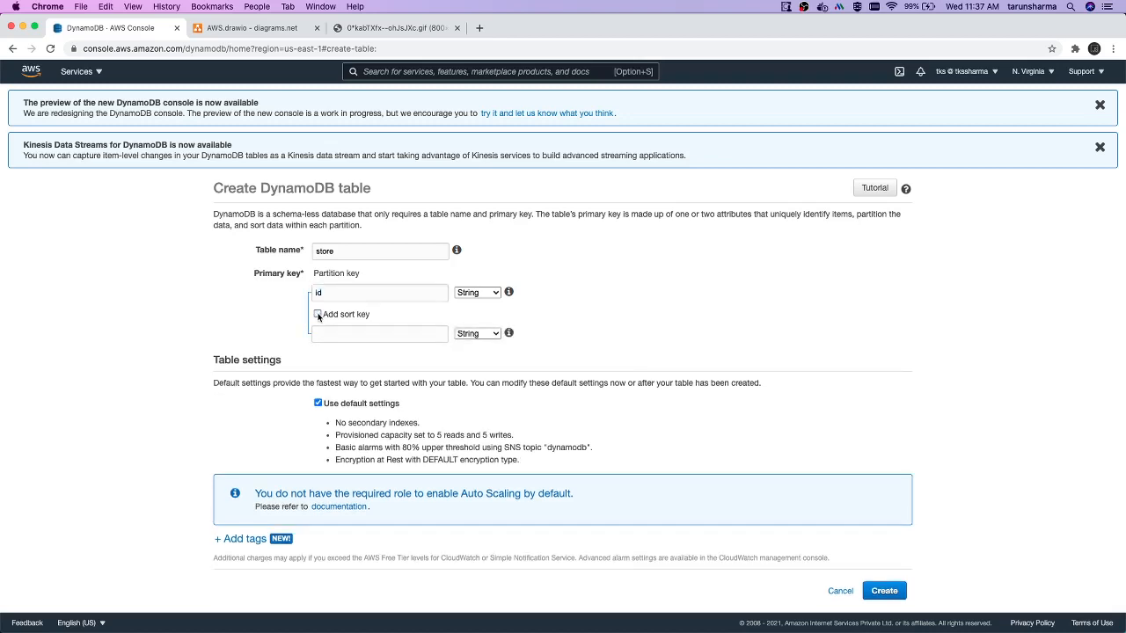
pyautogui.click(318, 315)
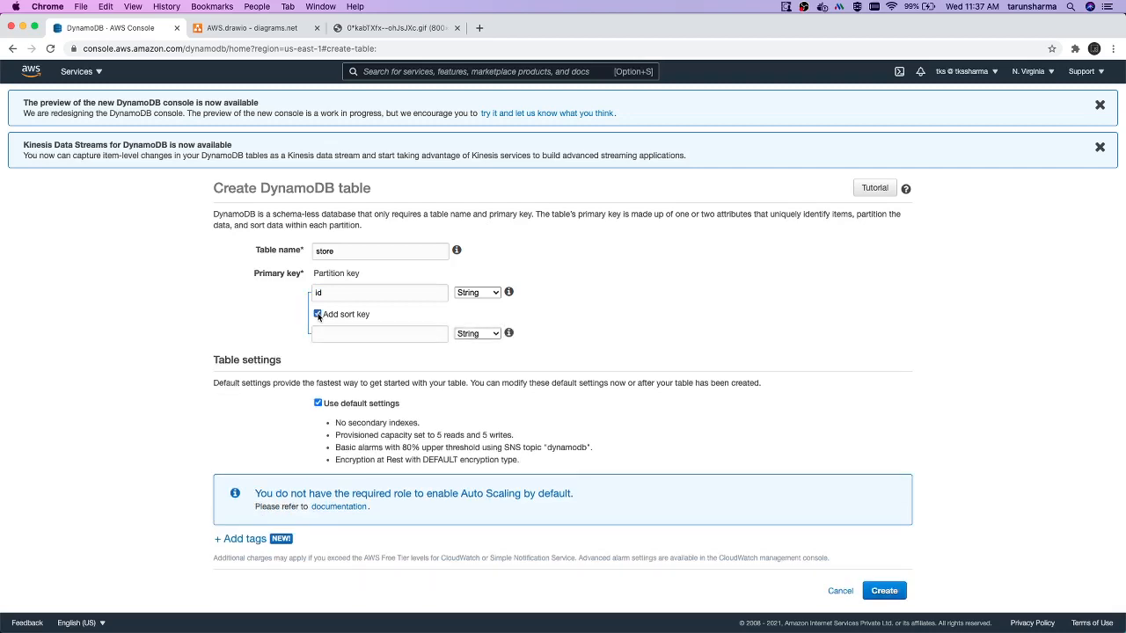
pyautogui.click(379, 333)
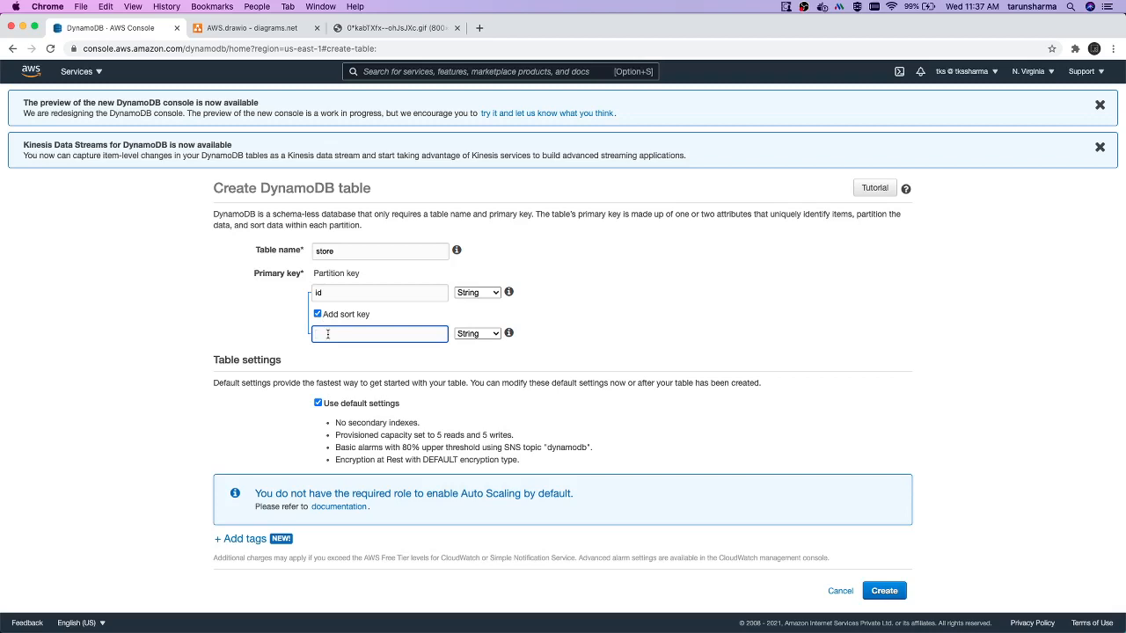
pyautogui.click(317, 314)
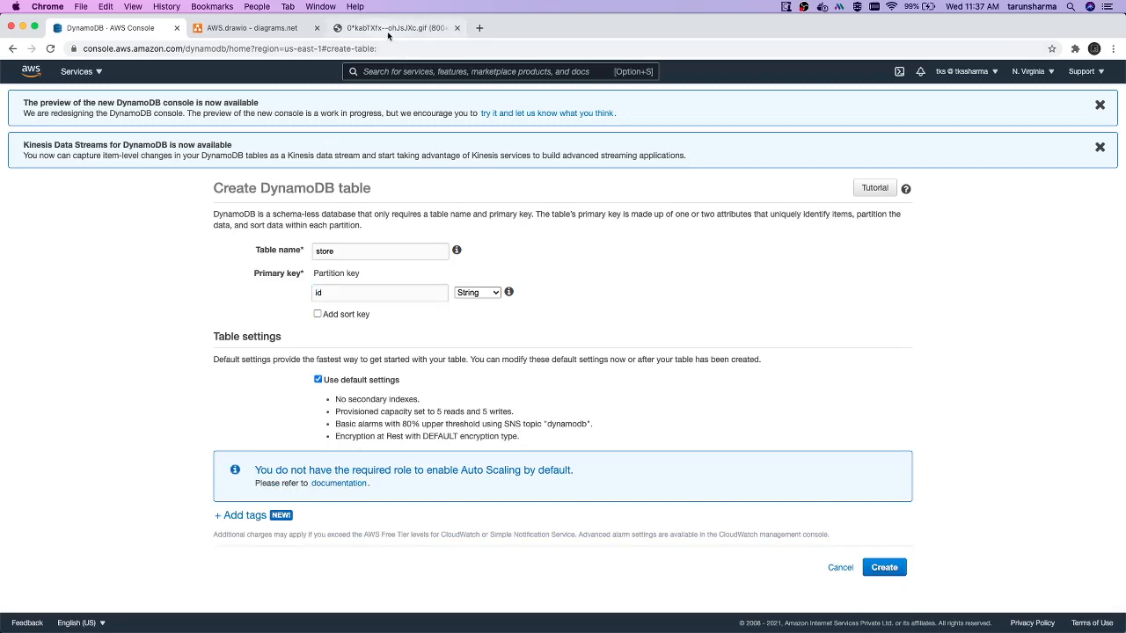
# Switch to the third browser tab showing the partition and sort key diagram
pyautogui.click(395, 27)
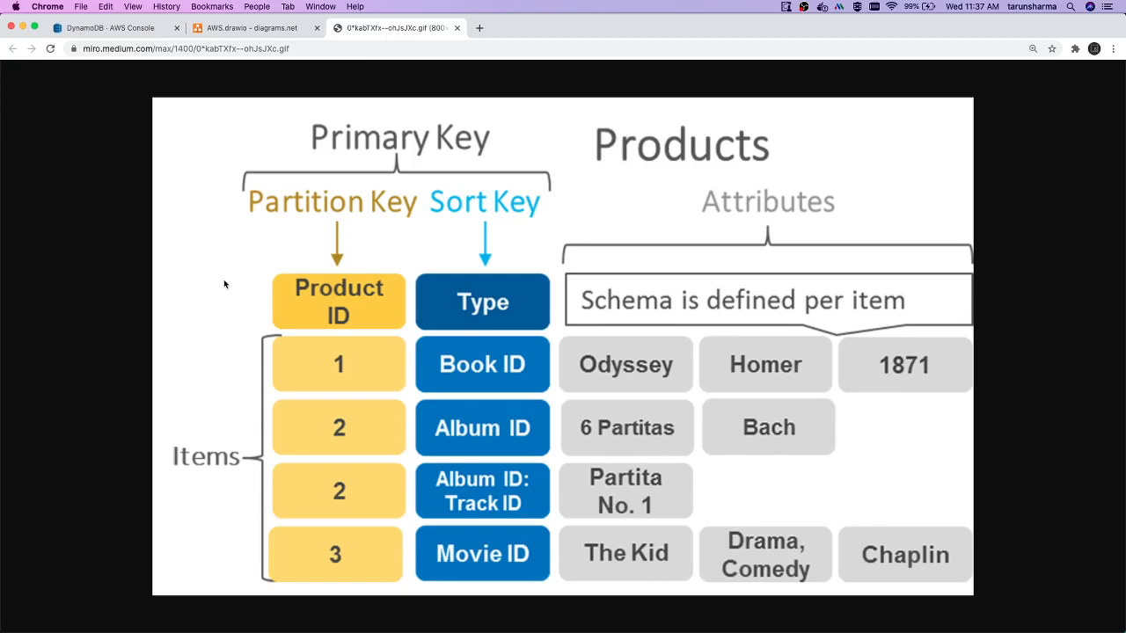
pyautogui.moveTo(333, 319)
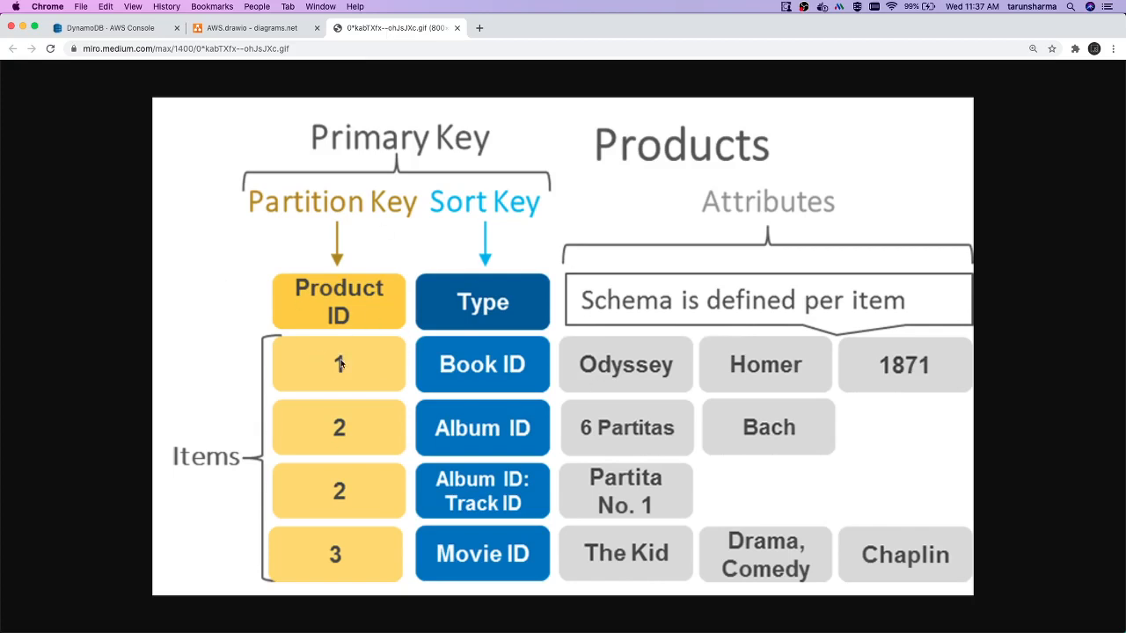
pyautogui.moveTo(393, 299)
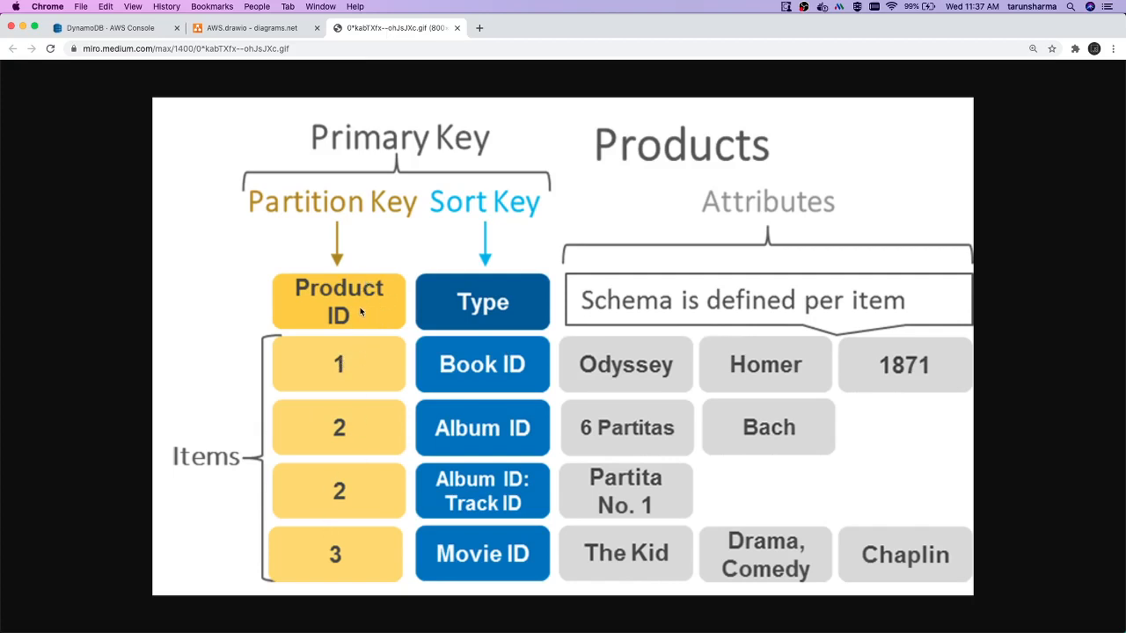
pyautogui.moveTo(364, 345)
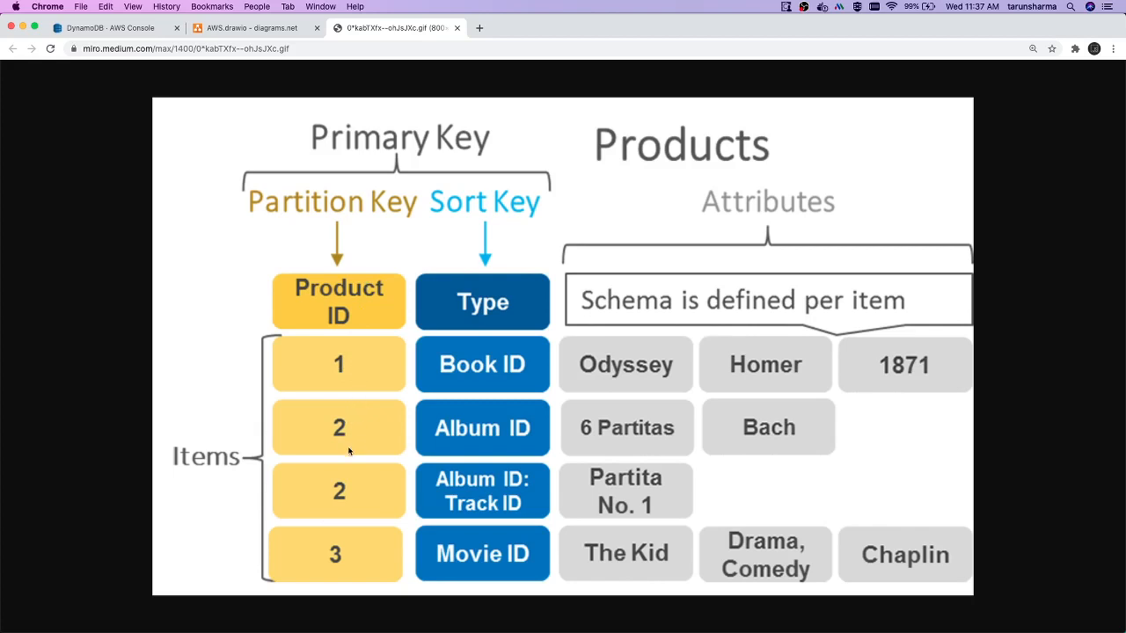
pyautogui.moveTo(358, 475)
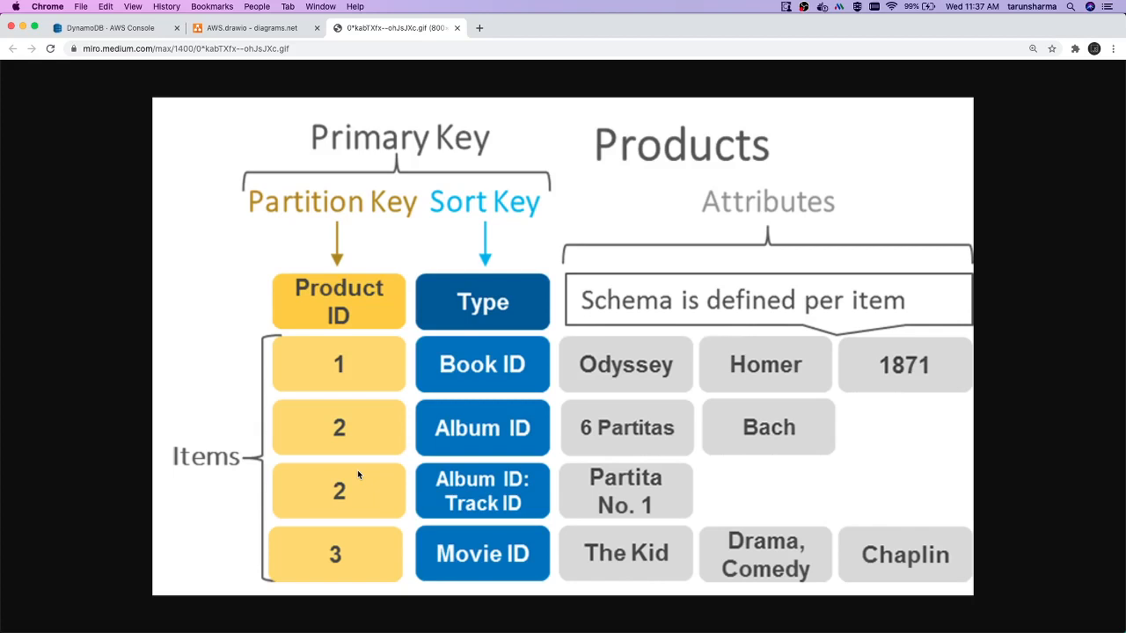
pyautogui.moveTo(479, 354)
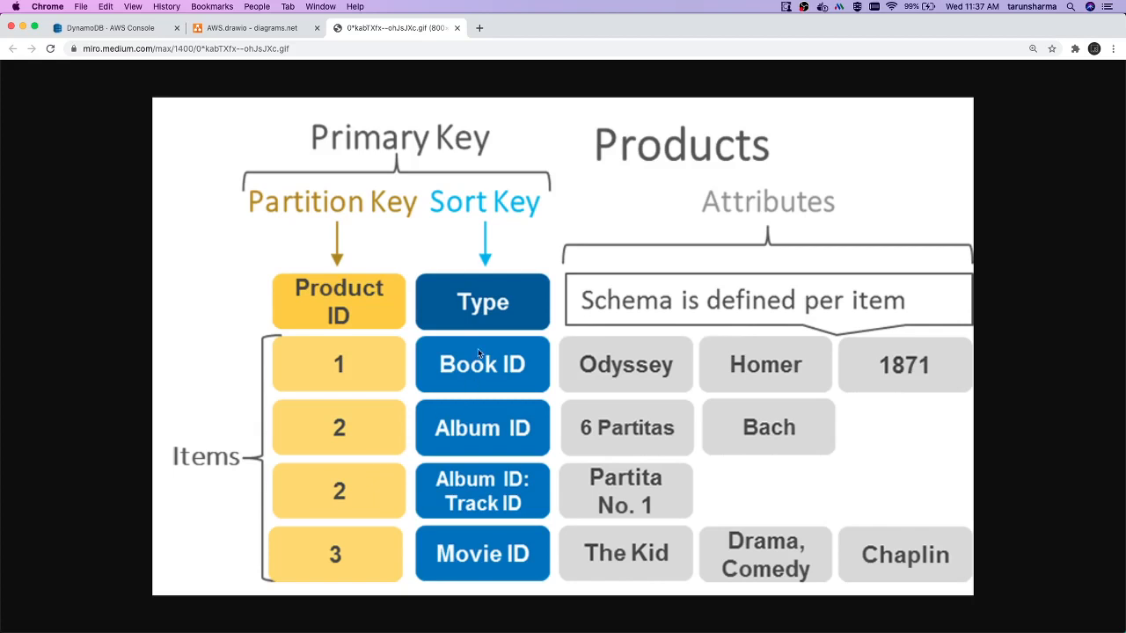
pyautogui.moveTo(493, 324)
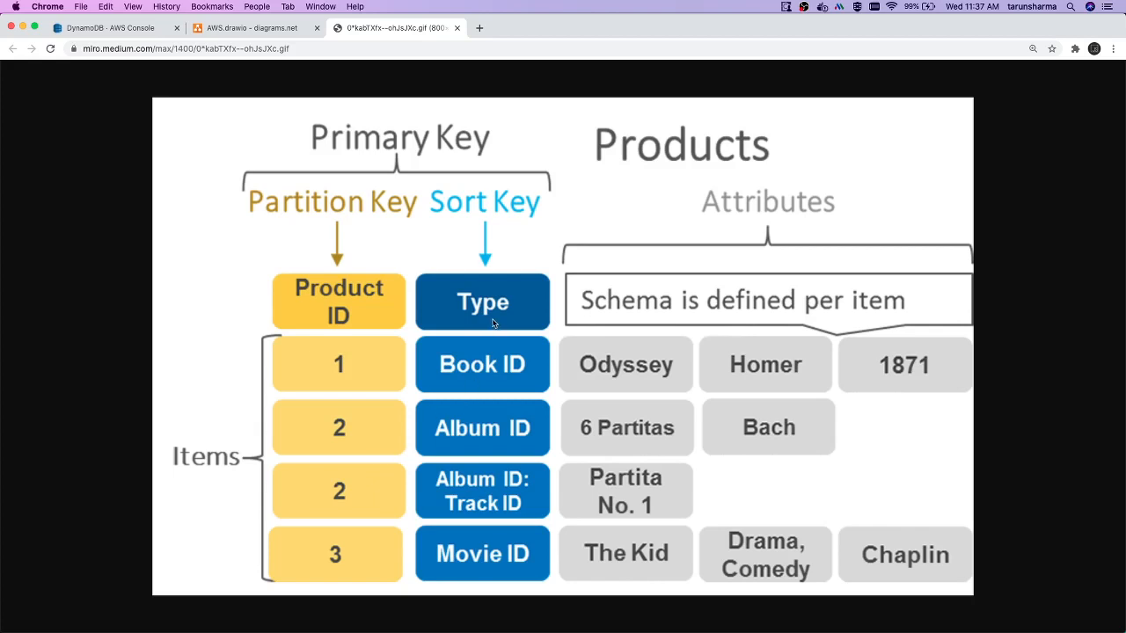
pyautogui.moveTo(504, 432)
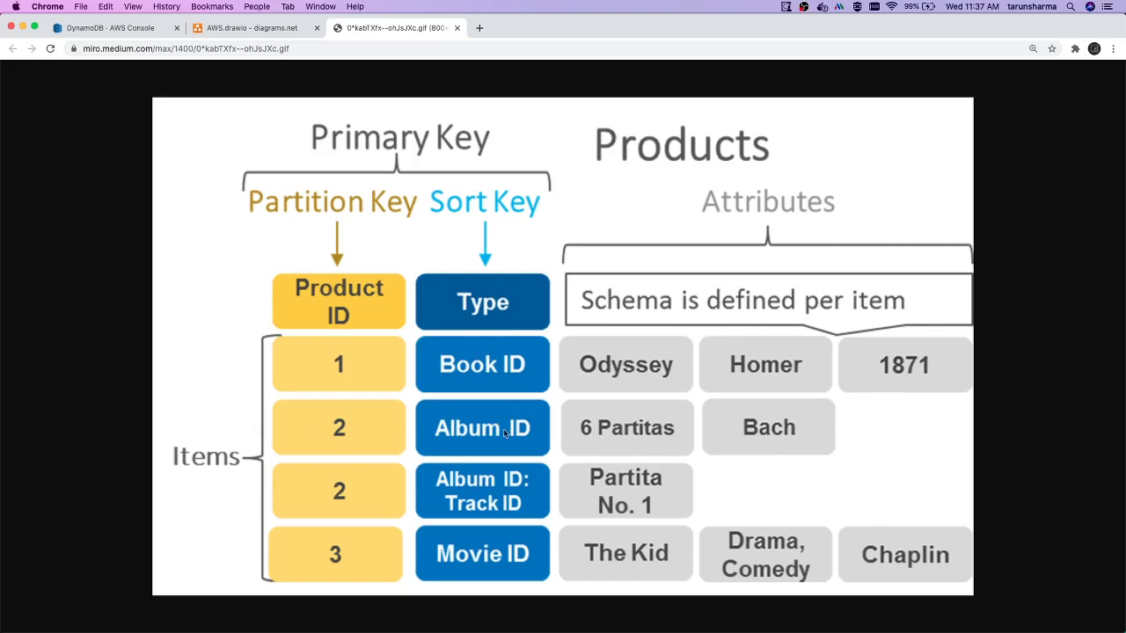
pyautogui.moveTo(367, 337)
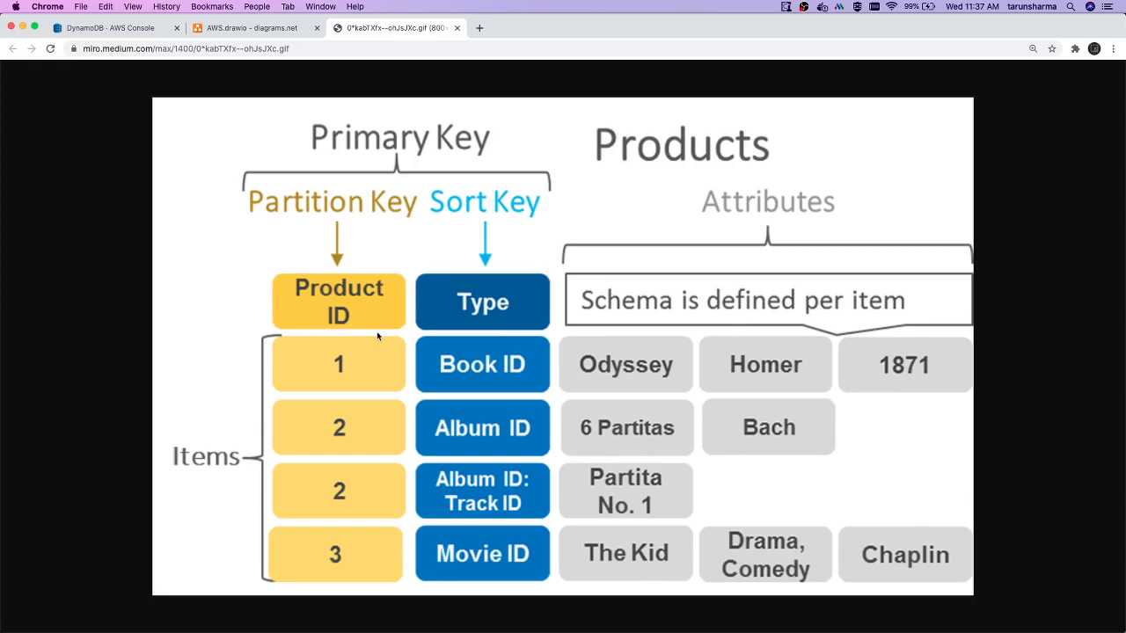
# Return to the form and create the 'store' table with default settings, then check its details
pyautogui.click(114, 27)
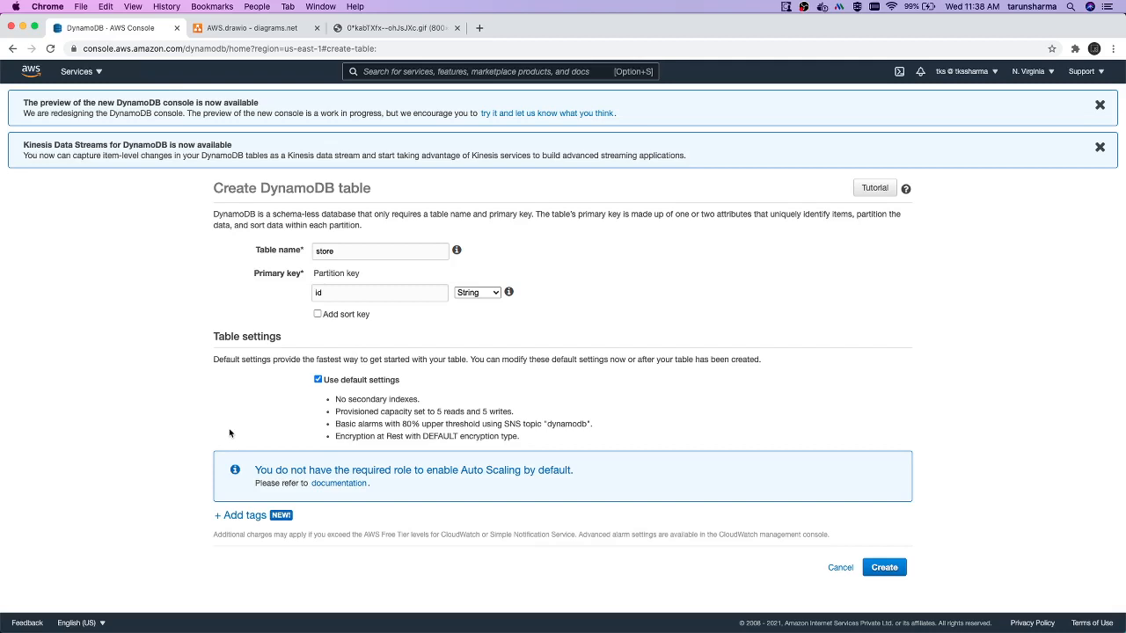
pyautogui.click(883, 567)
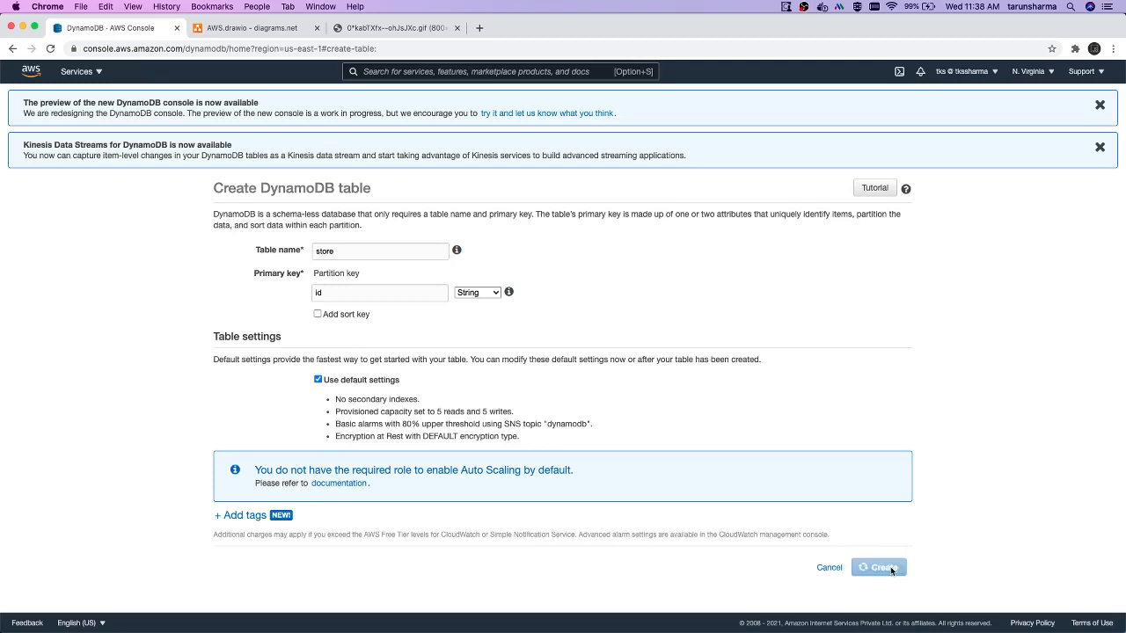
pyautogui.click(878, 567)
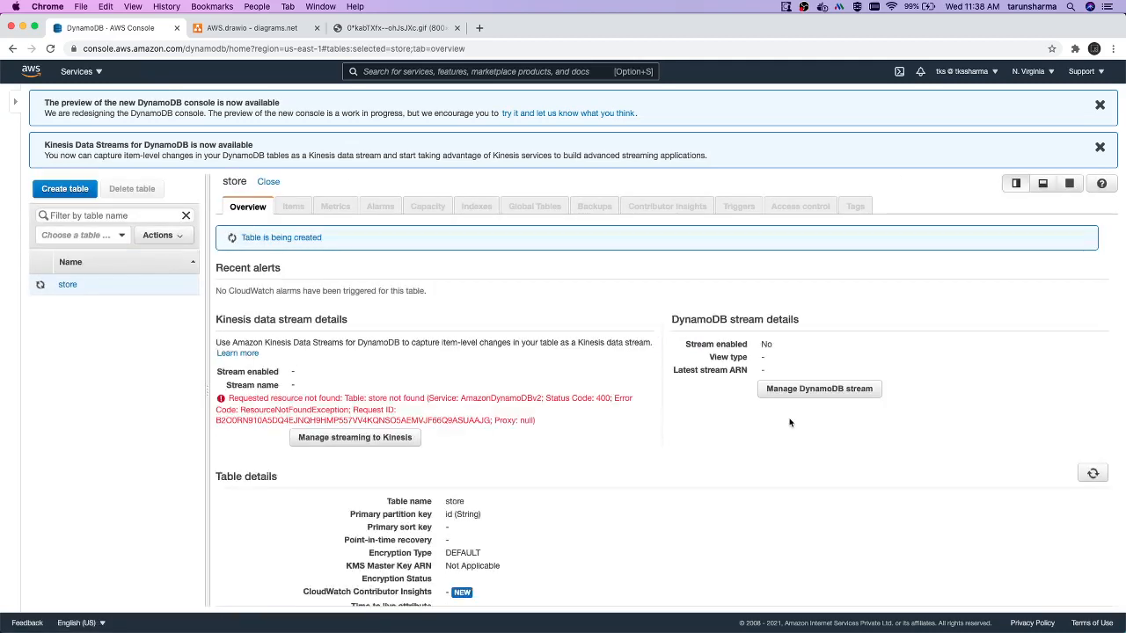
pyautogui.moveTo(650, 312)
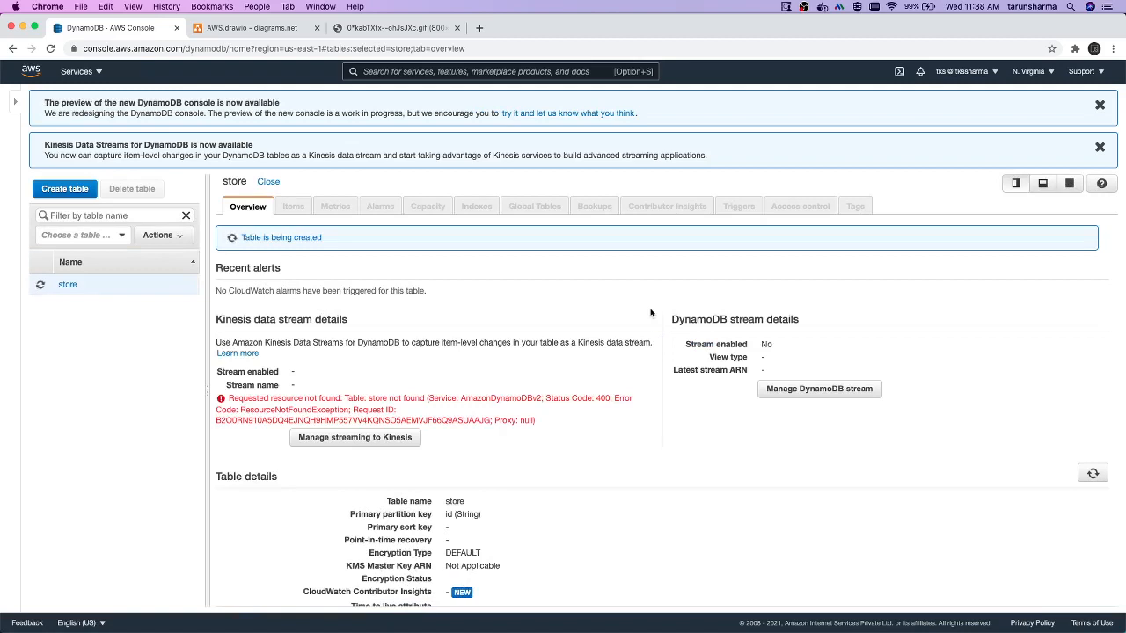
pyautogui.moveTo(292, 401)
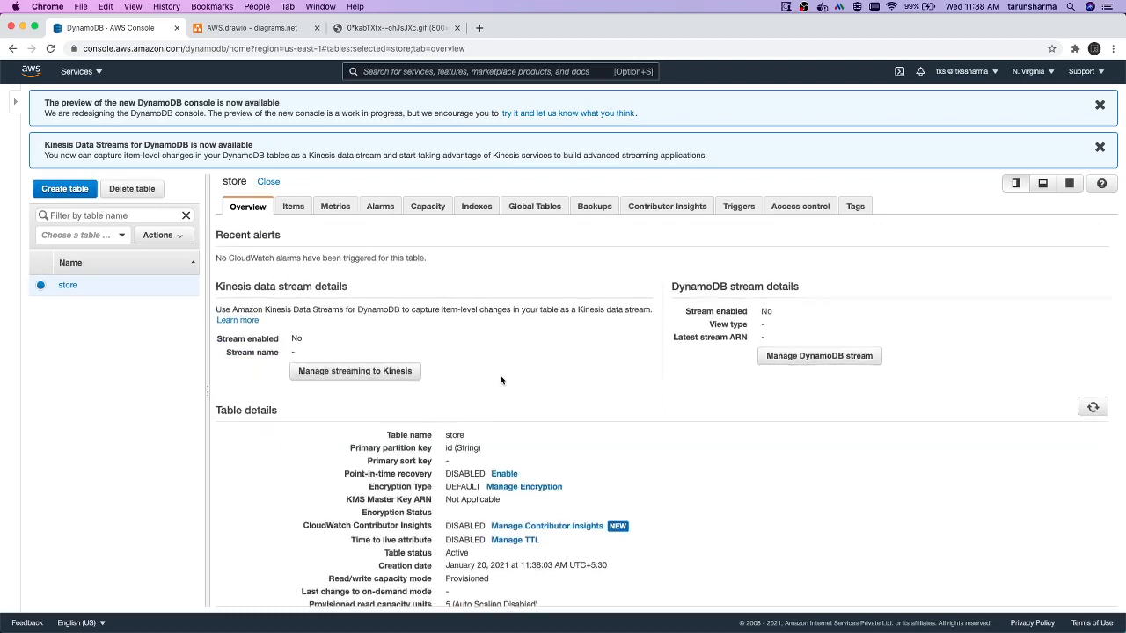
pyautogui.scroll(-3)
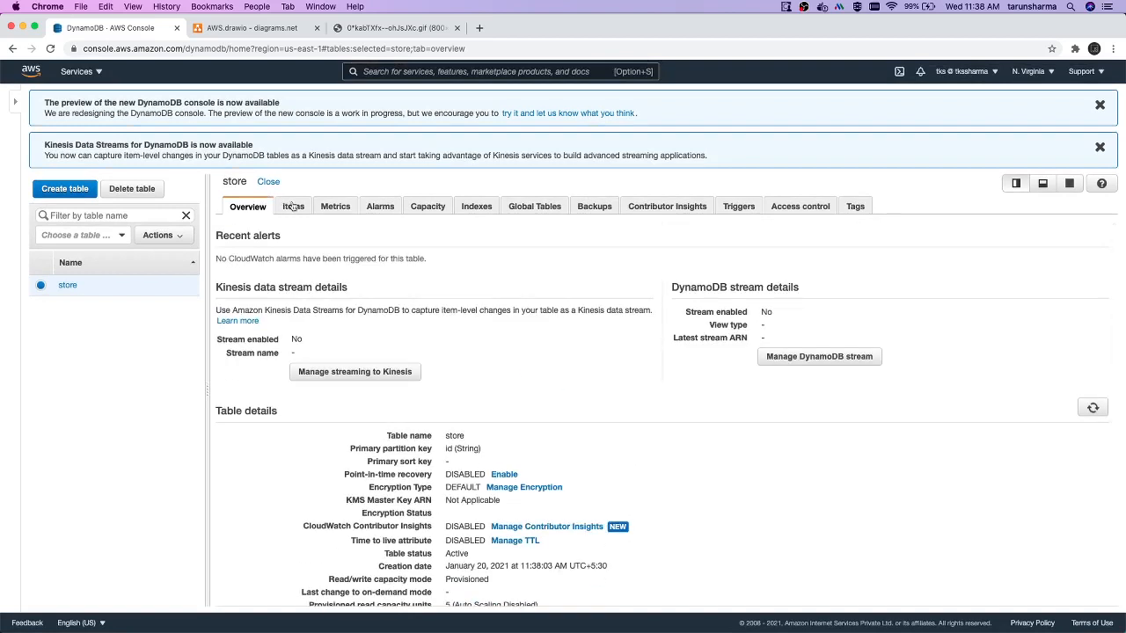
# Create and save the first item: id 1 with string attributes name 'test' and desc 'test'
pyautogui.click(293, 206)
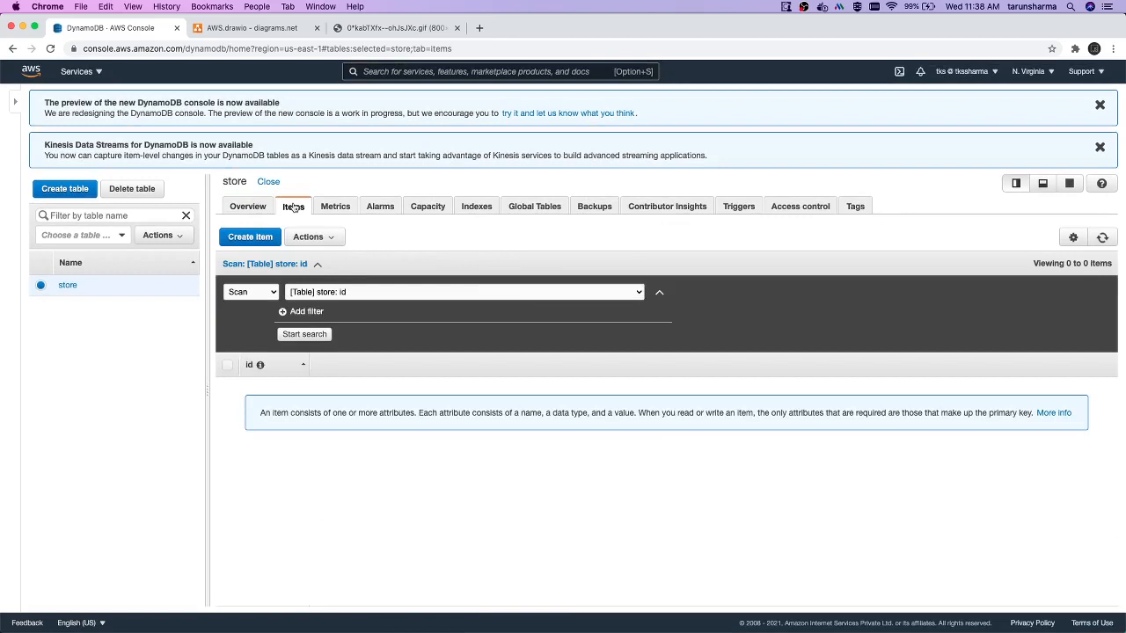
pyautogui.click(250, 237)
pyautogui.write('1')
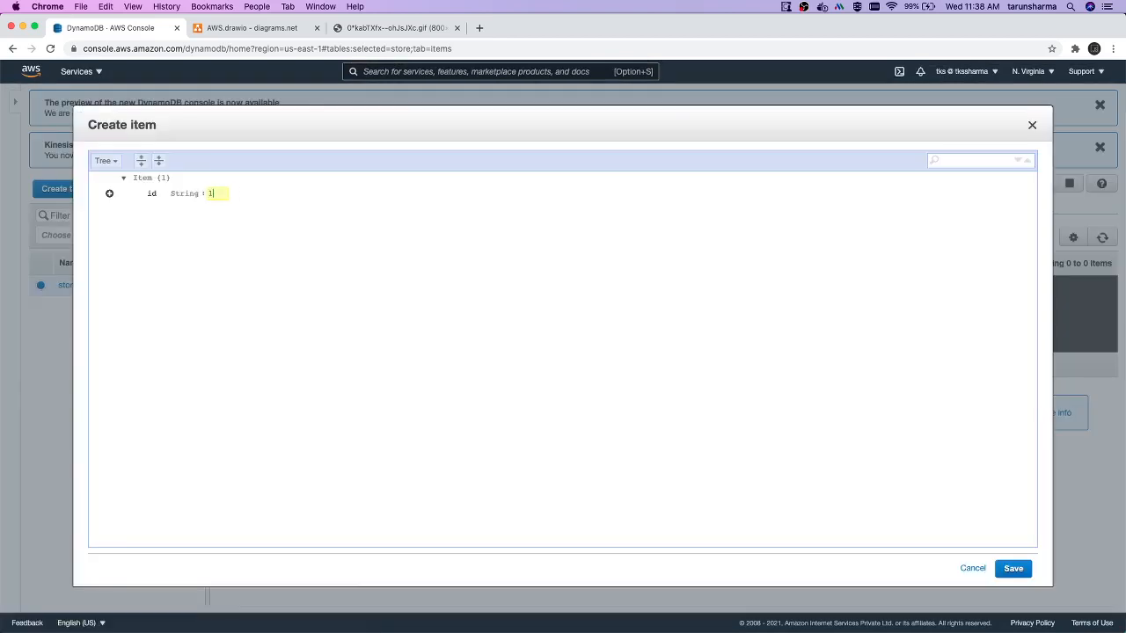
pyautogui.click(109, 193)
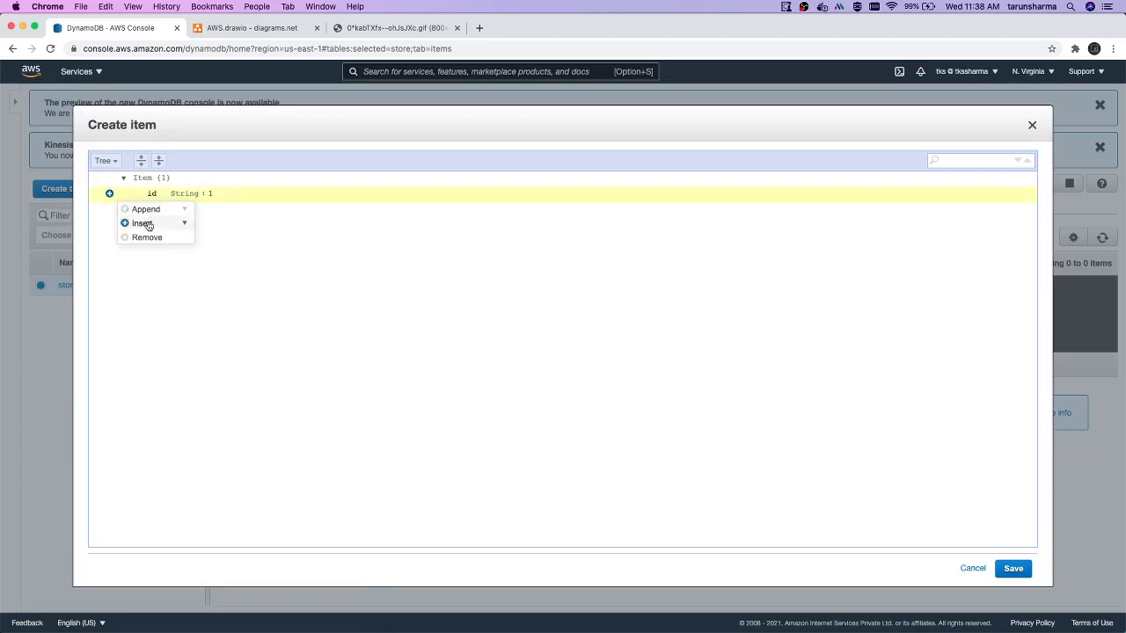
pyautogui.click(145, 209)
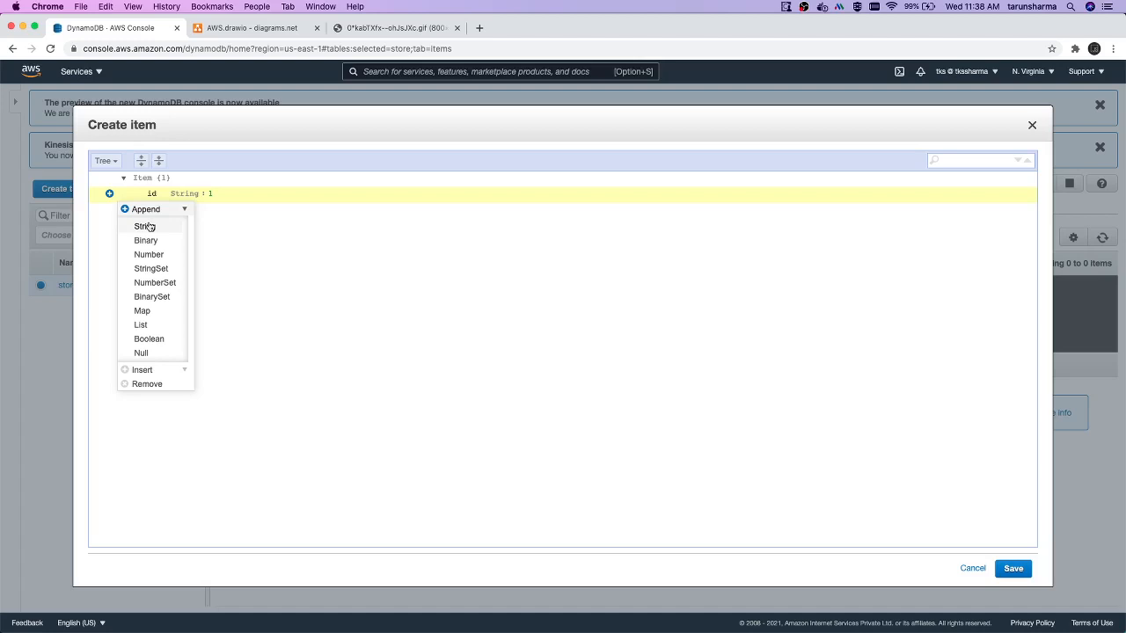
pyautogui.click(144, 227)
pyautogui.write('test')
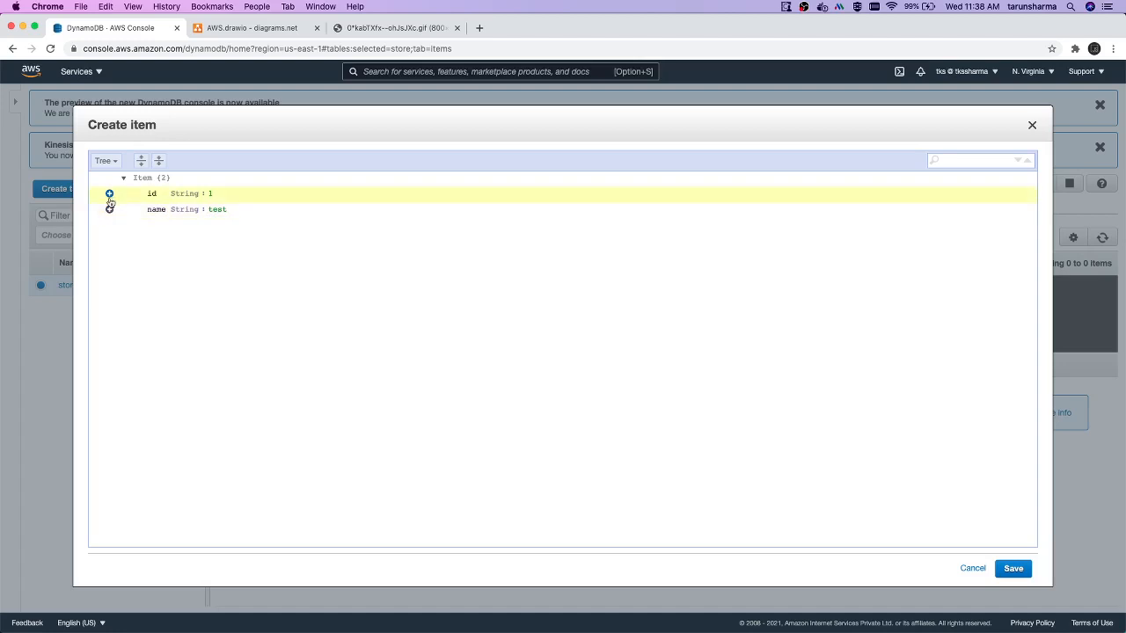
pyautogui.click(110, 210)
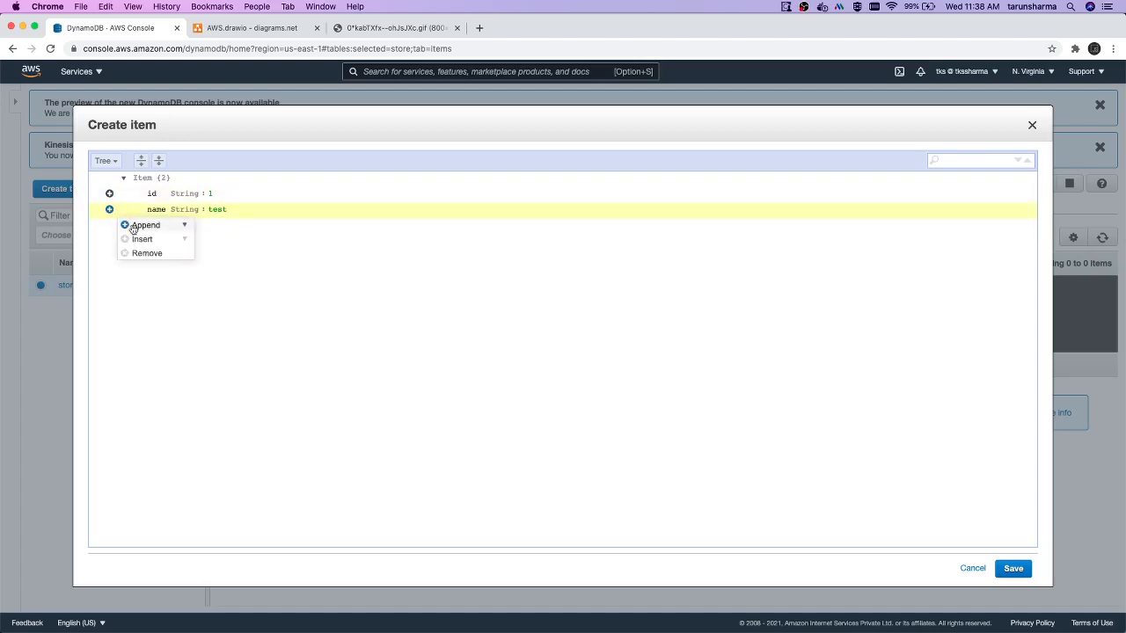
pyautogui.click(145, 224)
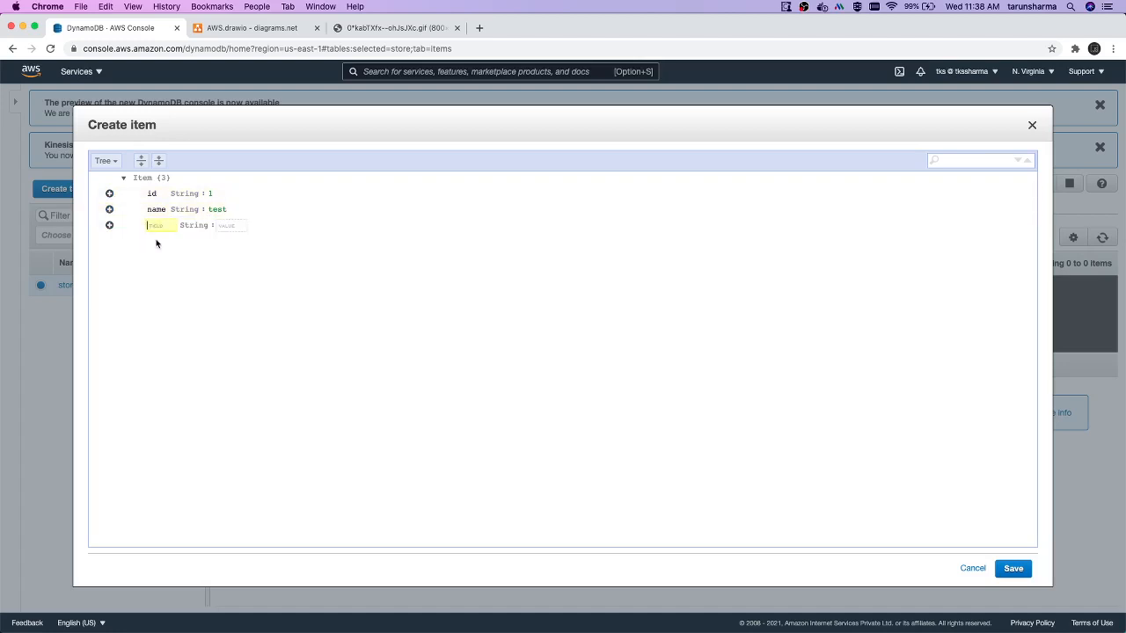
pyautogui.write('desc')
pyautogui.click(231, 225)
pyautogui.write('te')
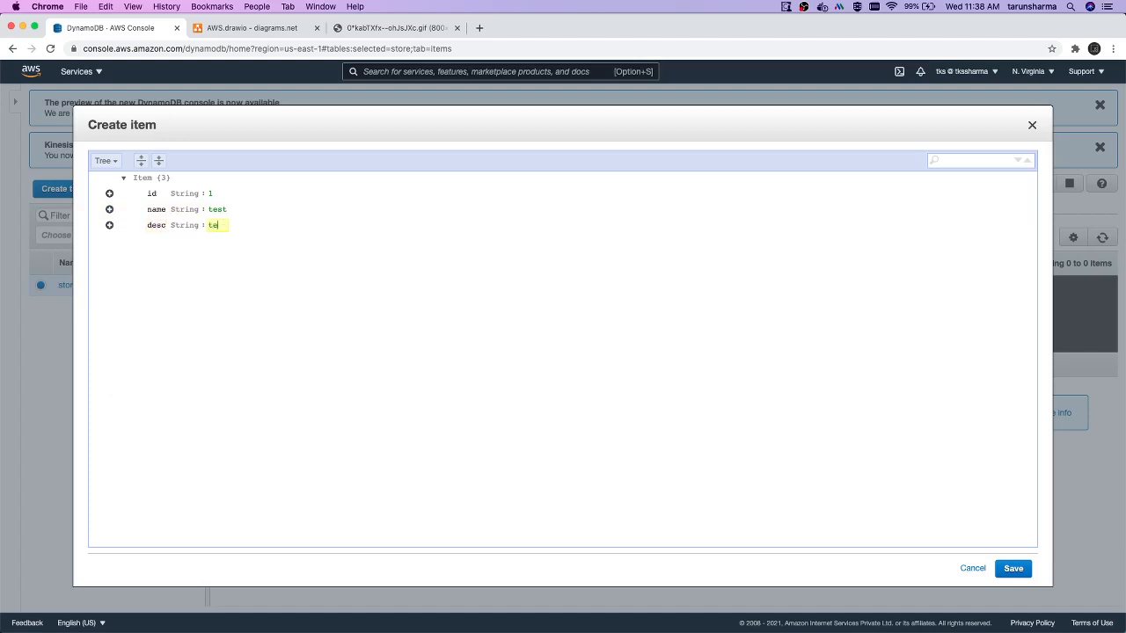
pyautogui.write('st')
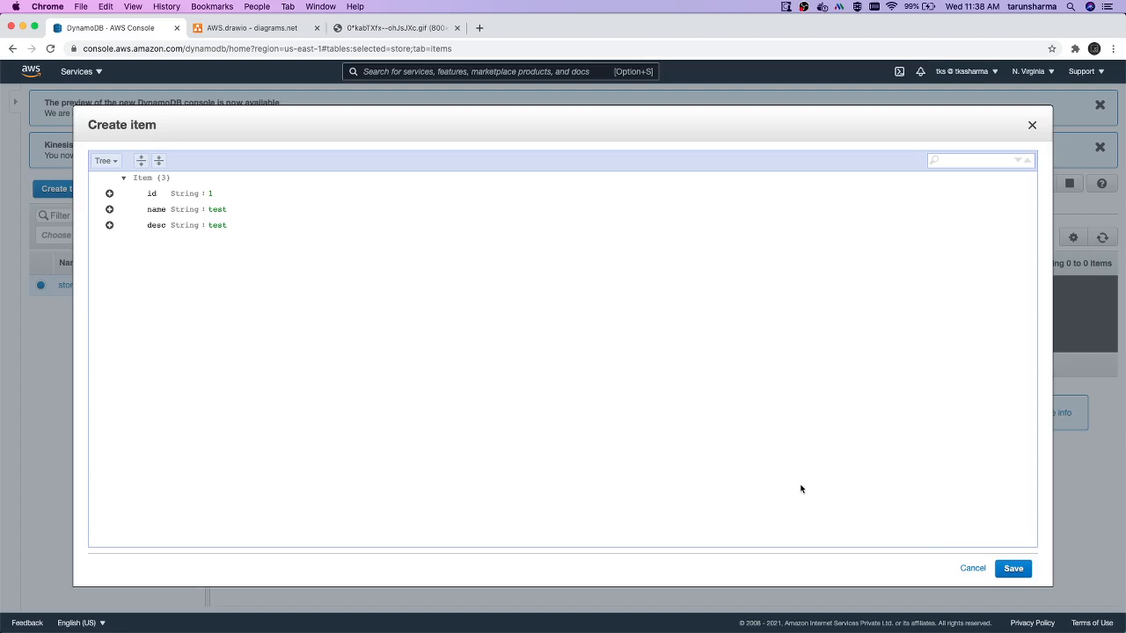
pyautogui.click(1012, 569)
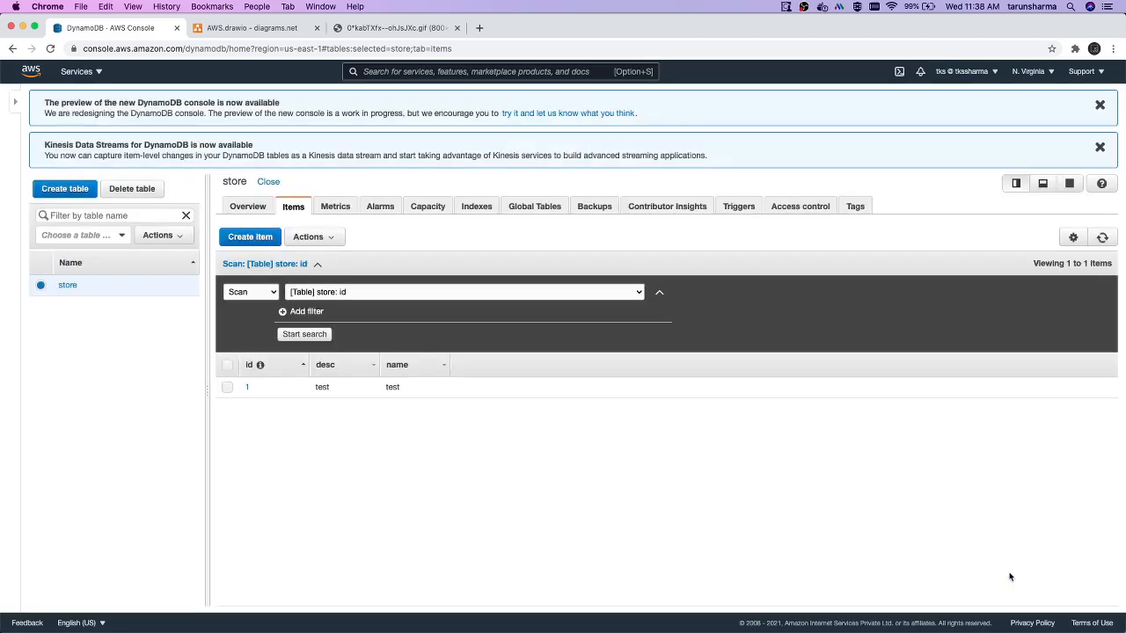
pyautogui.click(227, 365)
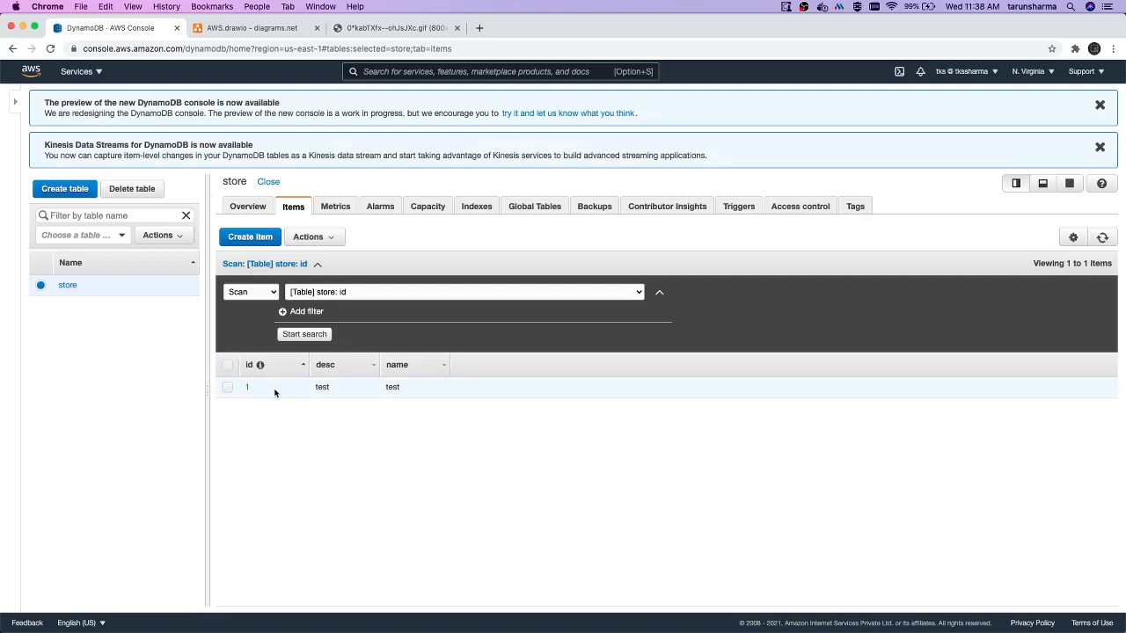
pyautogui.moveTo(236, 223)
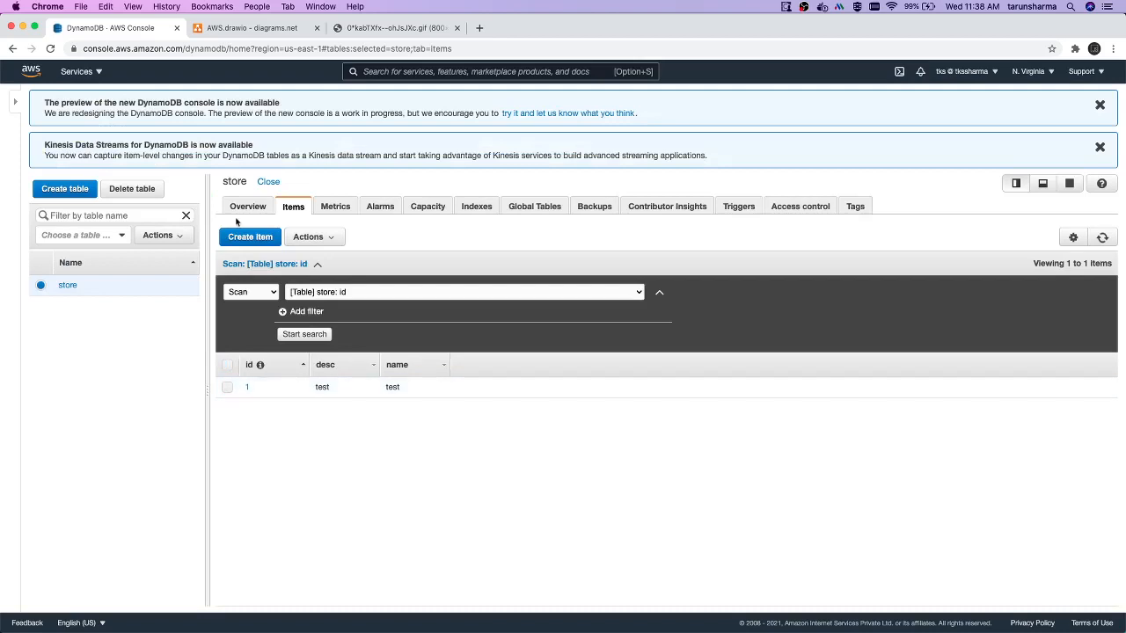
pyautogui.click(249, 237)
pyautogui.write('1')
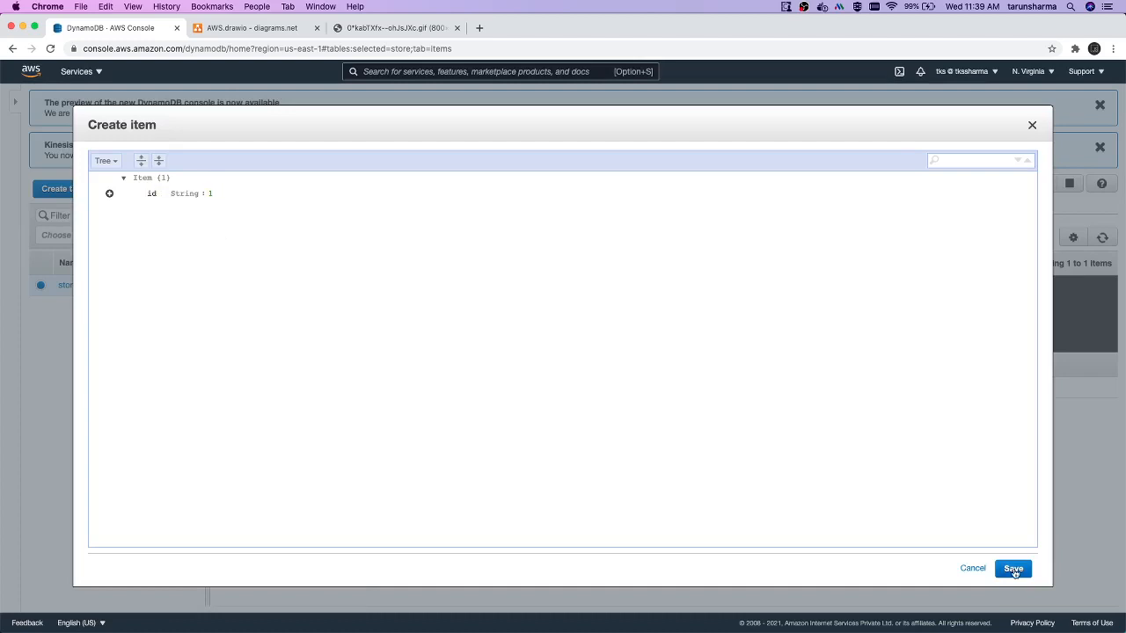
pyautogui.click(1012, 568)
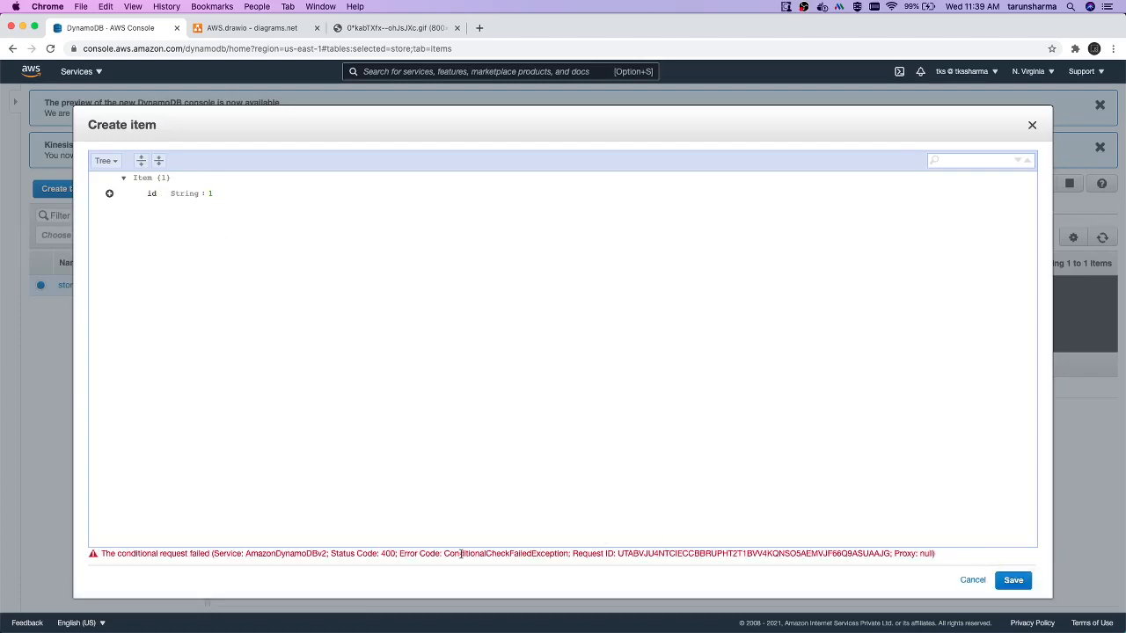
pyautogui.click(972, 580)
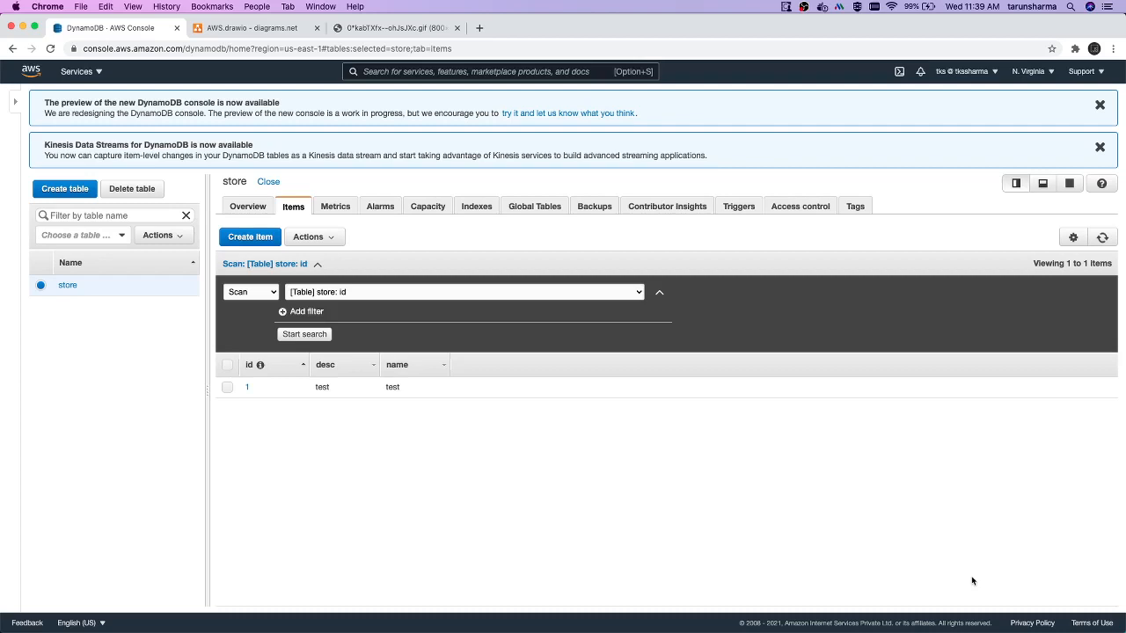
# Review the store table overview, then show its Triggers page
pyautogui.click(247, 206)
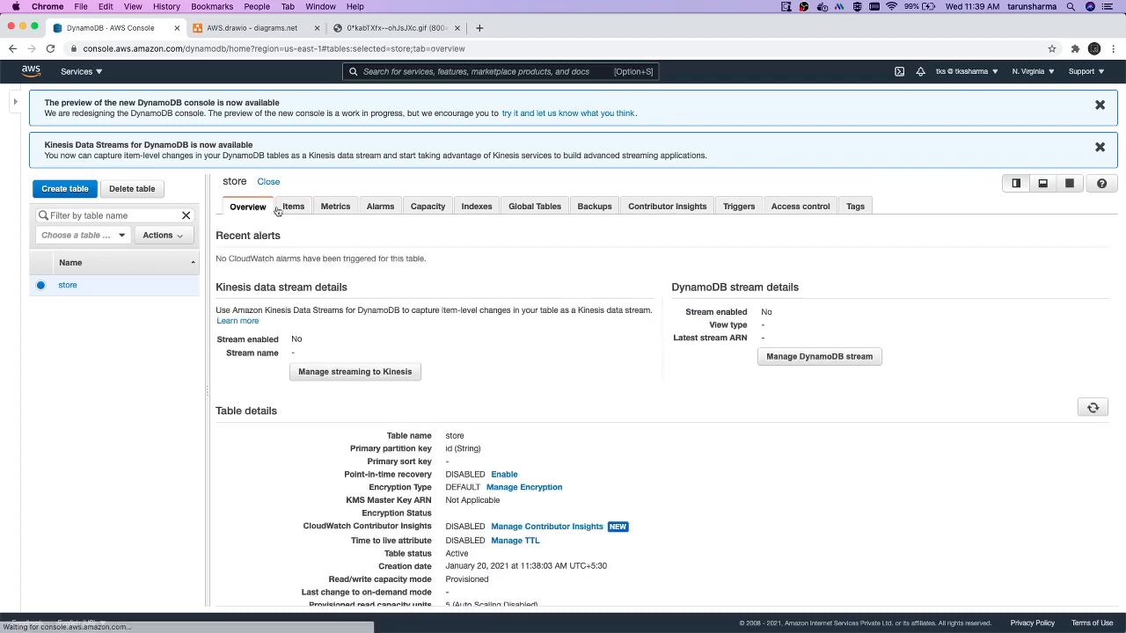
pyautogui.moveTo(511, 196)
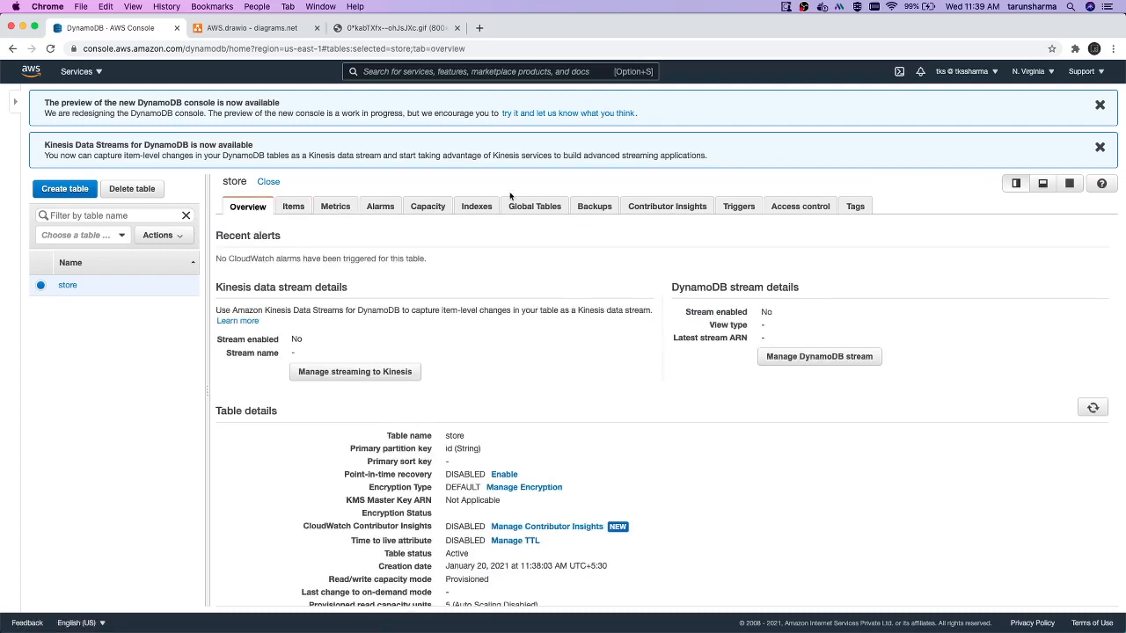
pyautogui.moveTo(429, 218)
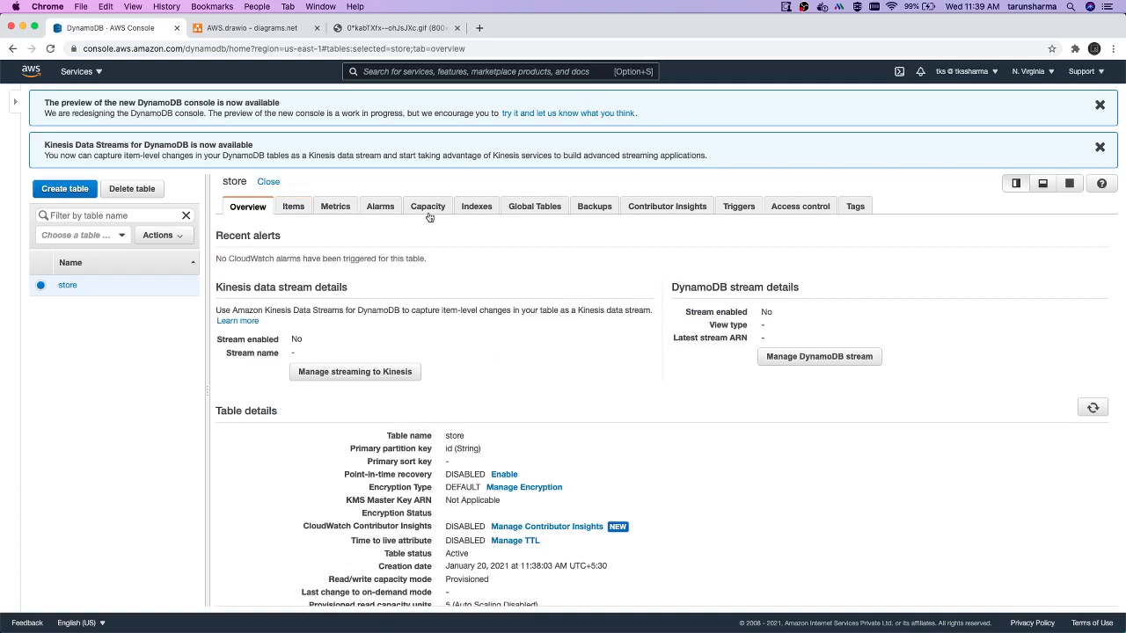
pyautogui.scroll(-3)
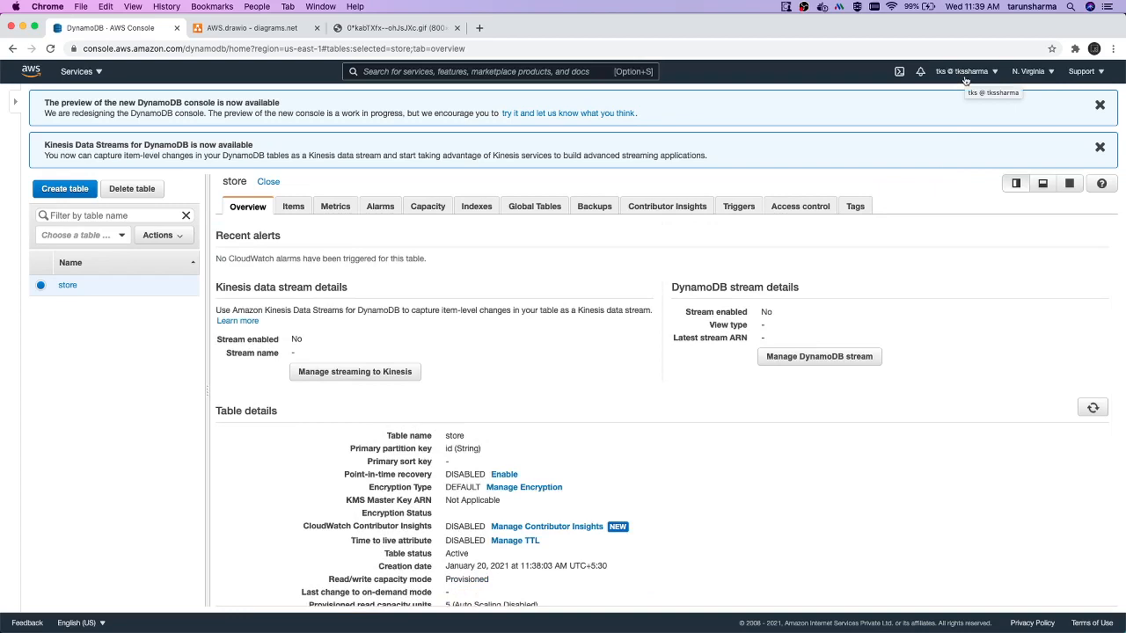
pyautogui.moveTo(68, 285)
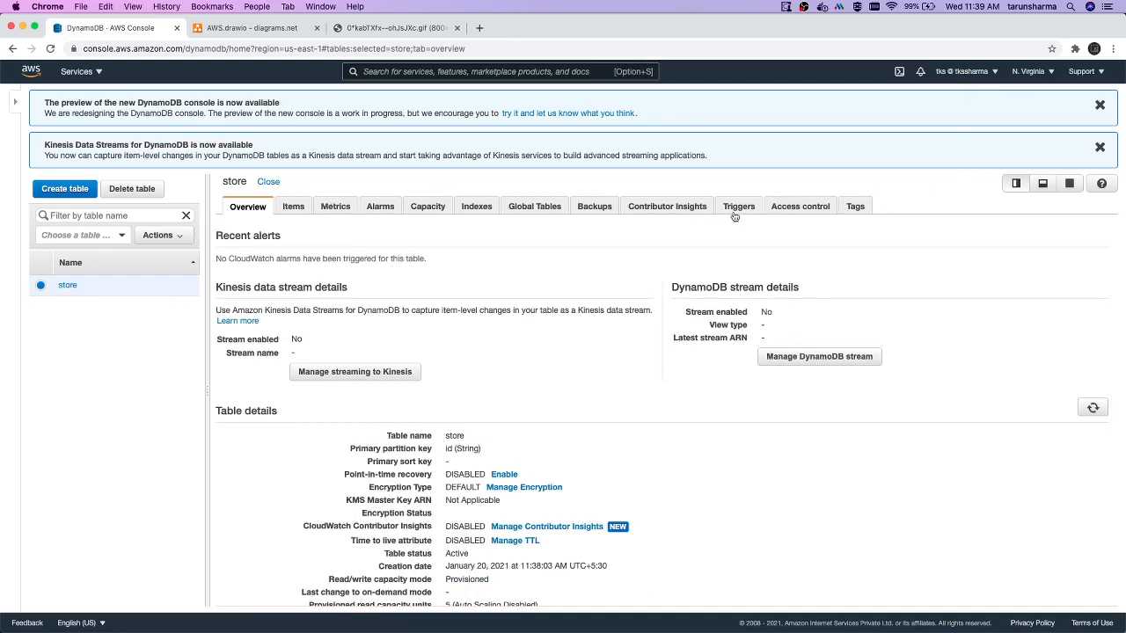
pyautogui.click(738, 206)
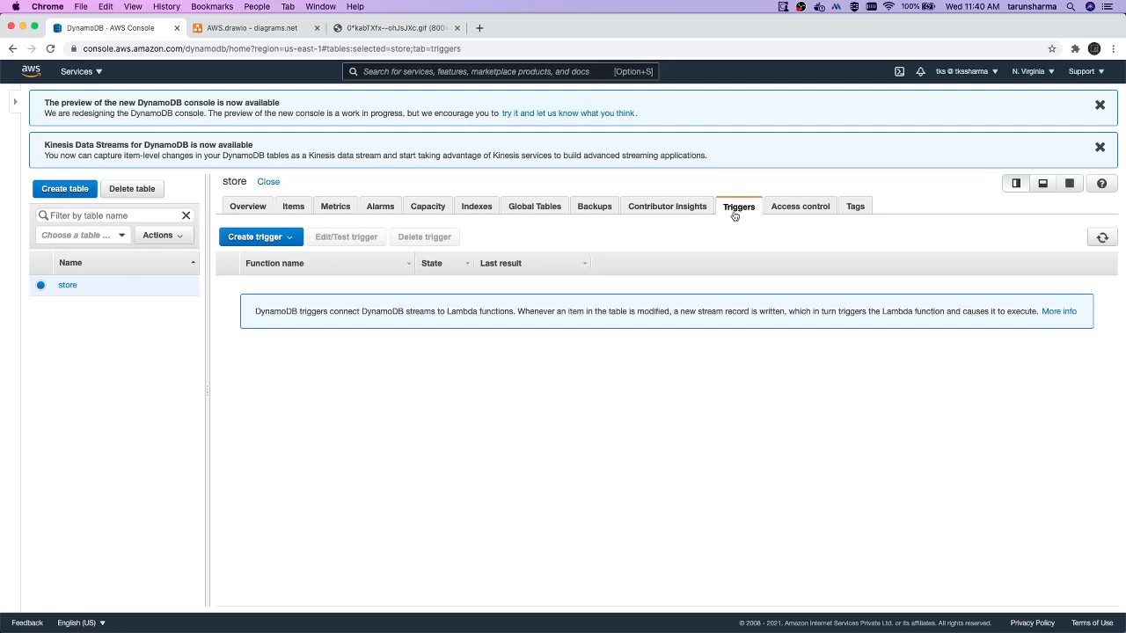
pyautogui.moveTo(330, 238)
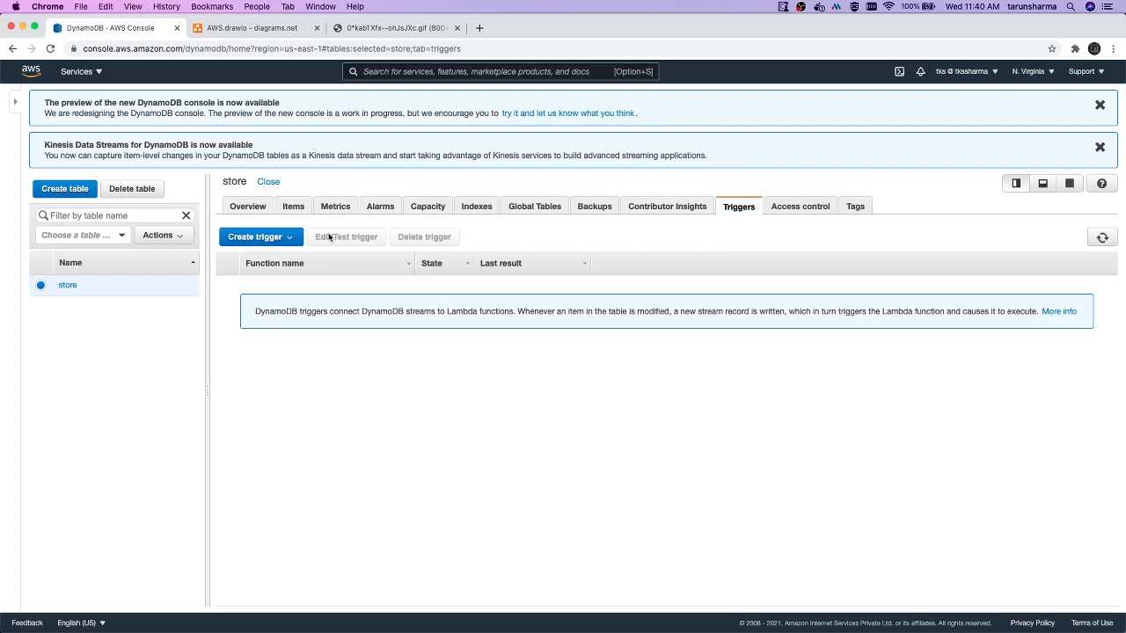
# Switch back to the store table's Overview tab
pyautogui.click(247, 206)
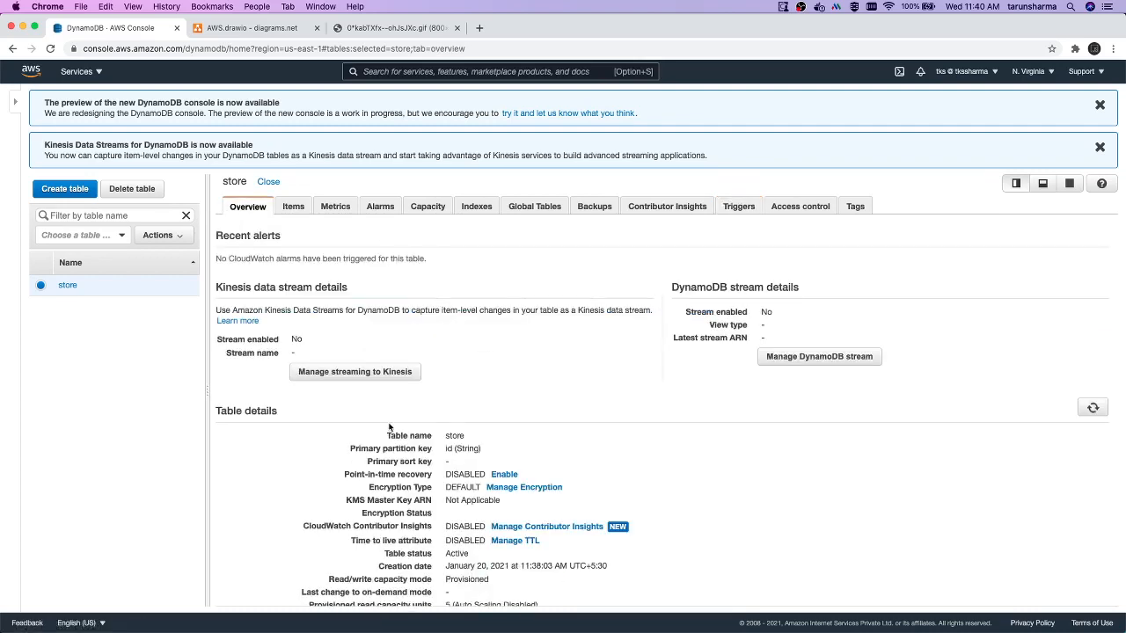
pyautogui.scroll(-3)
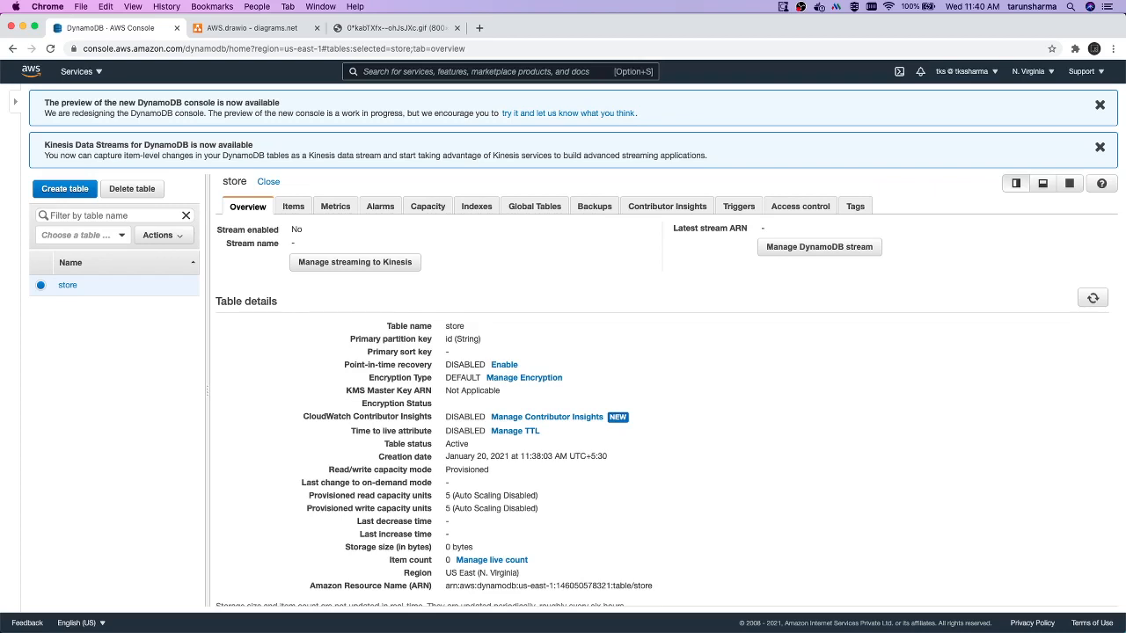
pyautogui.moveTo(654, 420)
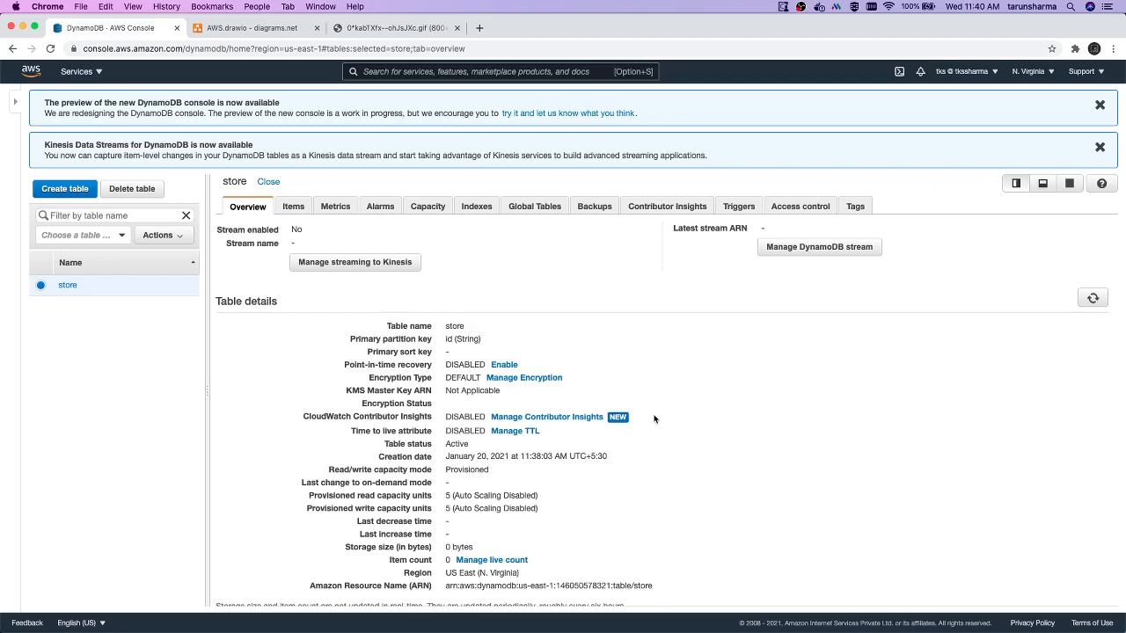
pyautogui.moveTo(393, 28)
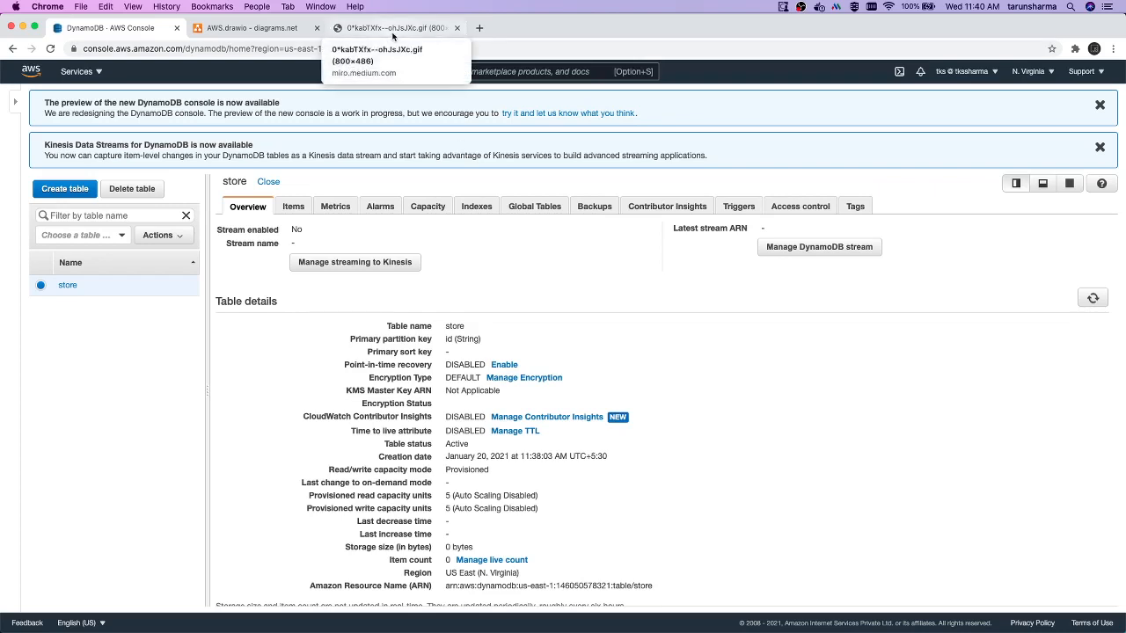
pyautogui.click(396, 28)
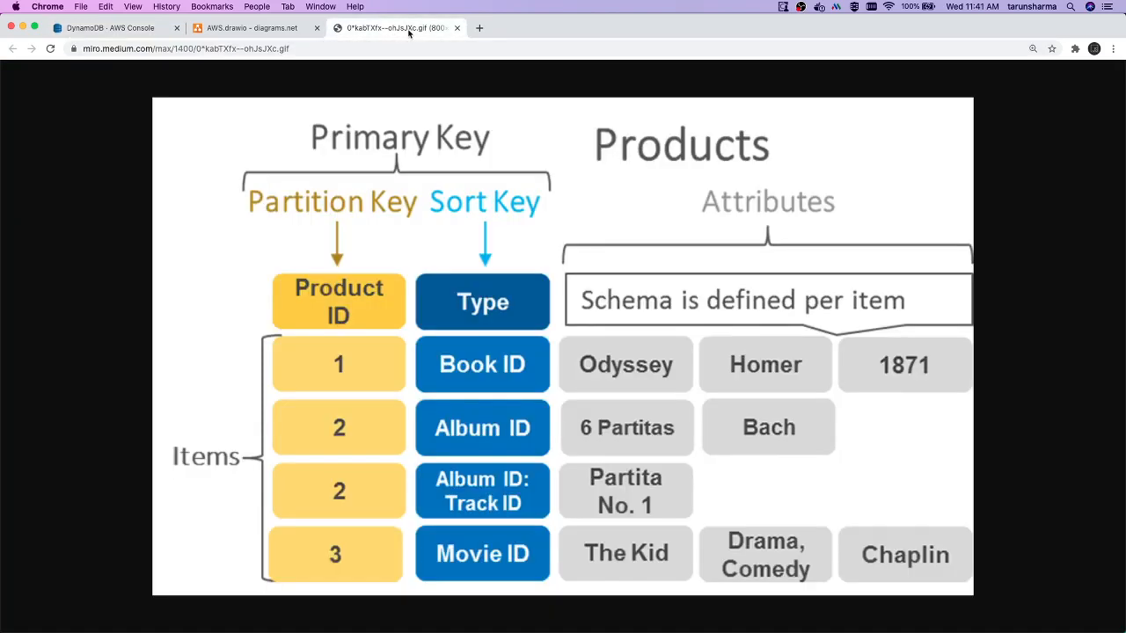
pyautogui.click(105, 27)
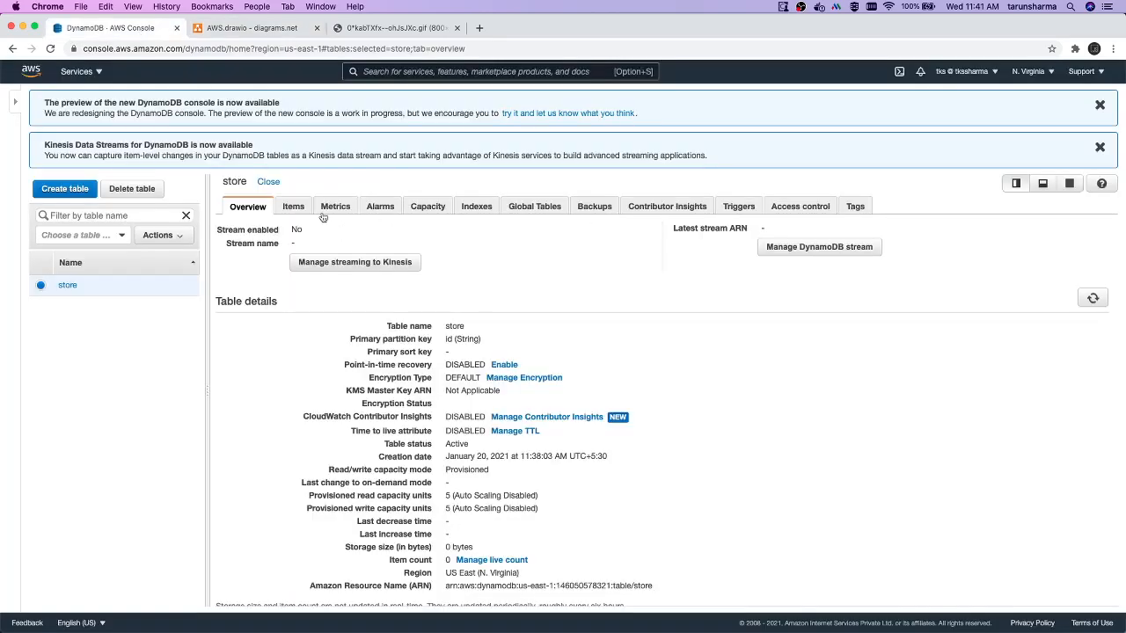
# Save a second item with id 4 and string attribute type 'data', then start another item
pyautogui.click(293, 205)
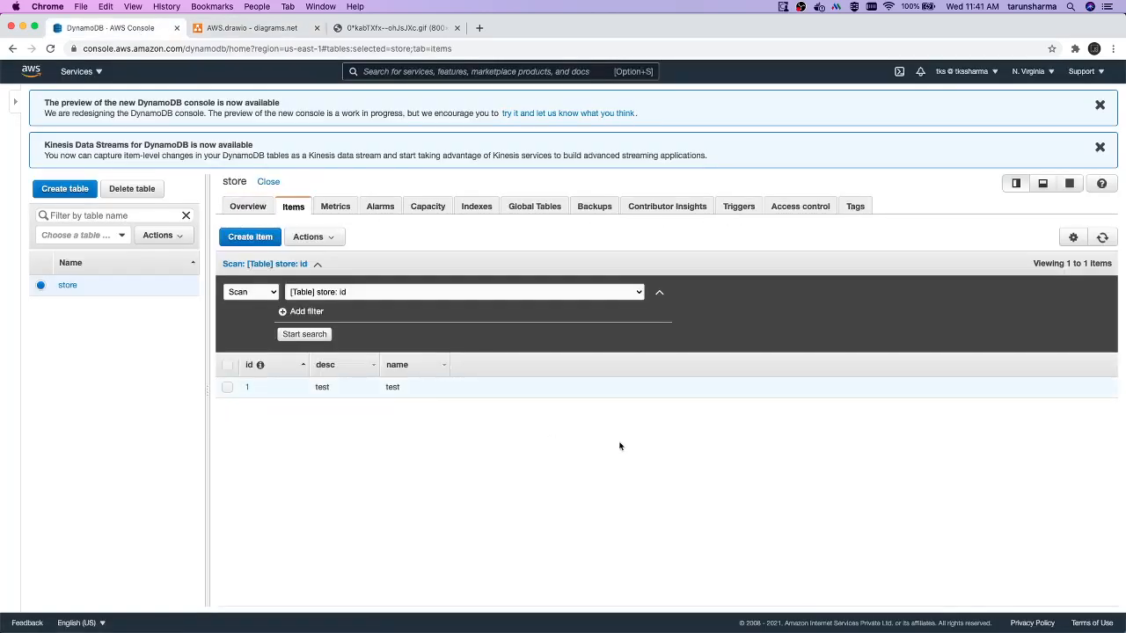
pyautogui.click(250, 237)
pyautogui.write('4')
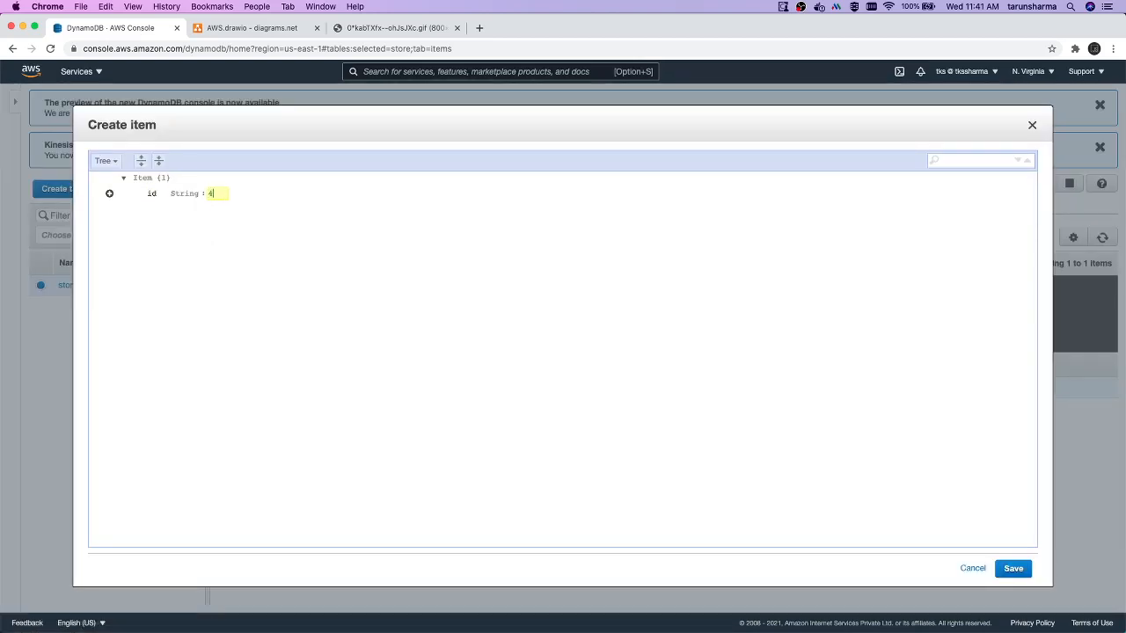
pyautogui.click(109, 194)
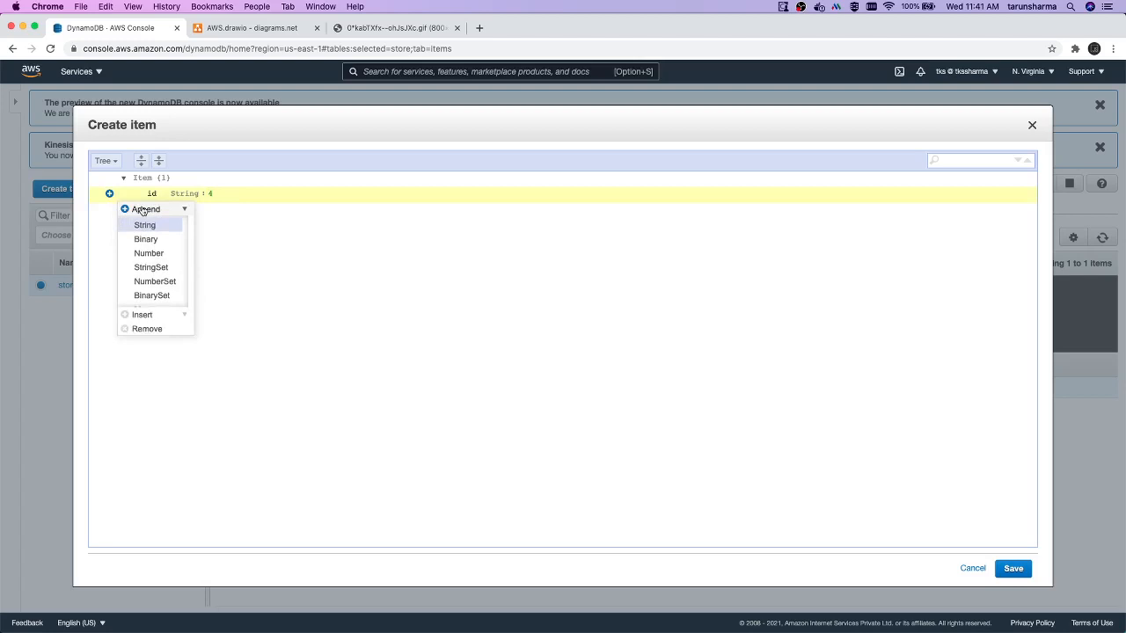
pyautogui.click(145, 225)
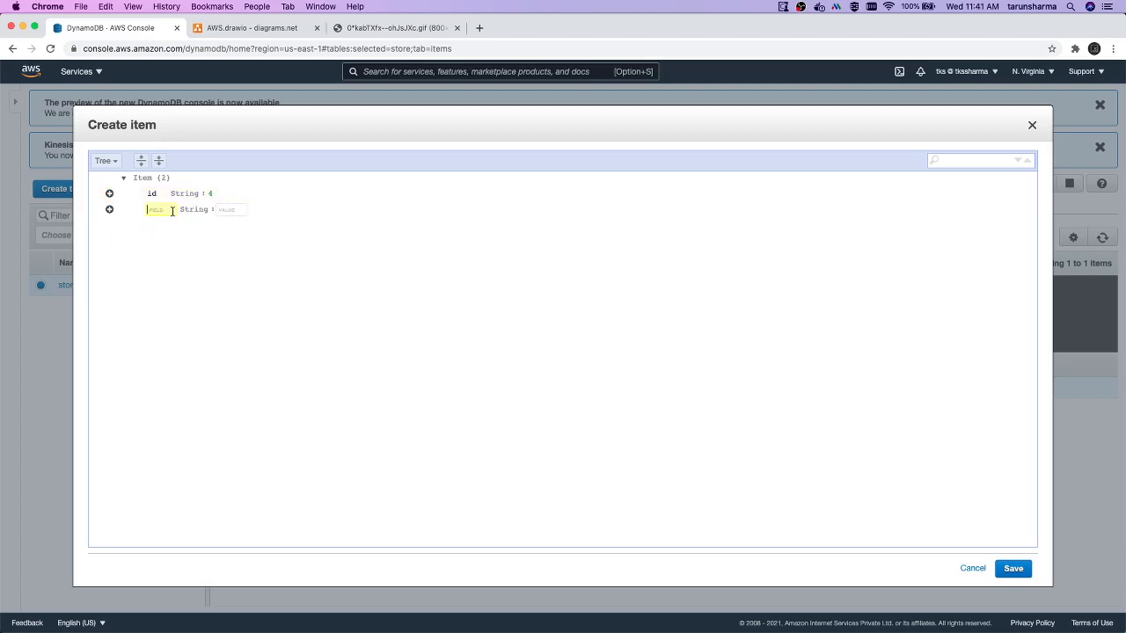
pyautogui.write('type')
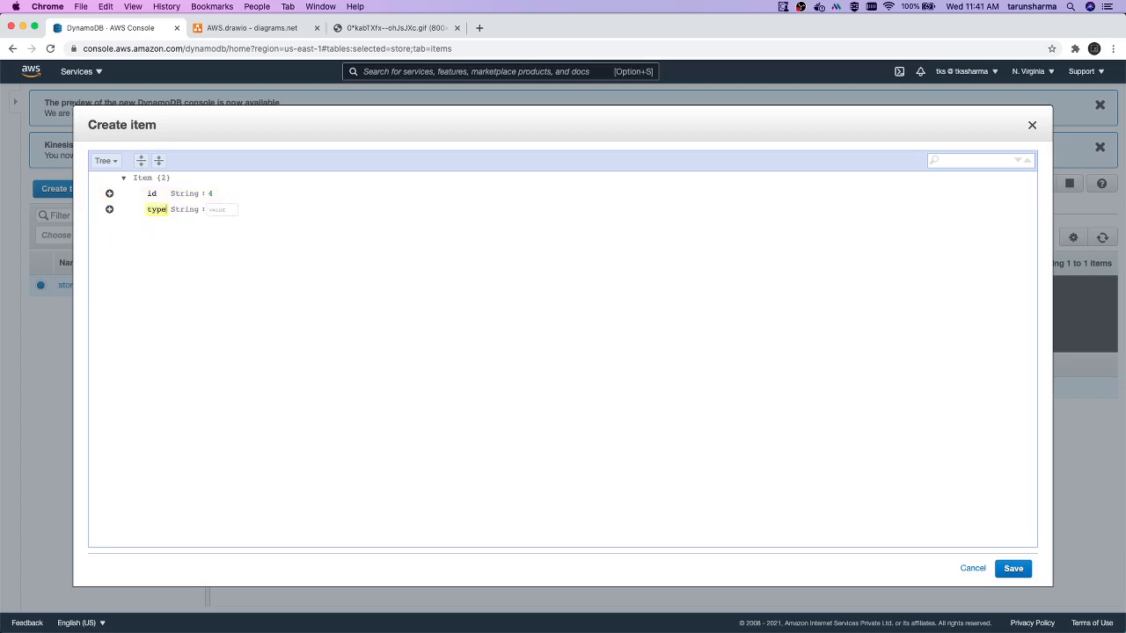
pyautogui.write('data')
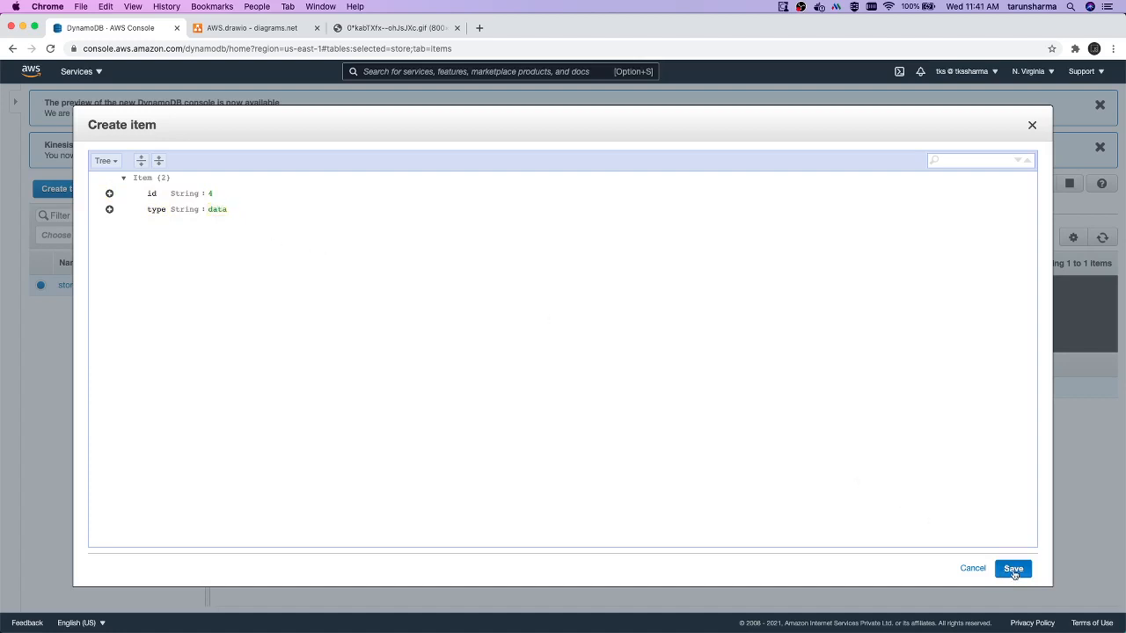
pyautogui.click(1012, 569)
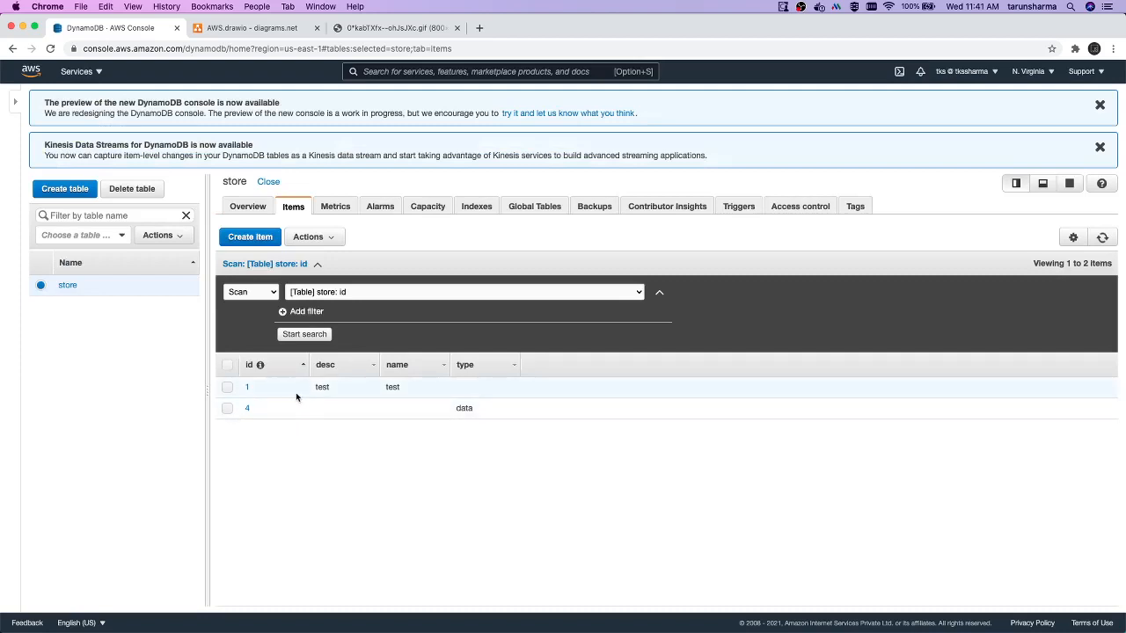
pyautogui.moveTo(405, 394)
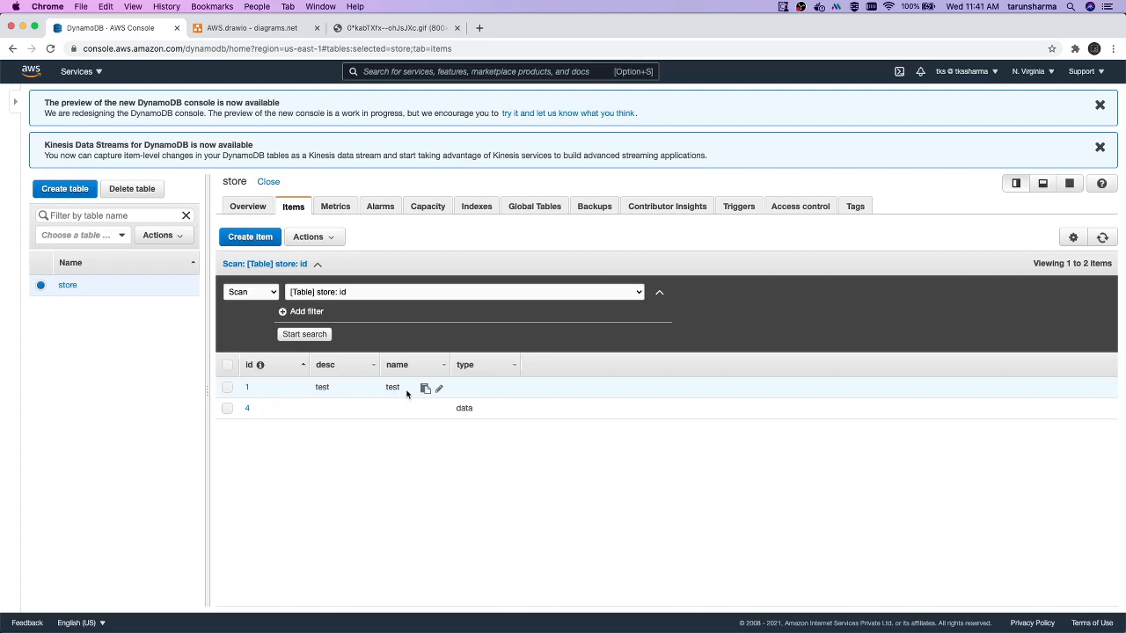
pyautogui.moveTo(375, 416)
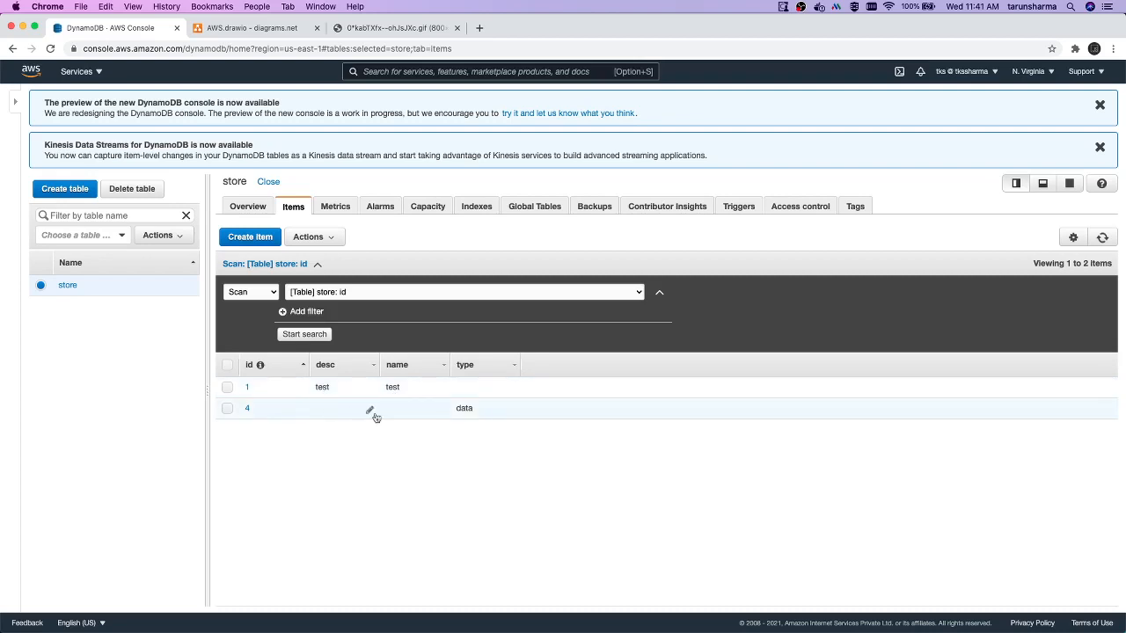
pyautogui.moveTo(467, 409)
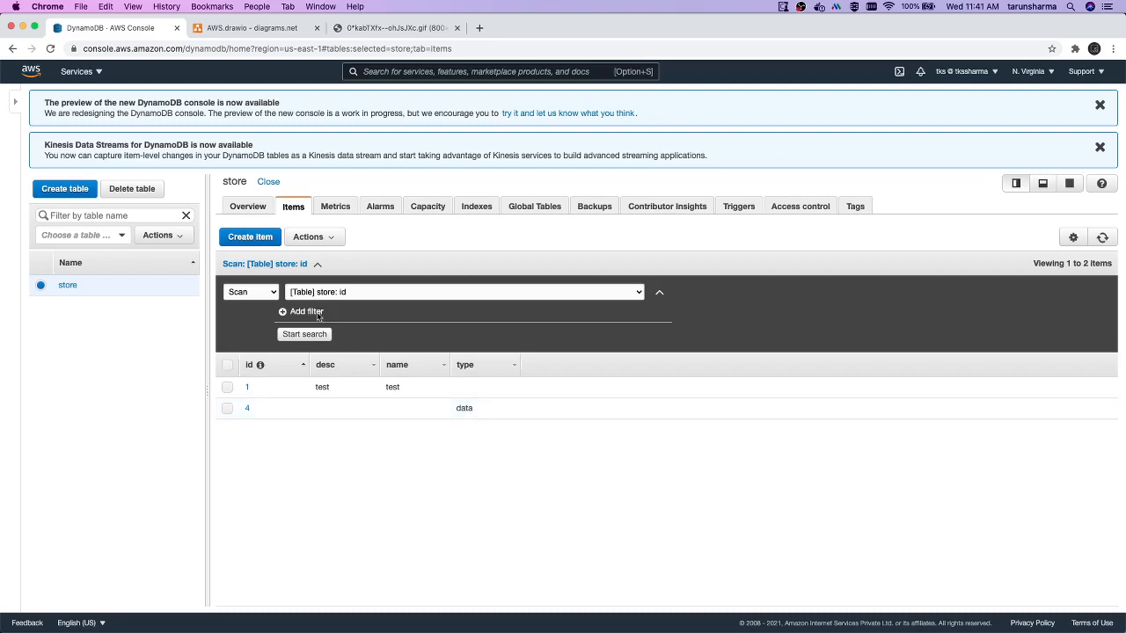
pyautogui.click(250, 237)
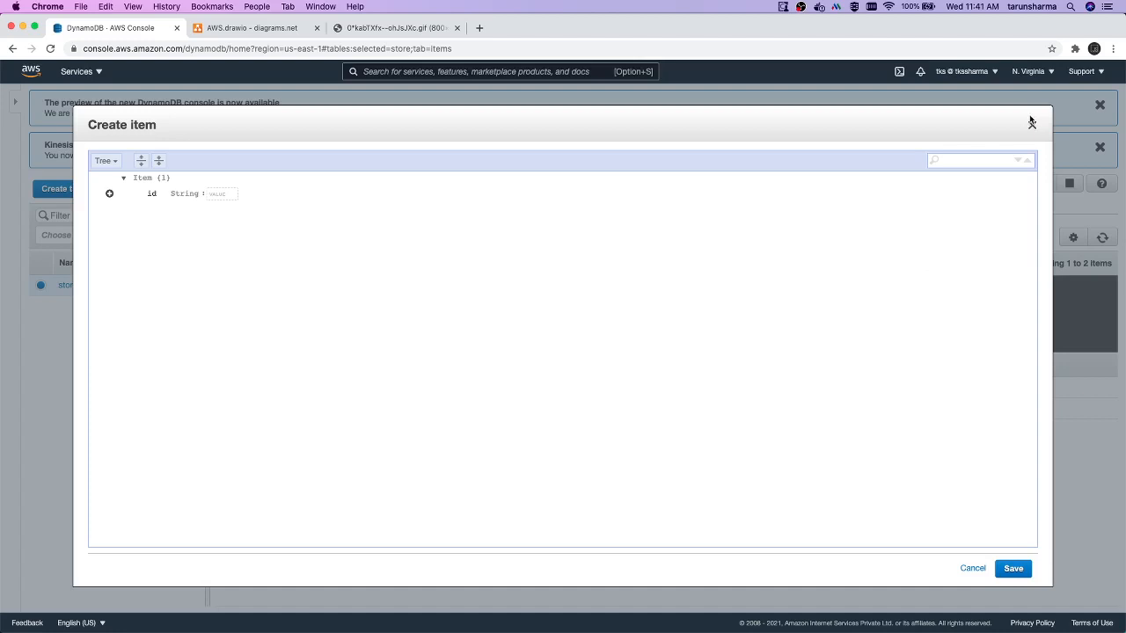
# Cancel the unsaved new item and return to the store table Overview
pyautogui.click(972, 568)
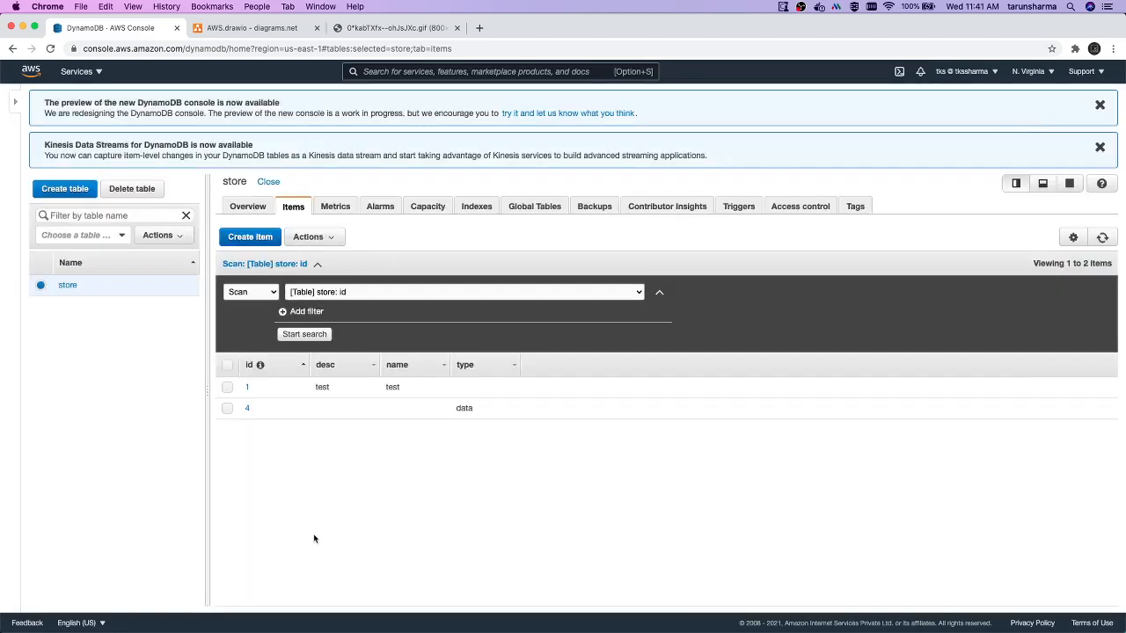
pyautogui.moveTo(343, 491)
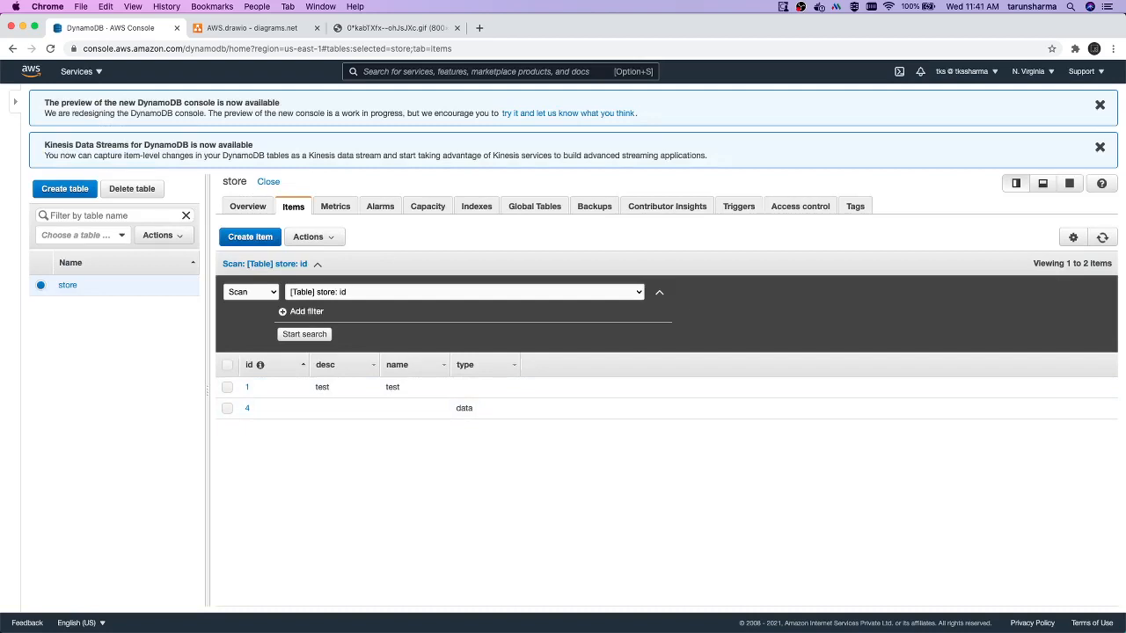
pyautogui.moveTo(487, 482)
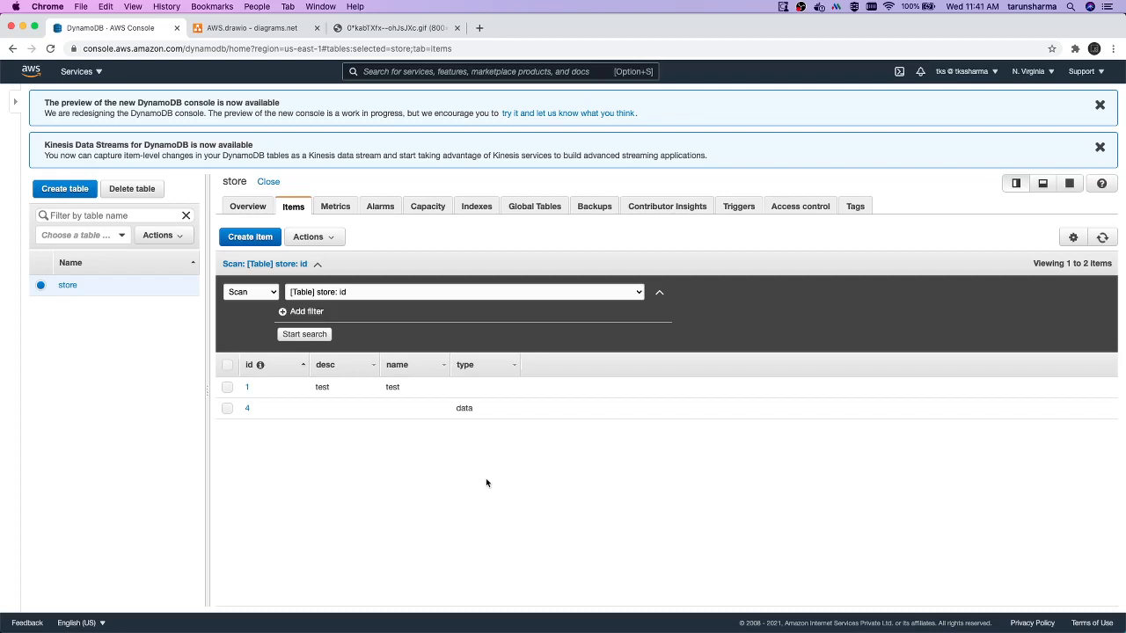
pyautogui.moveTo(474, 475)
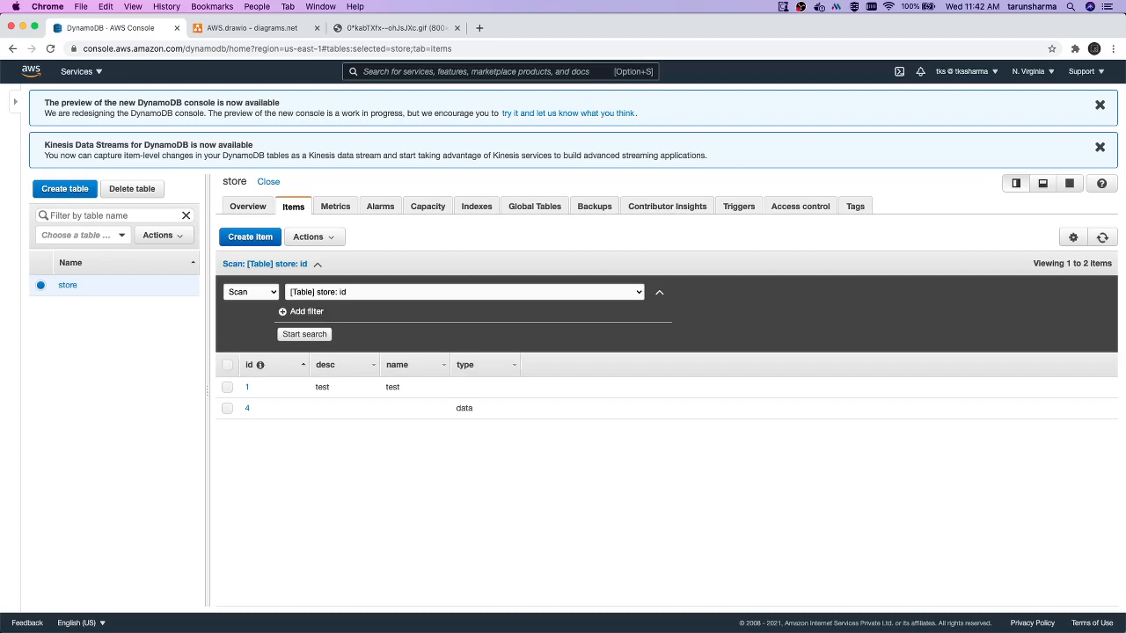
pyautogui.moveTo(149, 224)
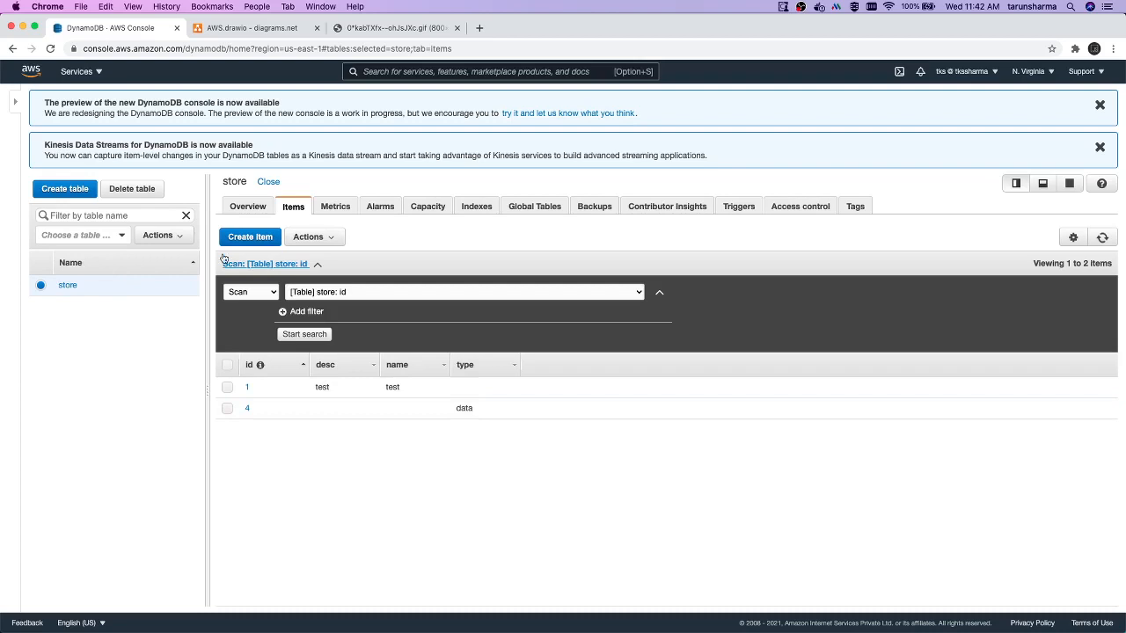
pyautogui.click(247, 206)
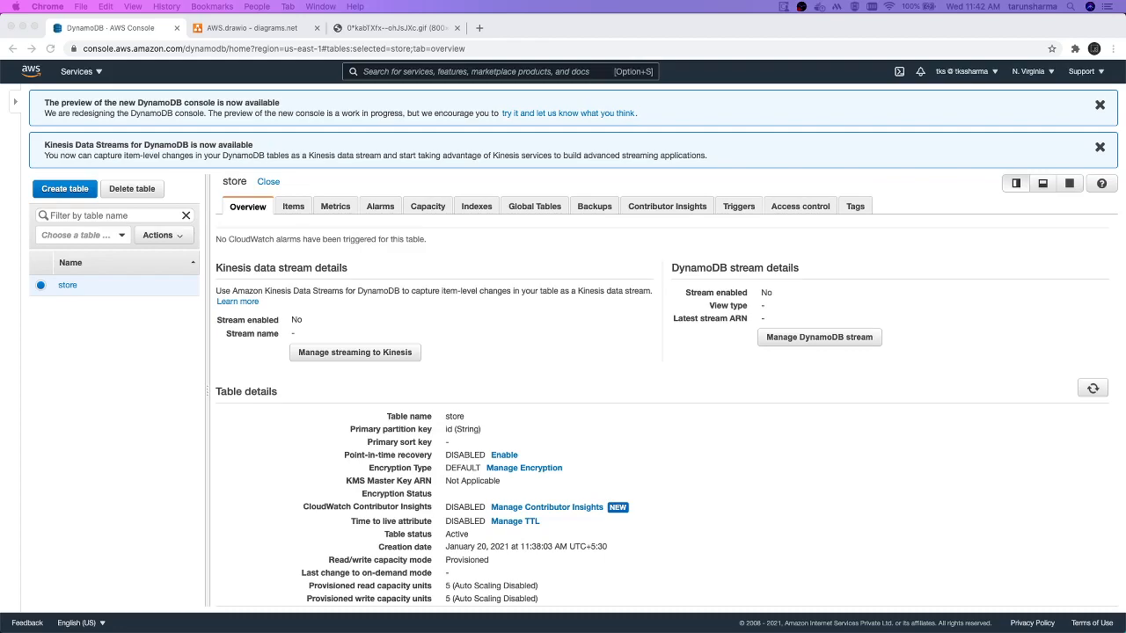
pyautogui.moveTo(481, 21)
pyautogui.write('dy')
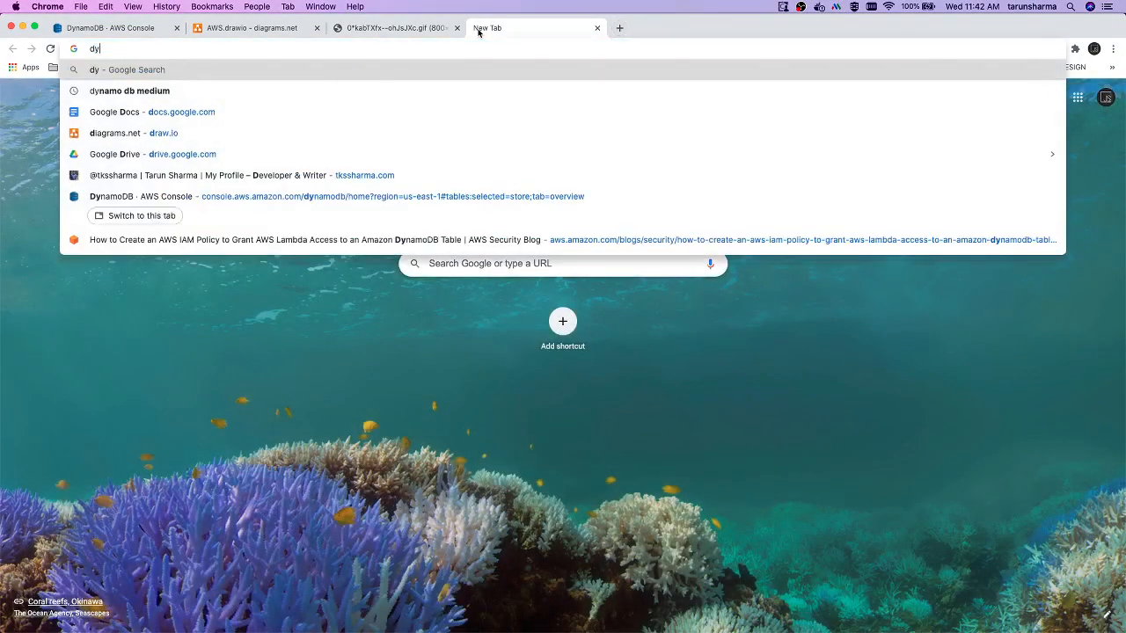
# Search 'dynamo db aws' and open the 'Amazon DynamoDB | NoSQL Key-Value Database' result
pyautogui.write('namo')
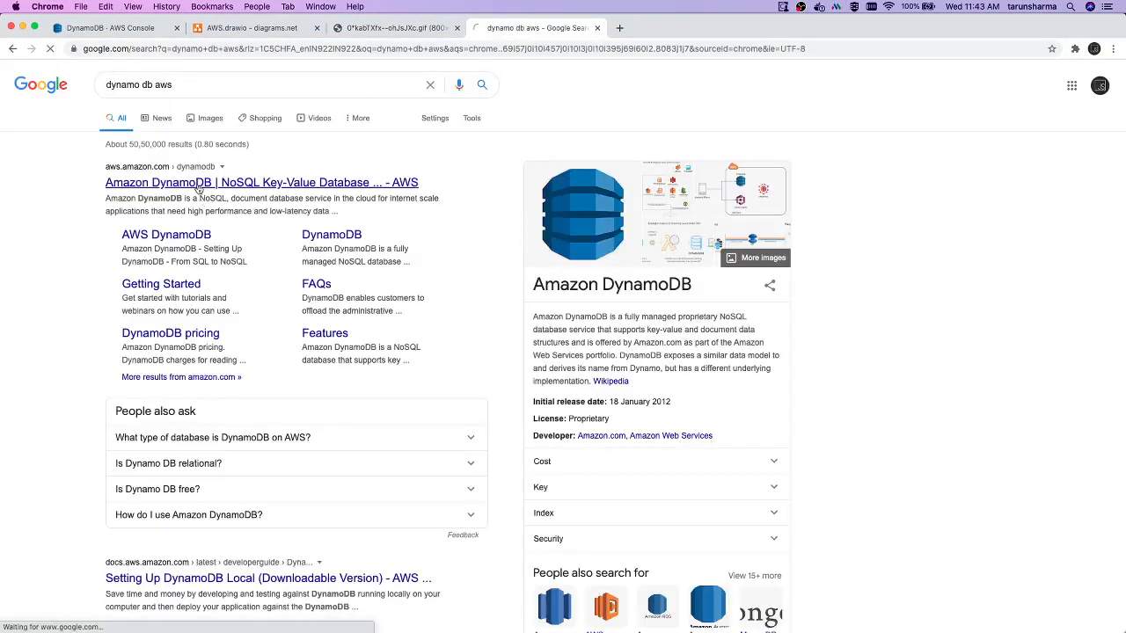
pyautogui.click(261, 182)
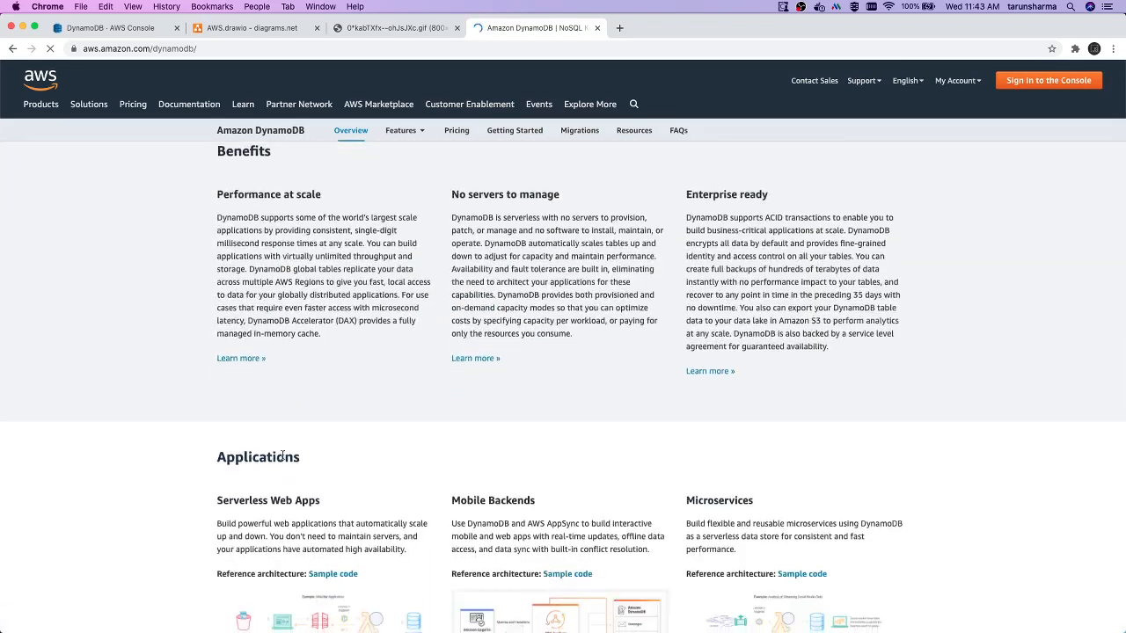
pyautogui.scroll(-3)
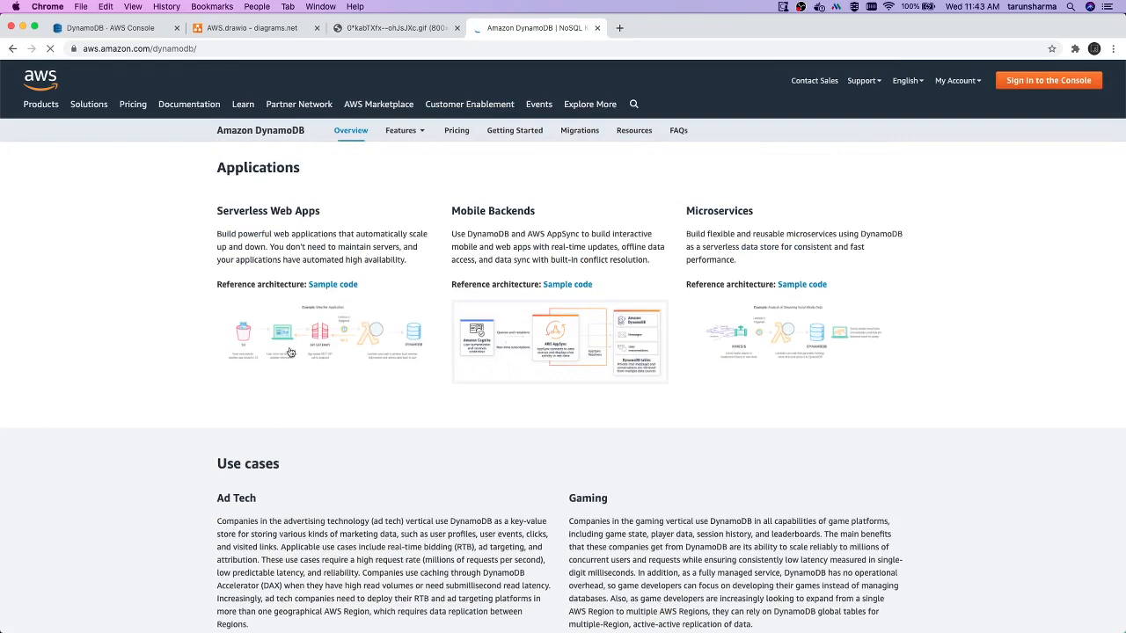
pyautogui.moveTo(288, 350)
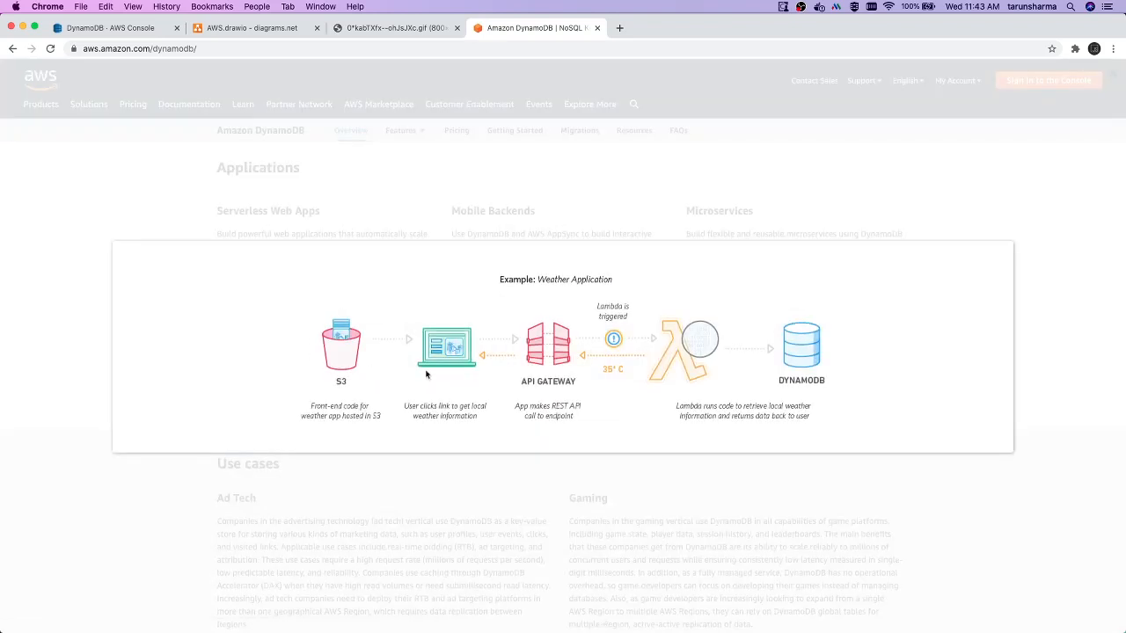
pyautogui.moveTo(490, 403)
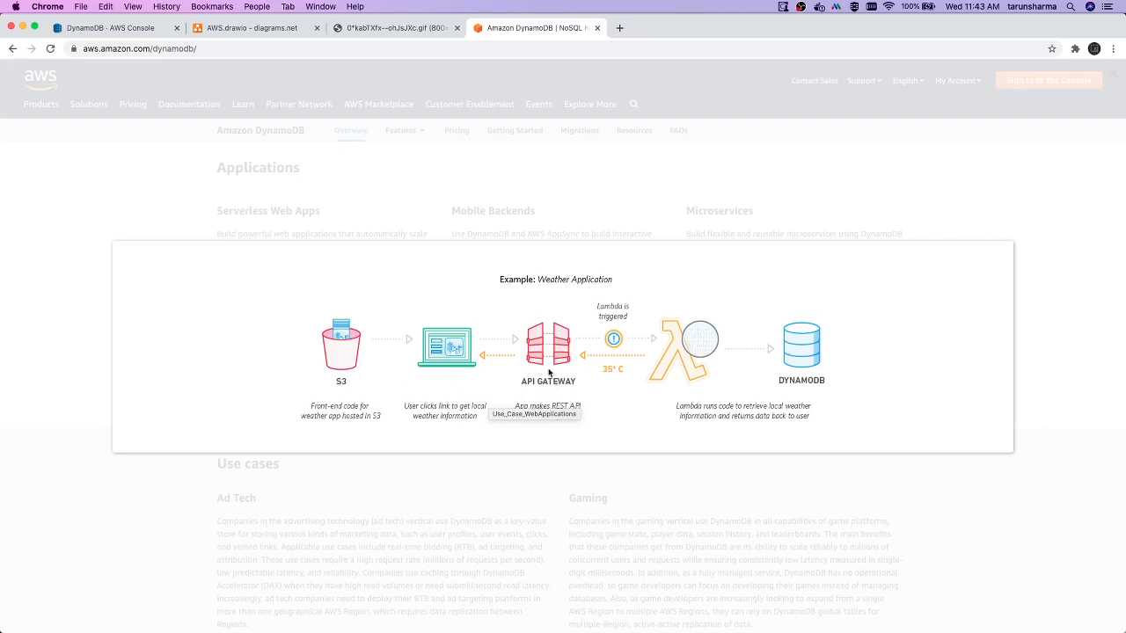
pyautogui.moveTo(810, 332)
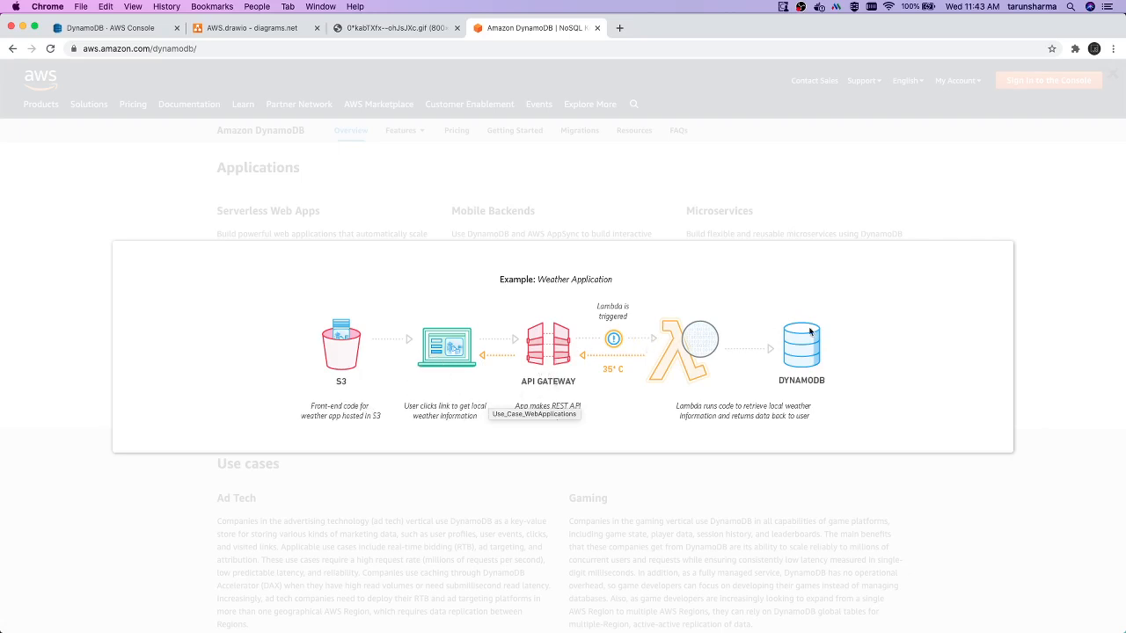
pyautogui.moveTo(890, 181)
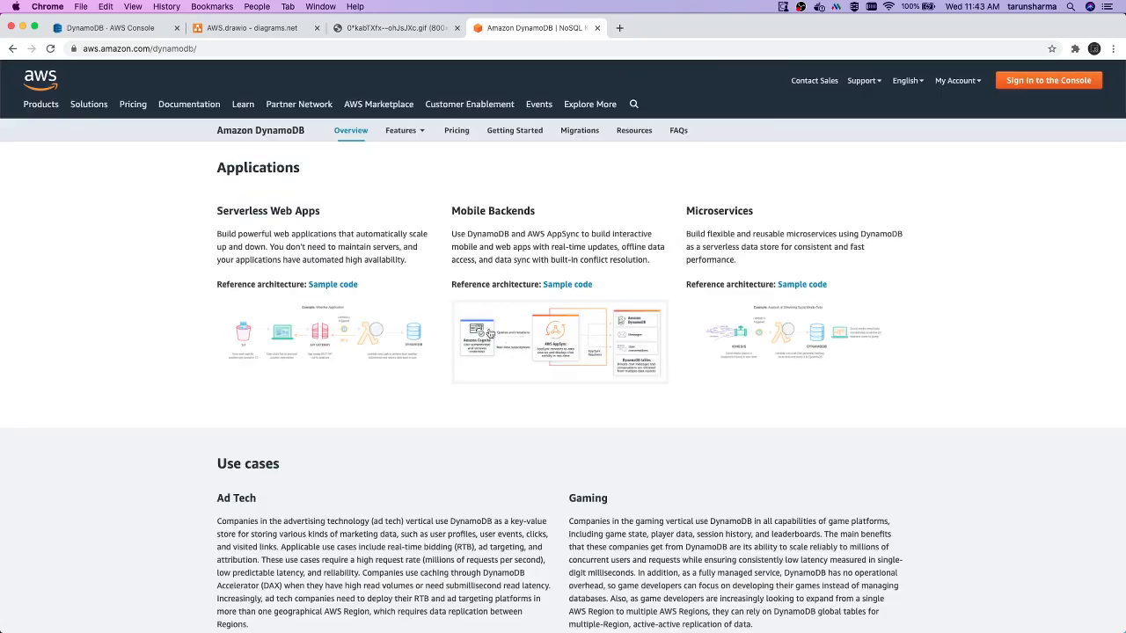
pyautogui.click(323, 338)
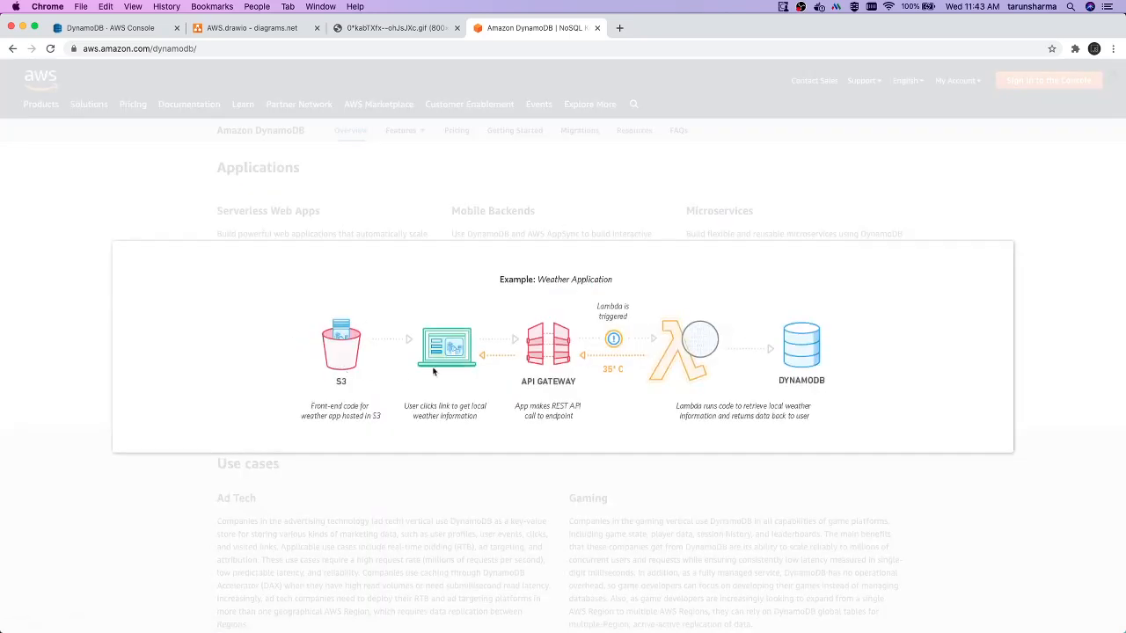
pyautogui.moveTo(447, 343)
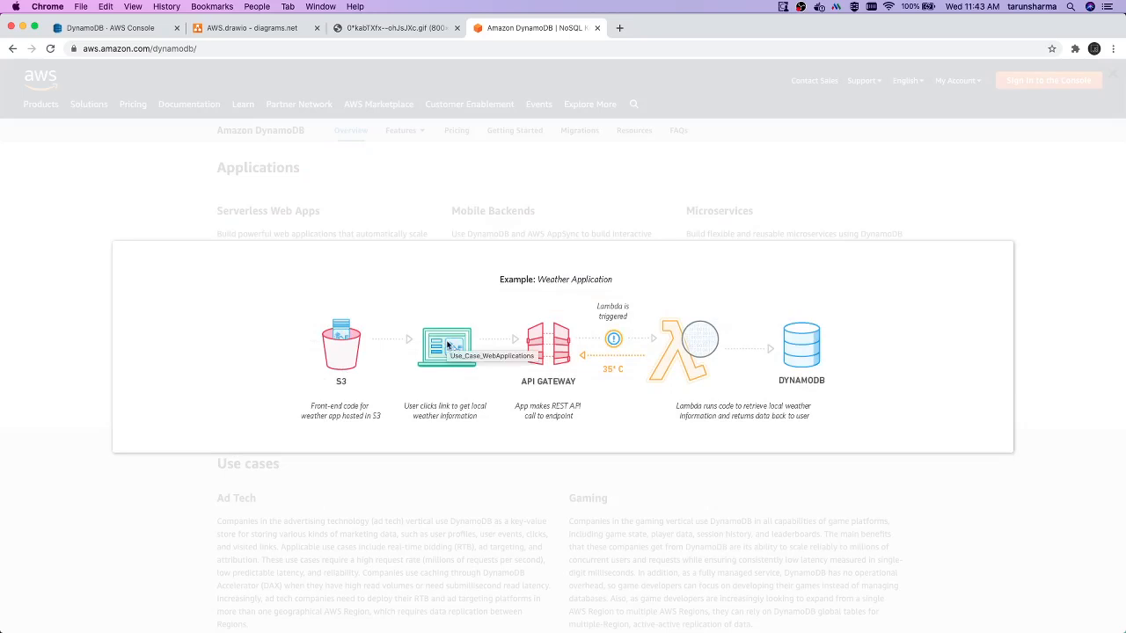
pyautogui.moveTo(652, 340)
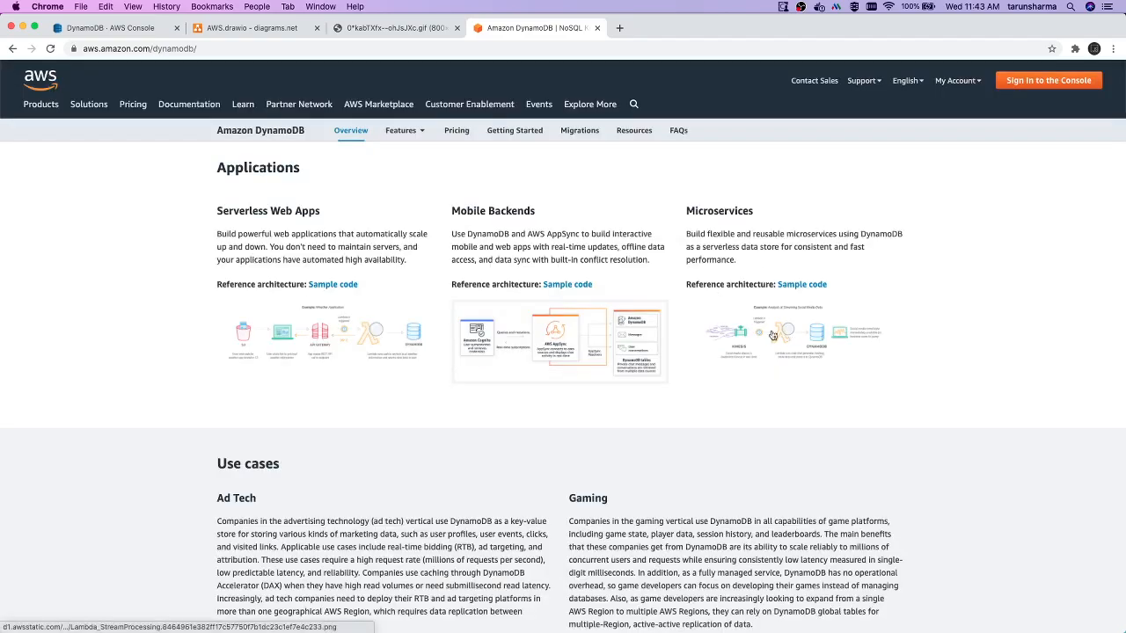
pyautogui.scroll(-3)
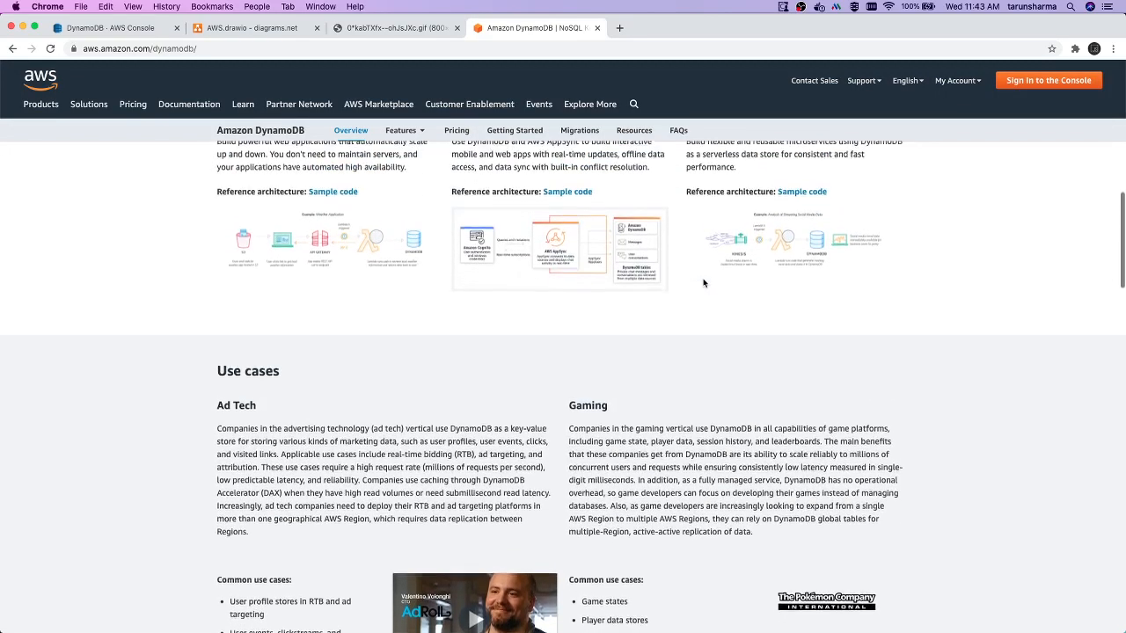
pyautogui.scroll(-3)
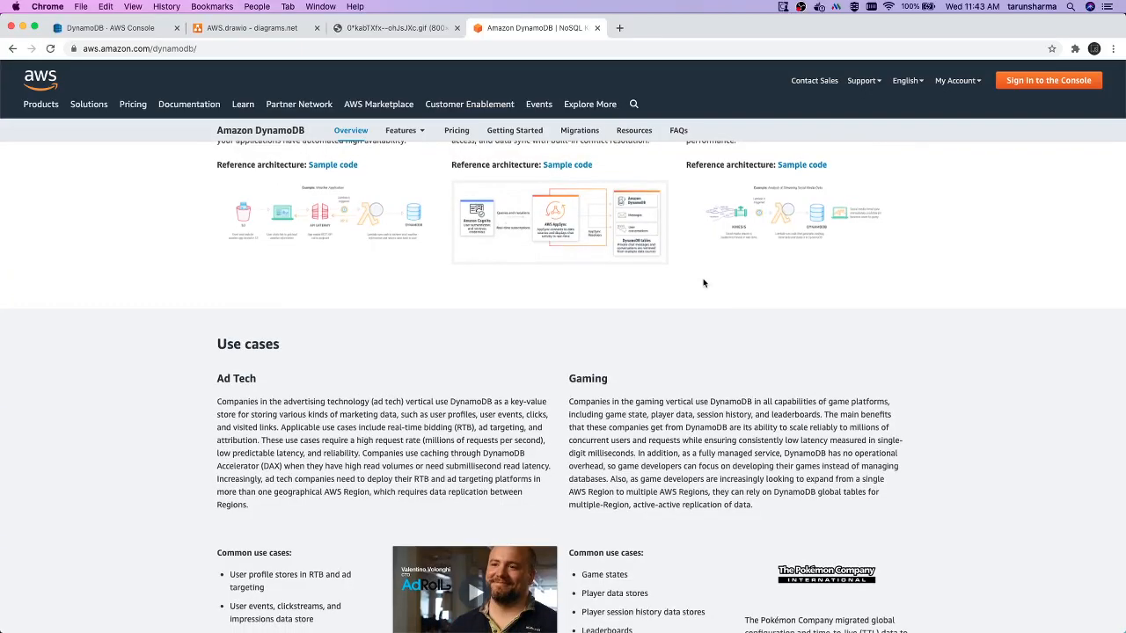
pyautogui.scroll(-3)
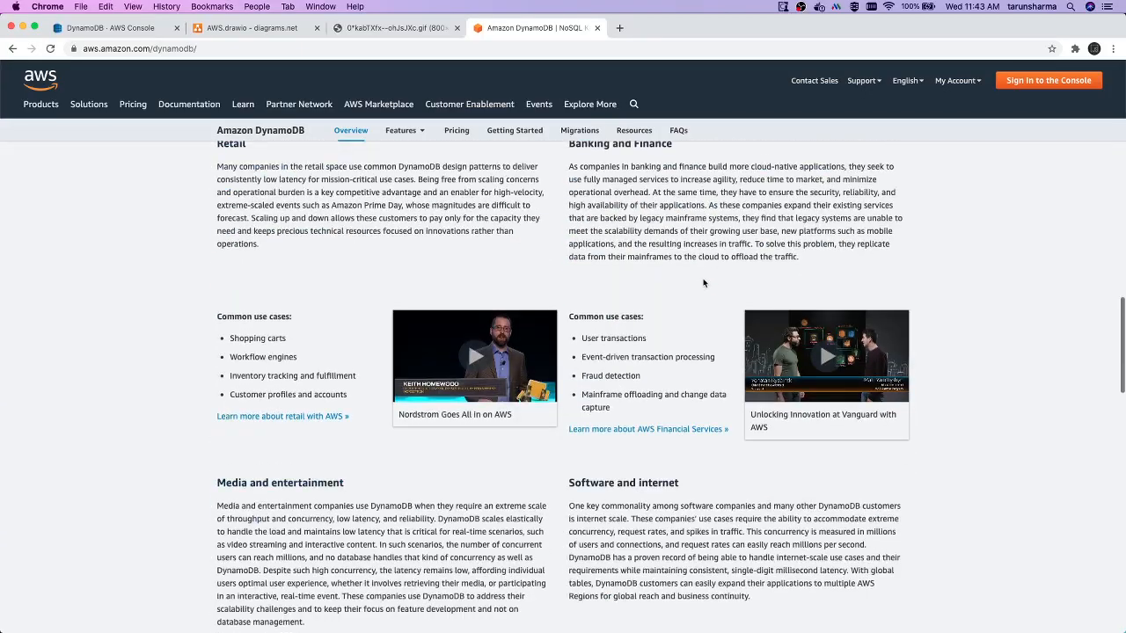
pyautogui.scroll(3)
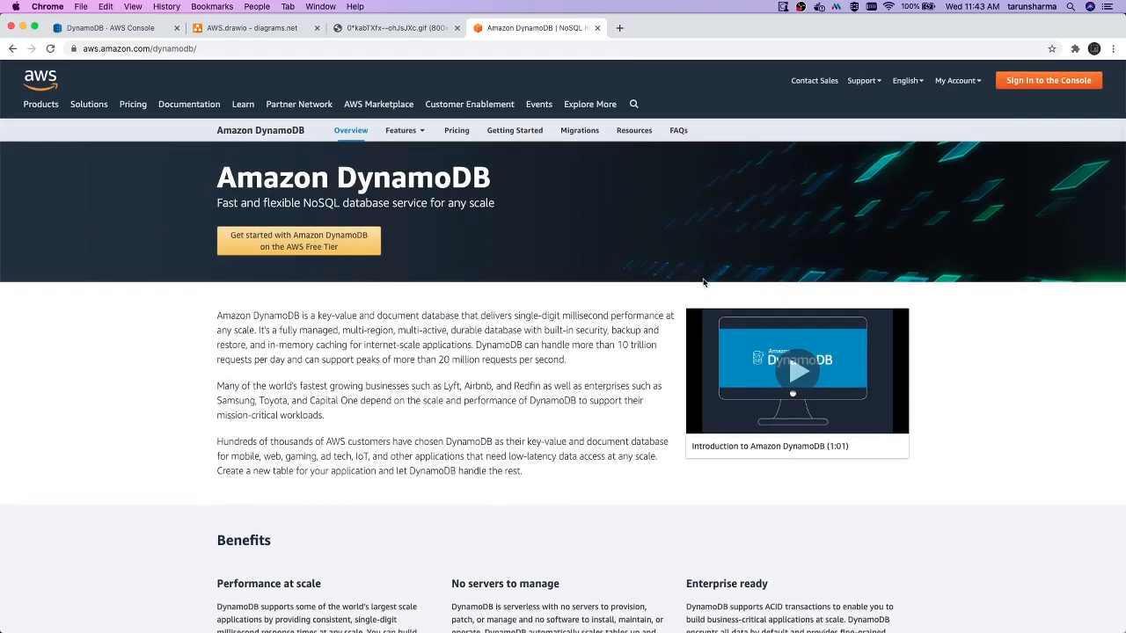
# Open All Features from the Features menu and scroll down to the Enterprise ready section
pyautogui.click(403, 130)
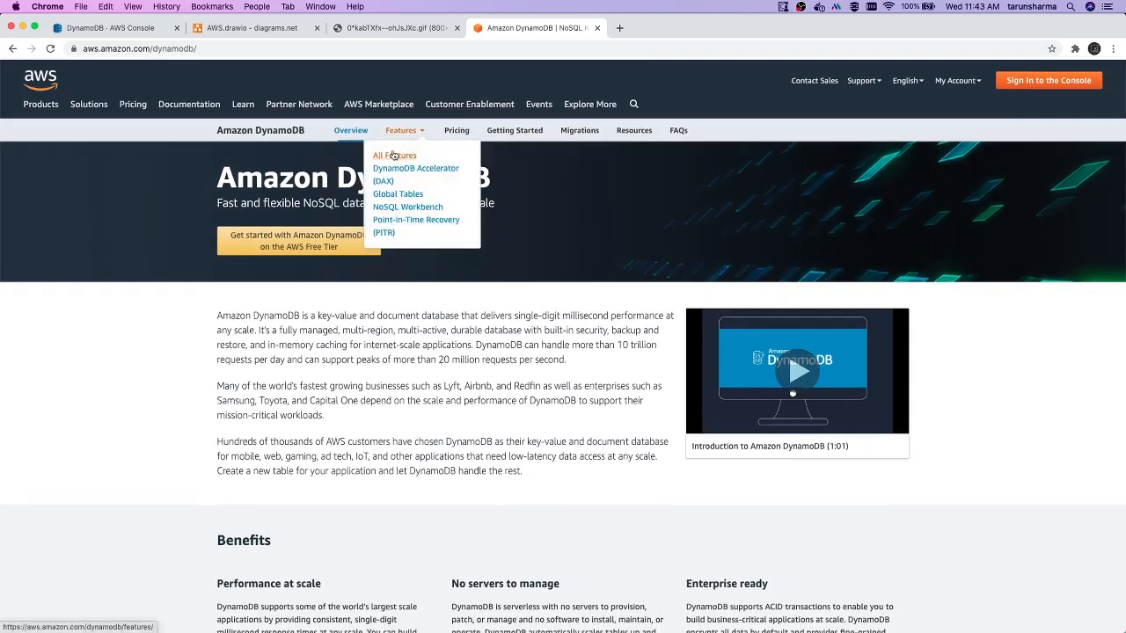
pyautogui.click(394, 156)
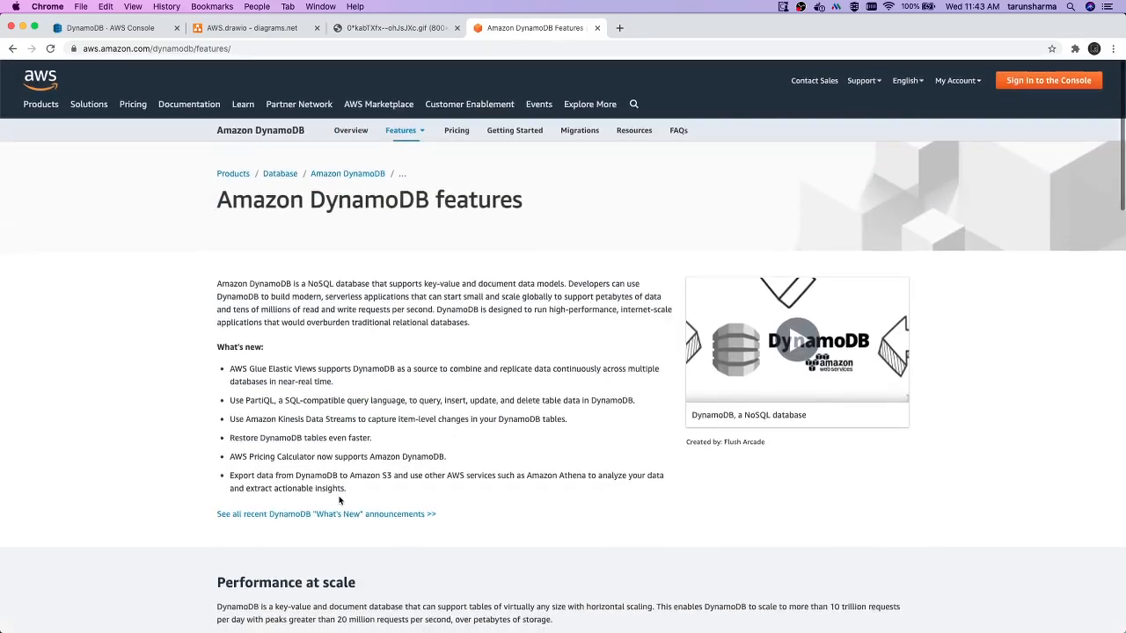
pyautogui.scroll(-3)
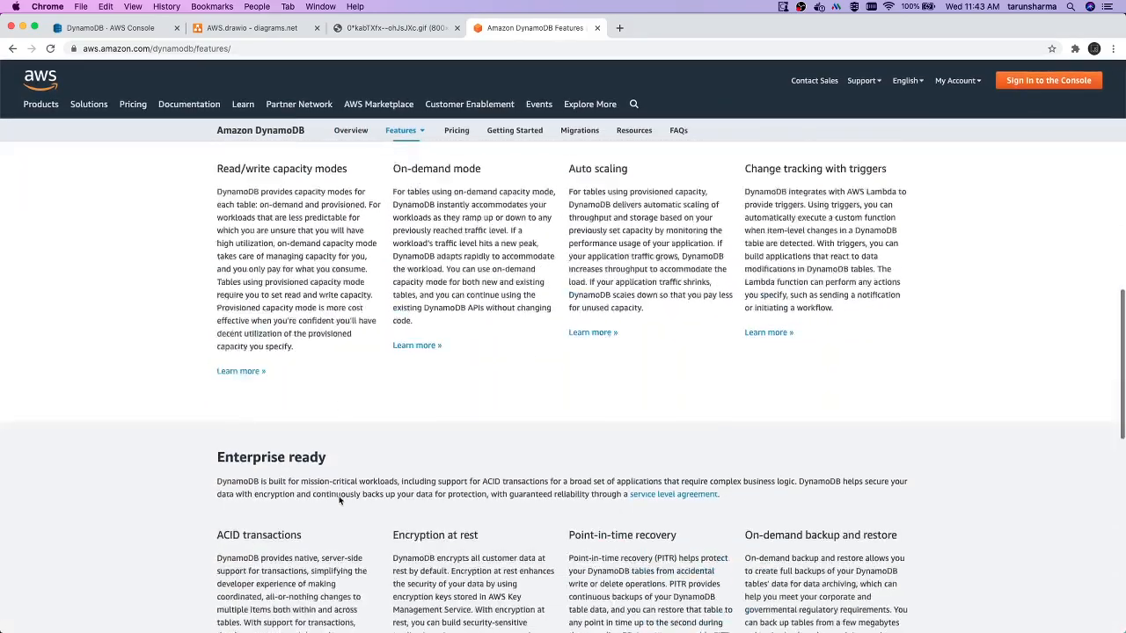
pyautogui.scroll(-3)
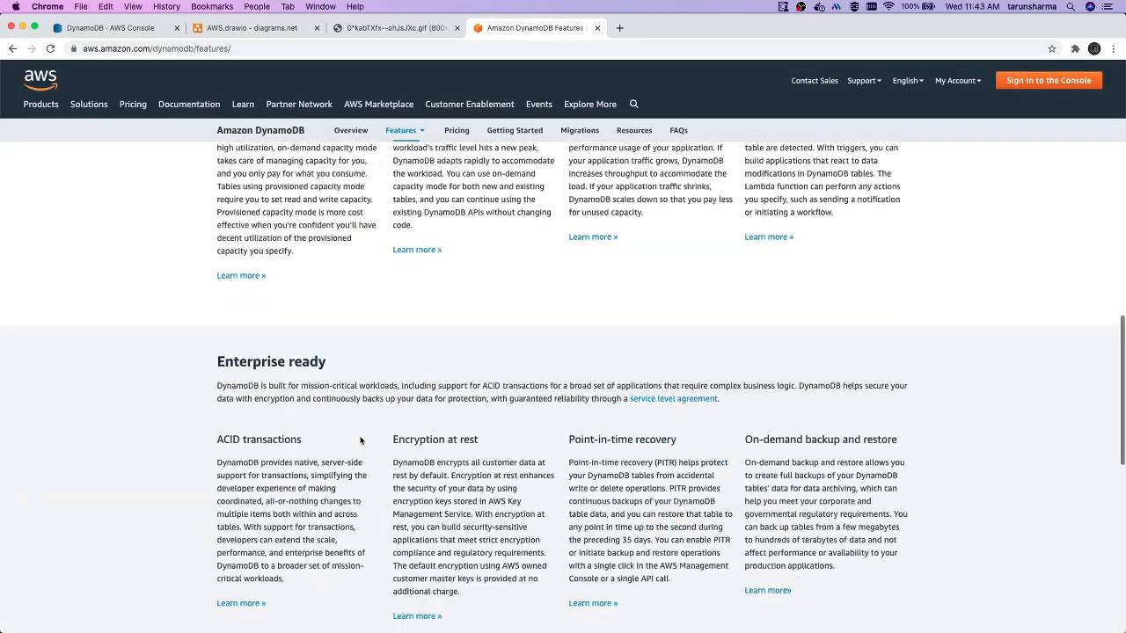
pyautogui.scroll(-3)
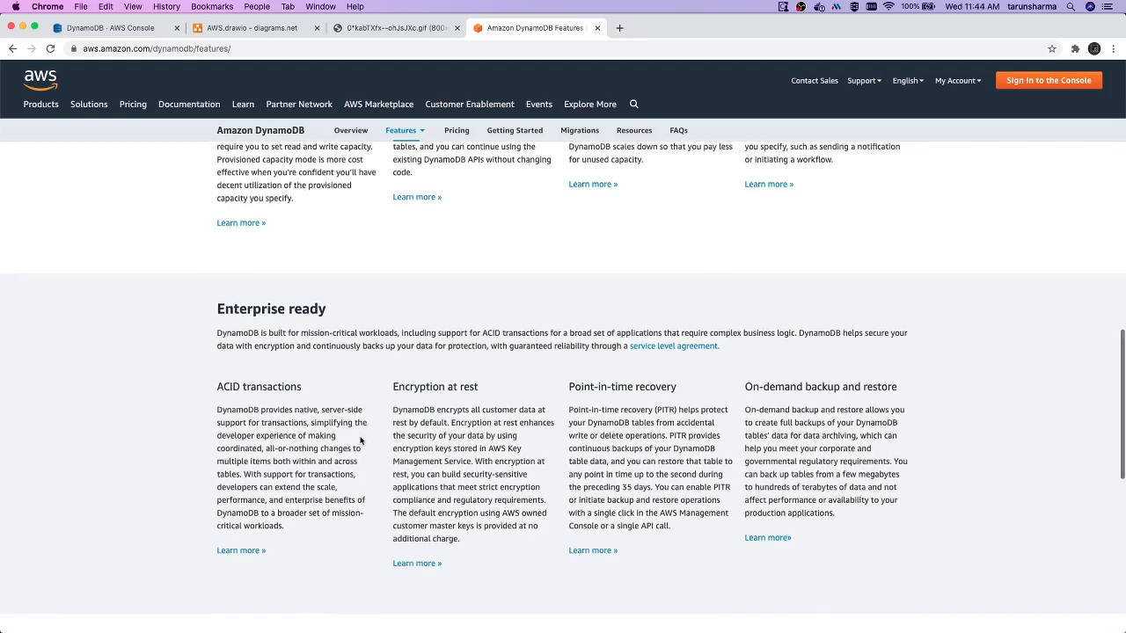
pyautogui.moveTo(540, 369)
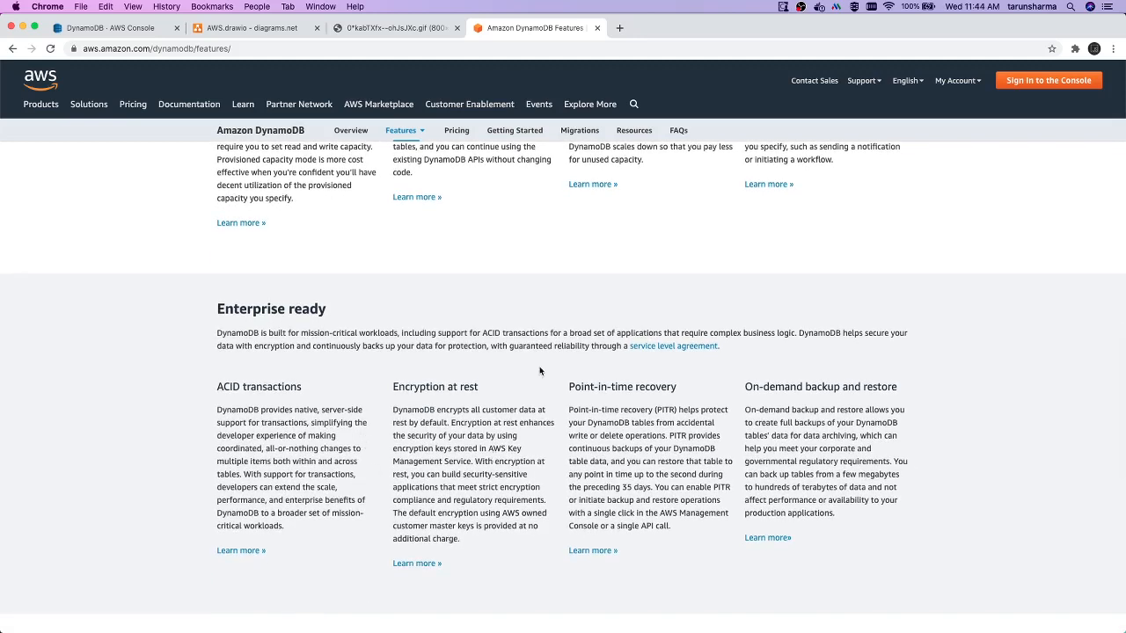